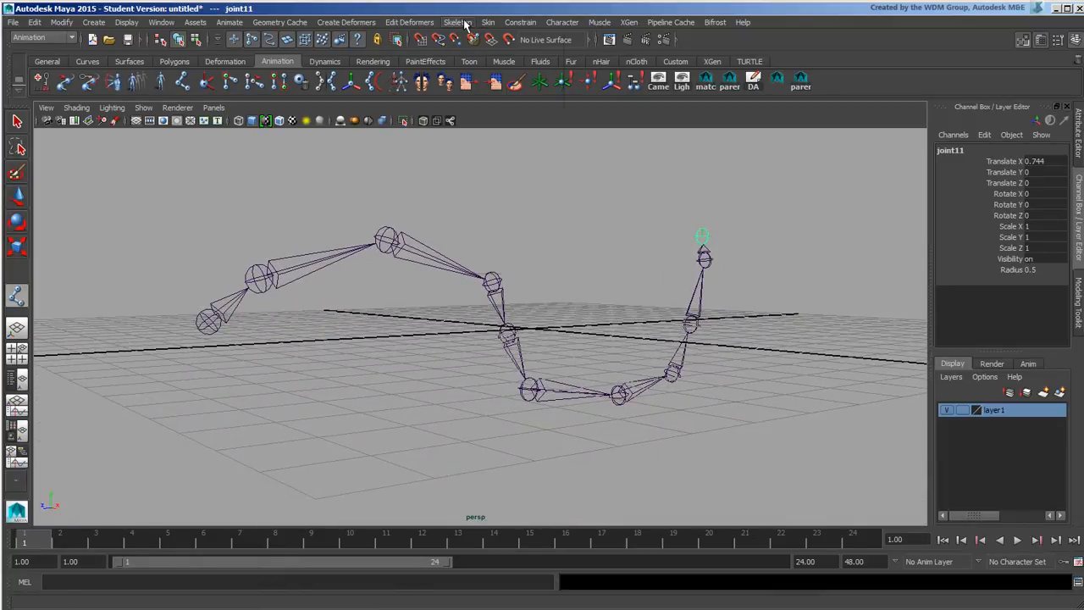
Step: Open the IK Spline Handle Tool options and toggle Auto parent curve and Auto create curve
click(457, 22)
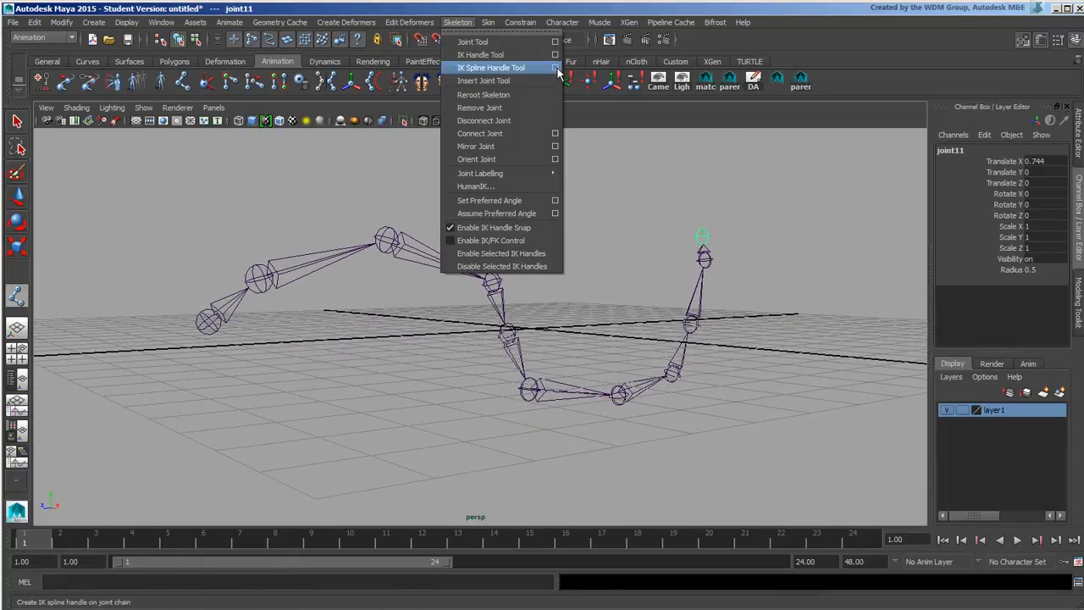
click(491, 68)
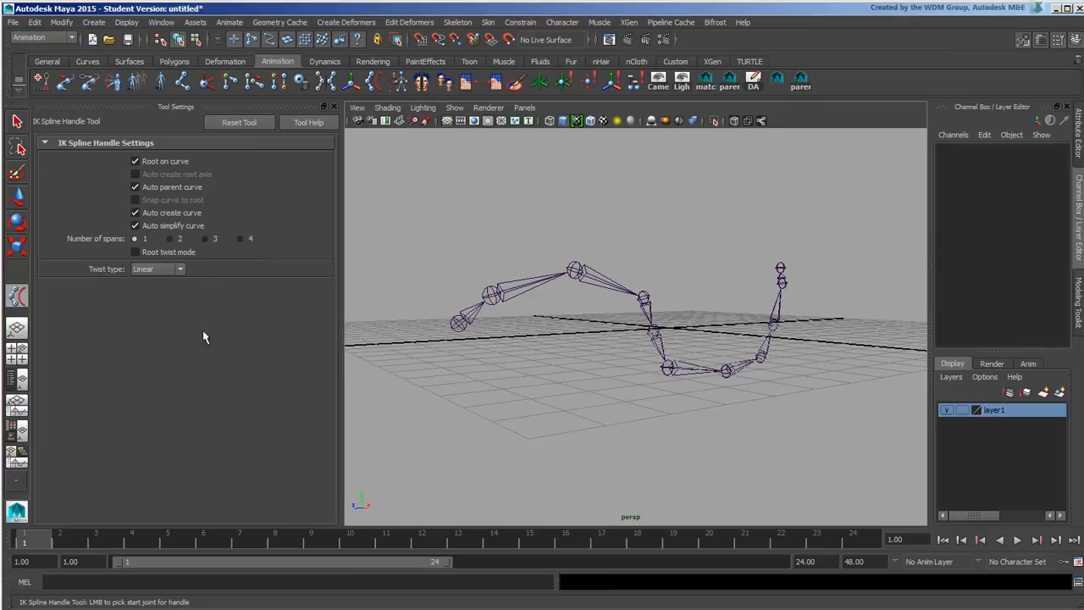
mouse_move(305, 172)
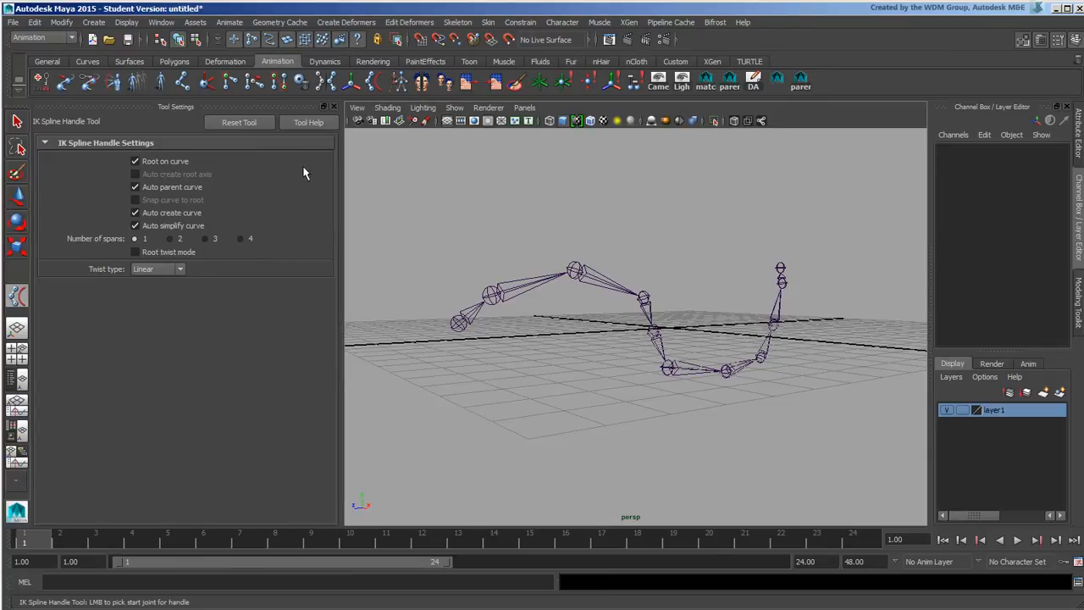
mouse_move(210, 178)
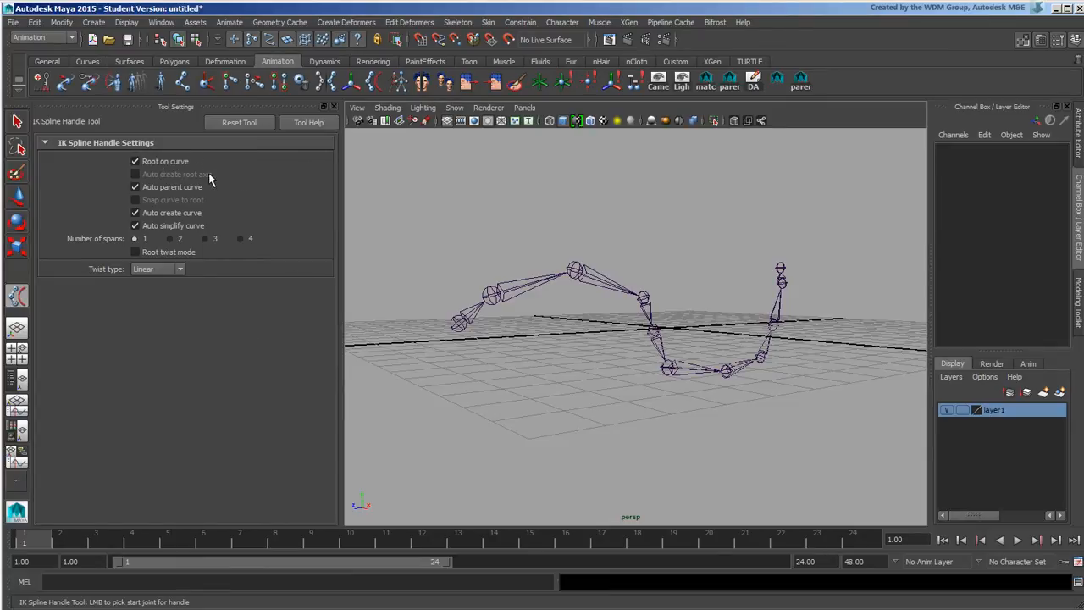
mouse_move(468, 329)
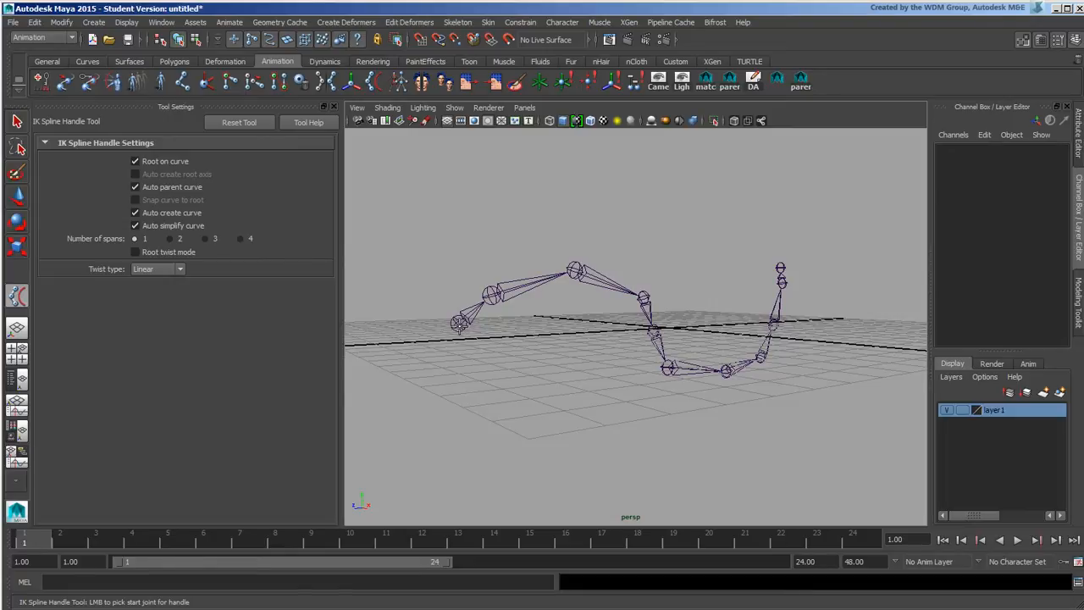
mouse_move(390, 328)
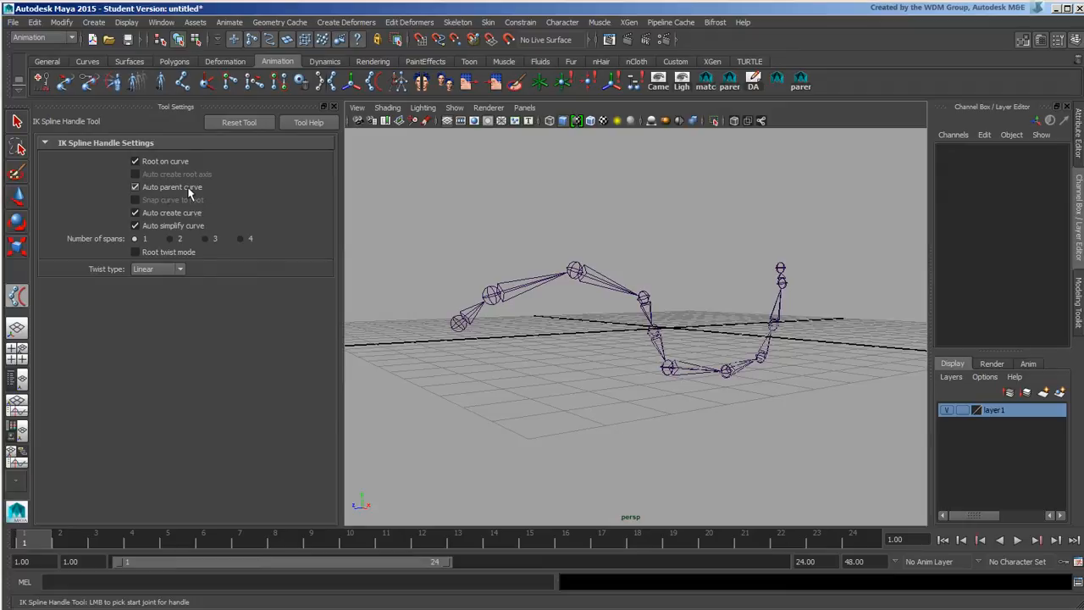
click(134, 186)
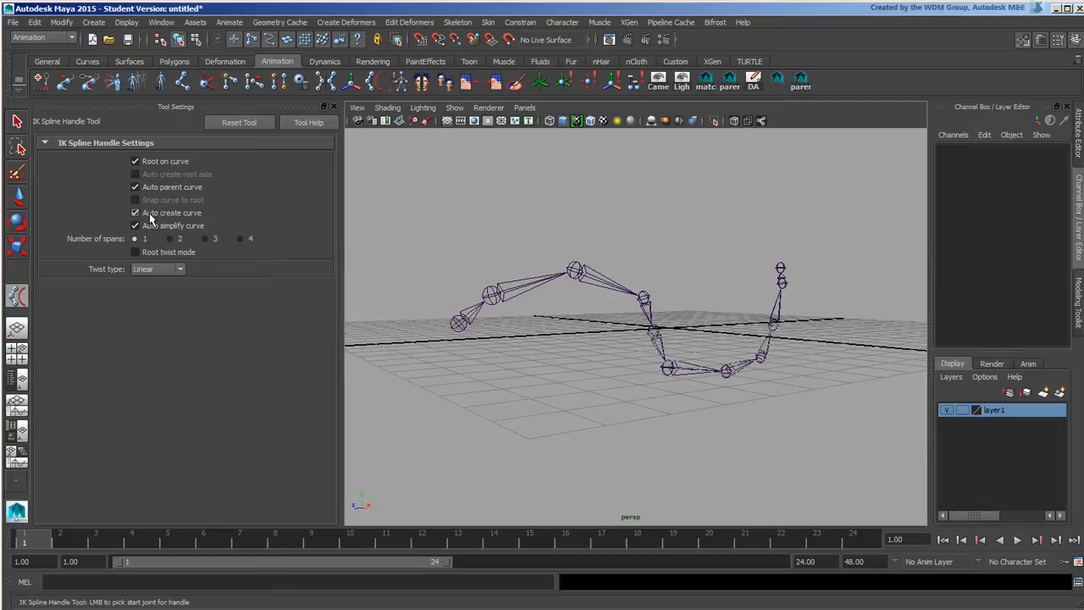
click(135, 212)
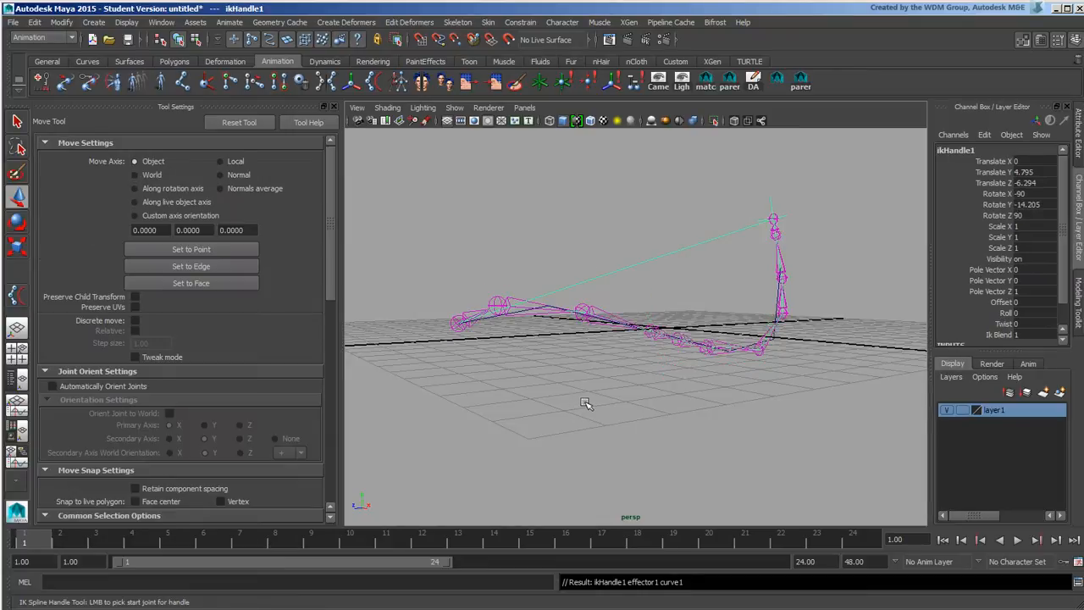
mouse_move(782, 210)
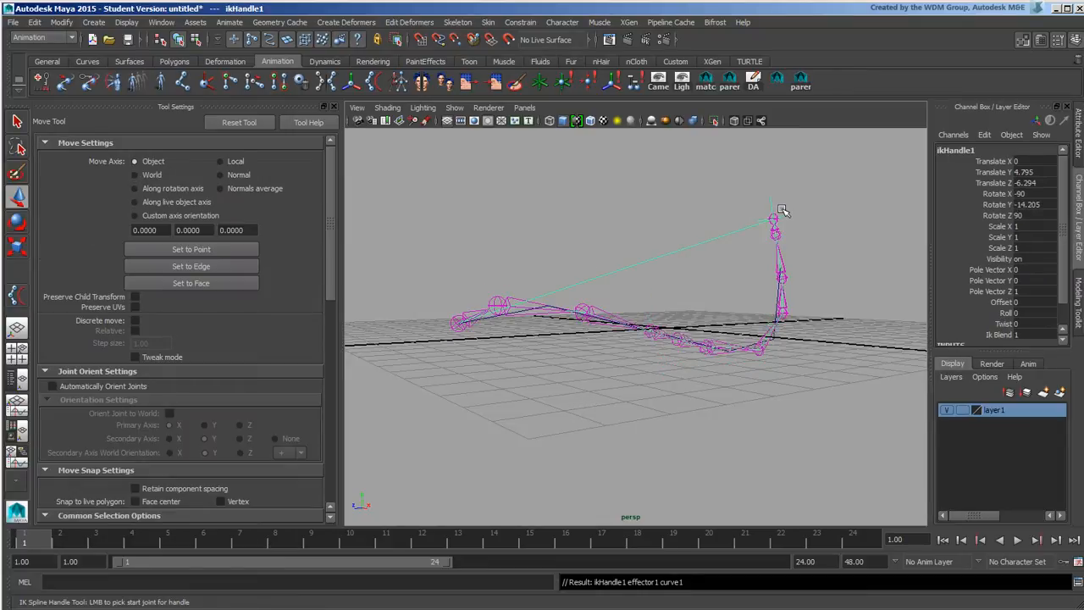
mouse_move(714, 305)
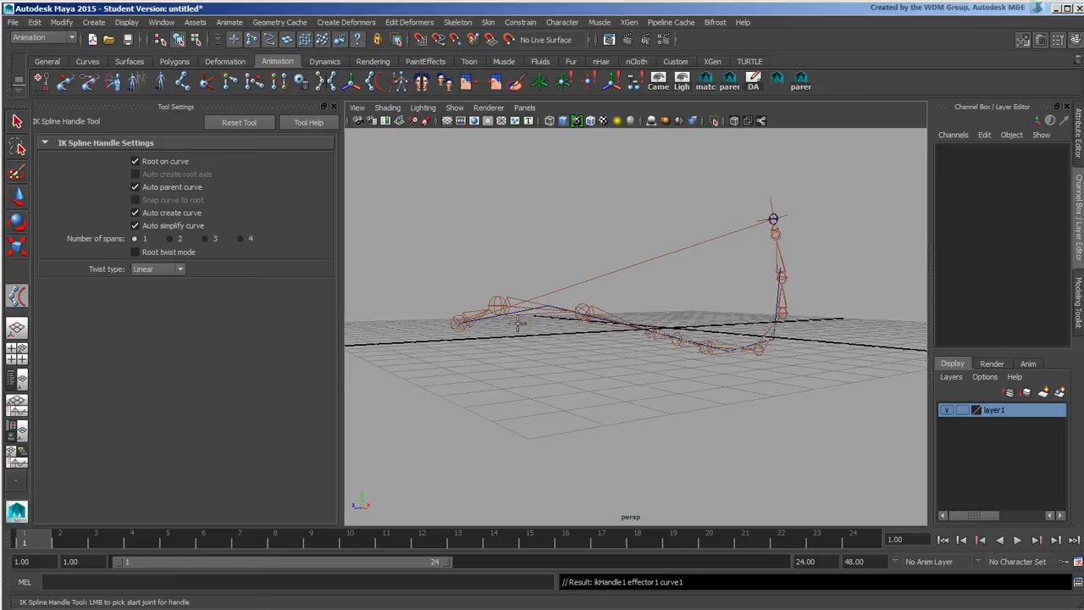
mouse_move(600, 328)
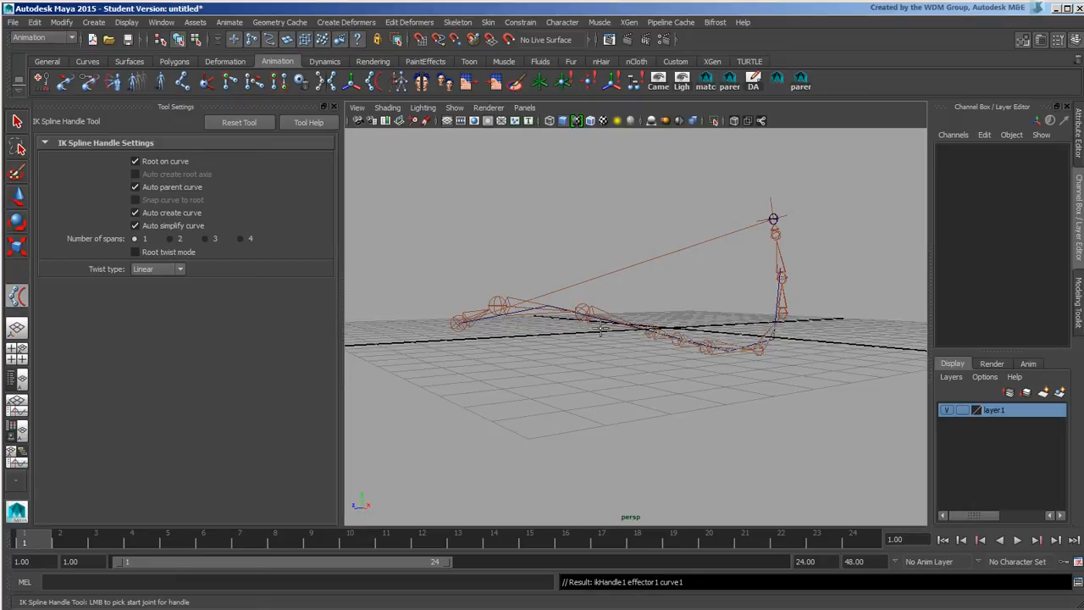
mouse_move(741, 311)
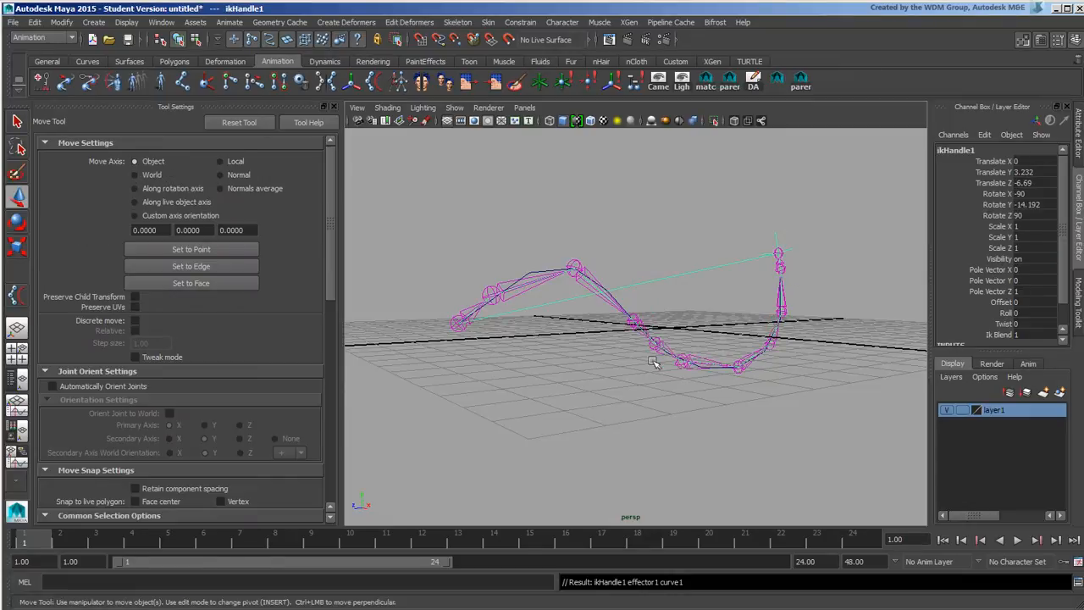
mouse_move(709, 285)
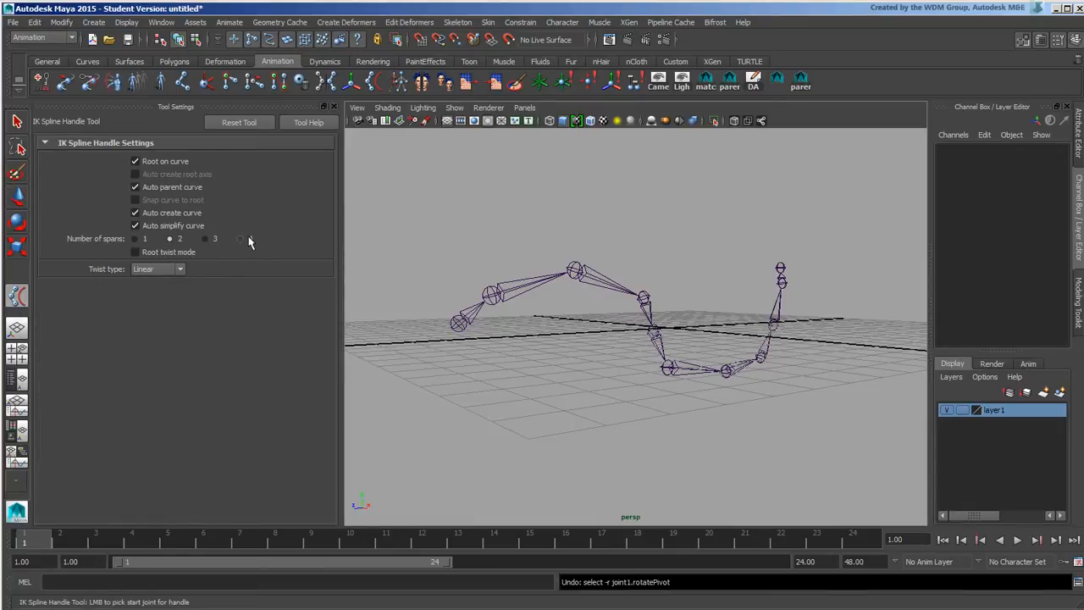
Step: Change the number of spans and untick Auto simplify curve and Auto create curve
click(240, 238)
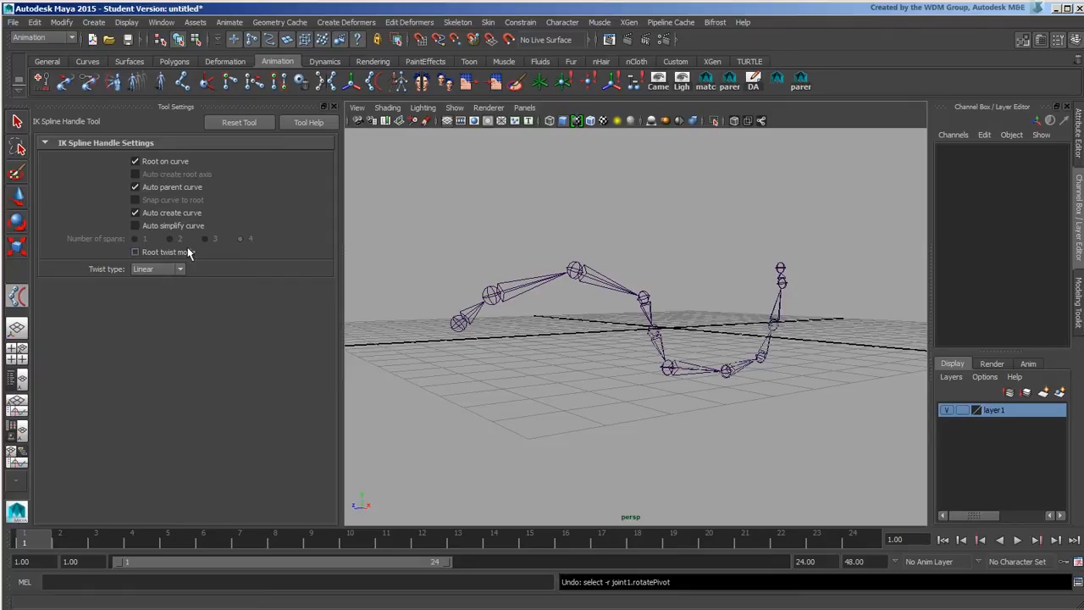
click(134, 251)
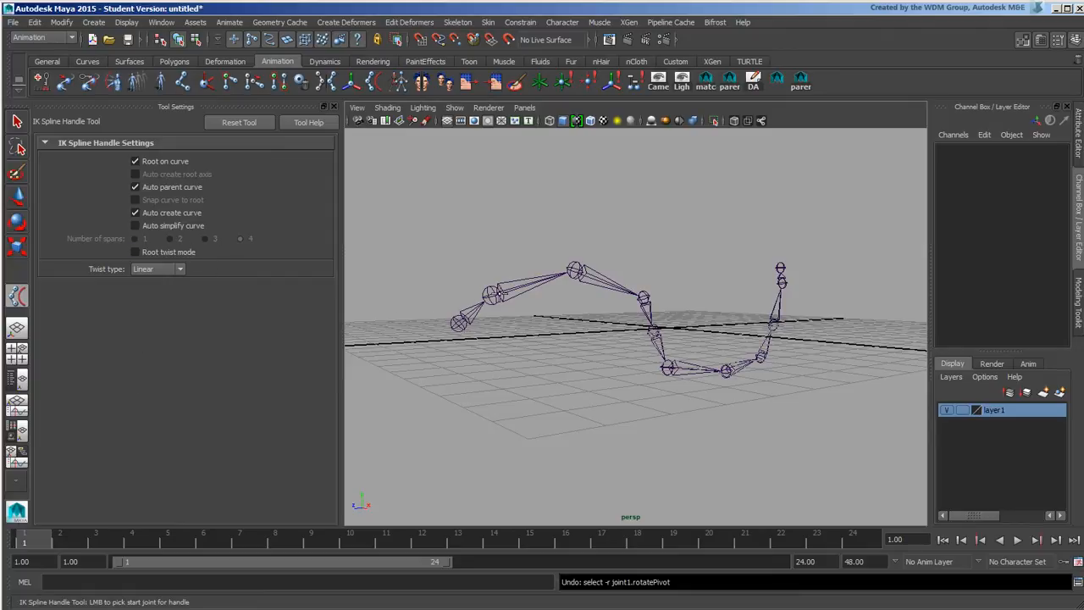
mouse_move(693, 373)
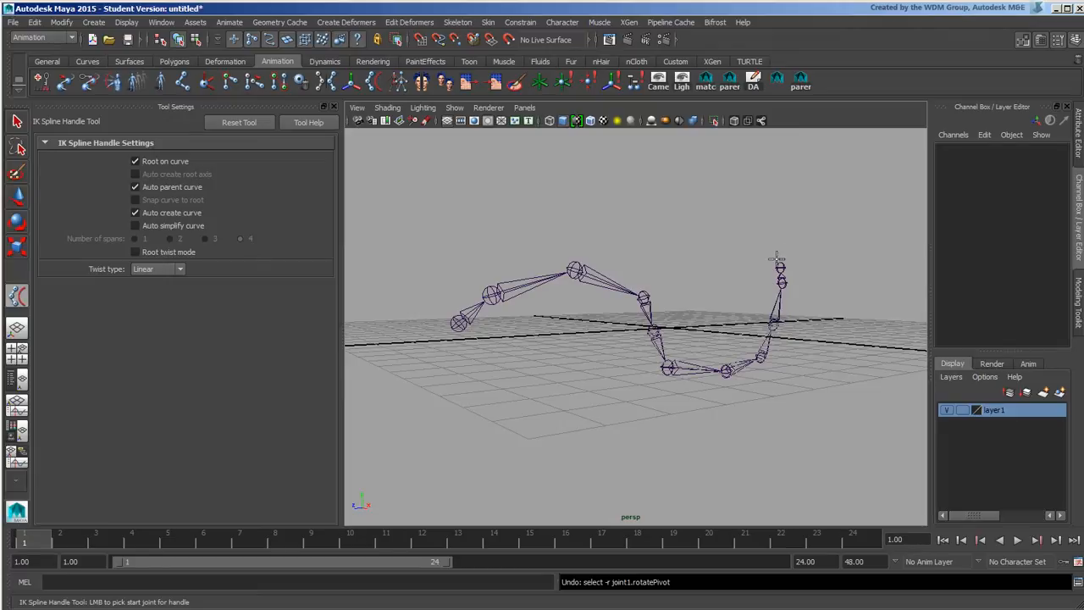
mouse_move(397, 381)
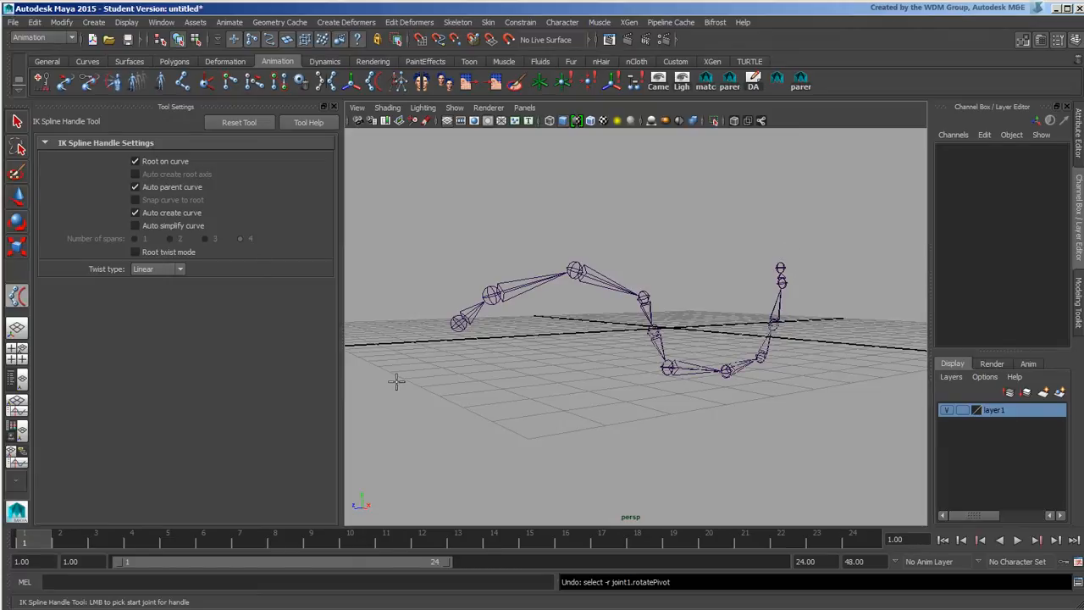
click(135, 199)
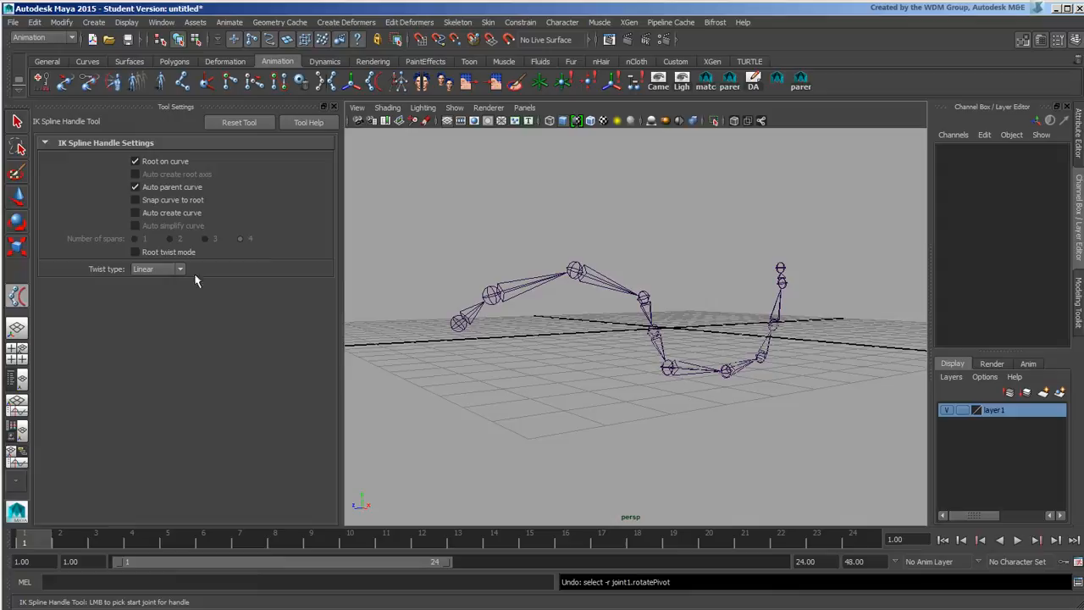
mouse_move(780, 273)
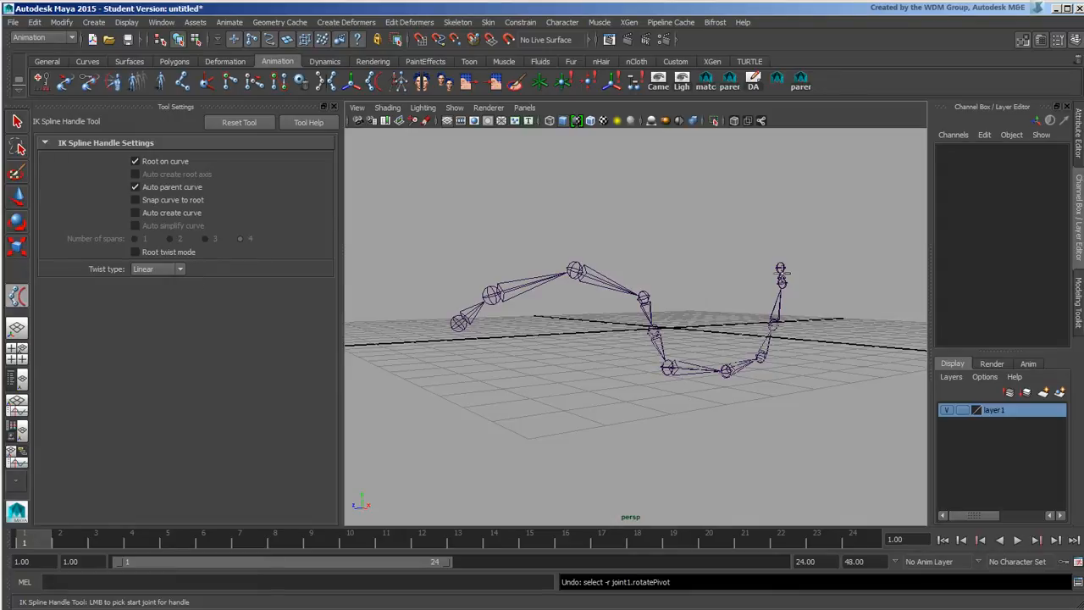
mouse_move(248, 179)
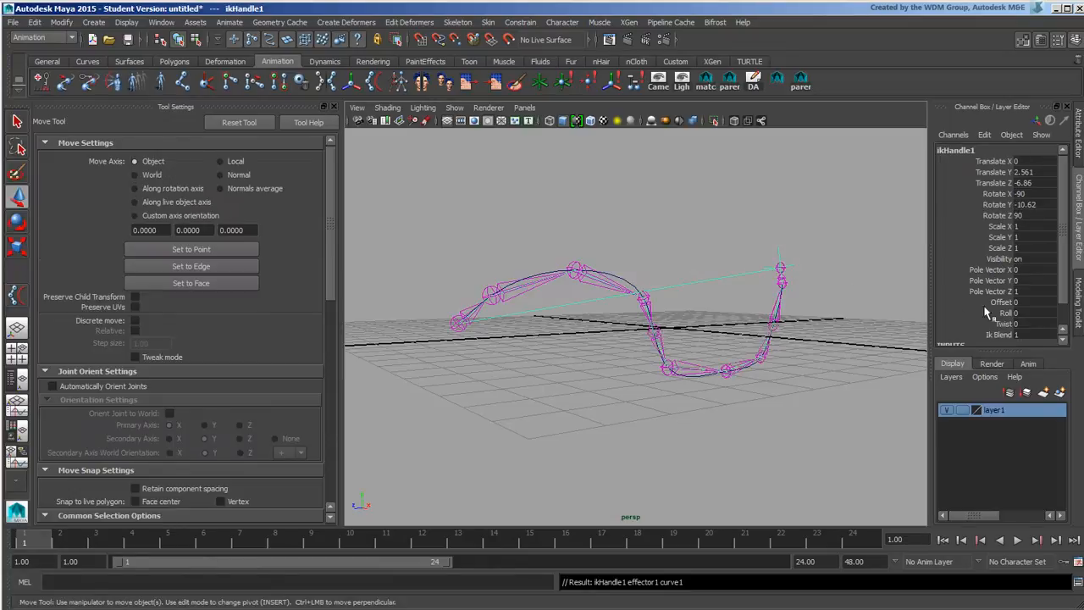
mouse_move(629, 278)
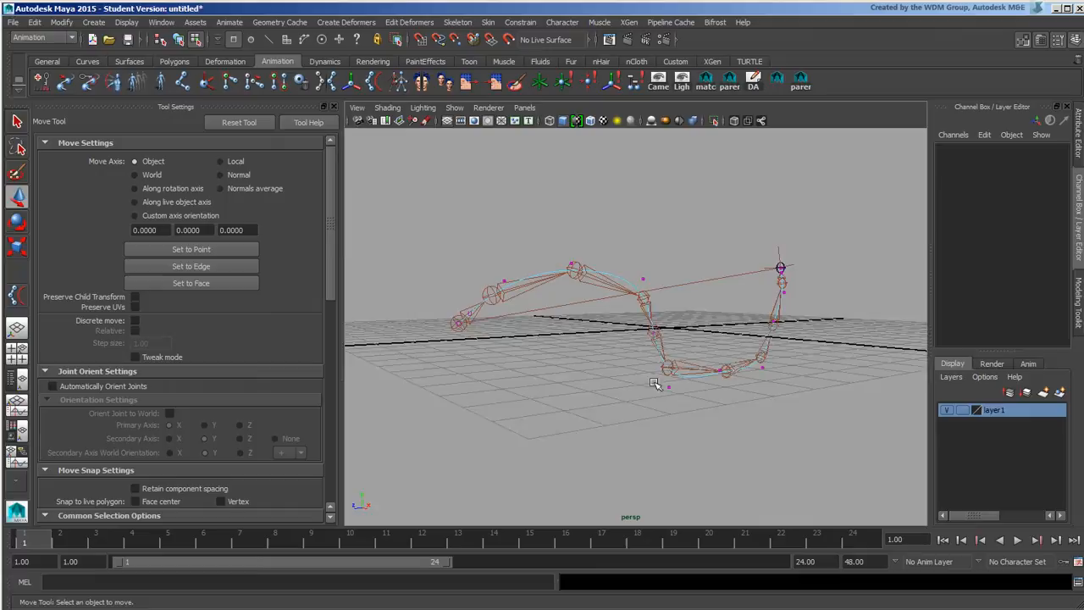
Step: Orbit beneath the joint chain, zoom onto a joint, and click along the chain
drag(657, 385, 616, 386)
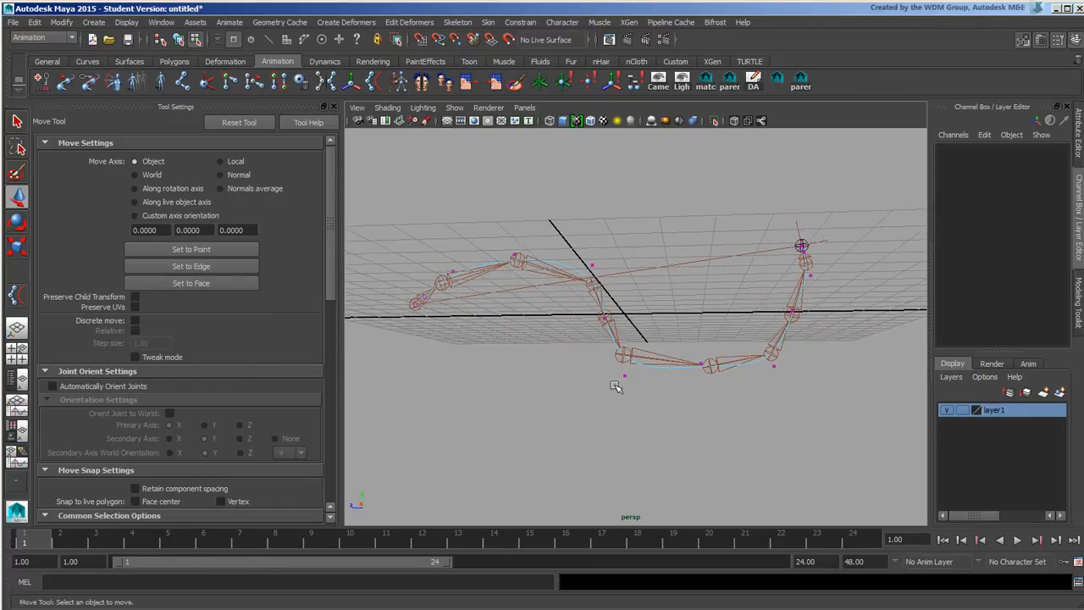
drag(616, 386, 833, 319)
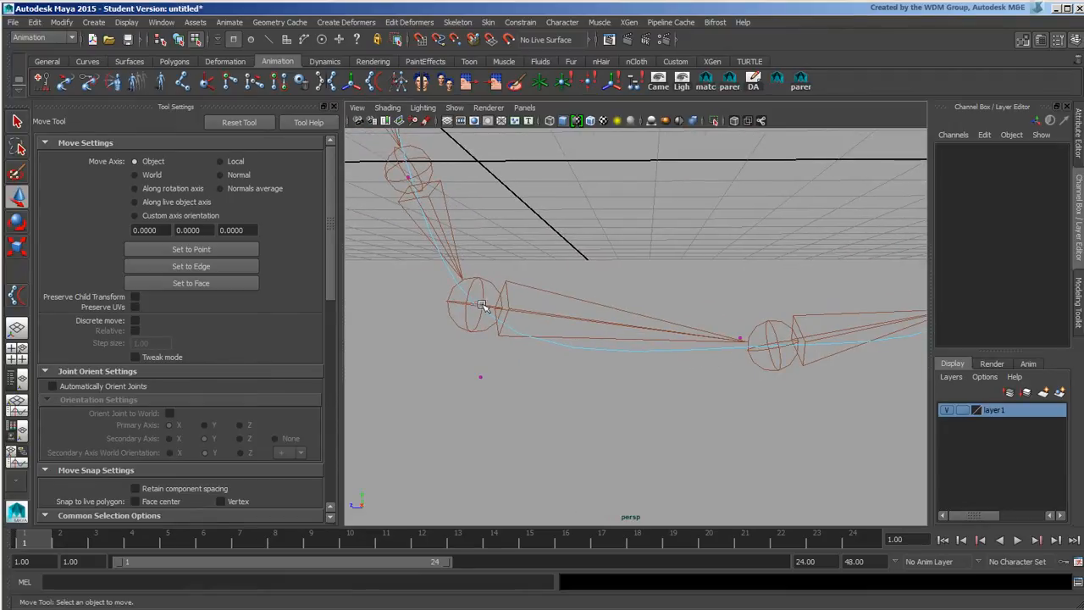
click(481, 304)
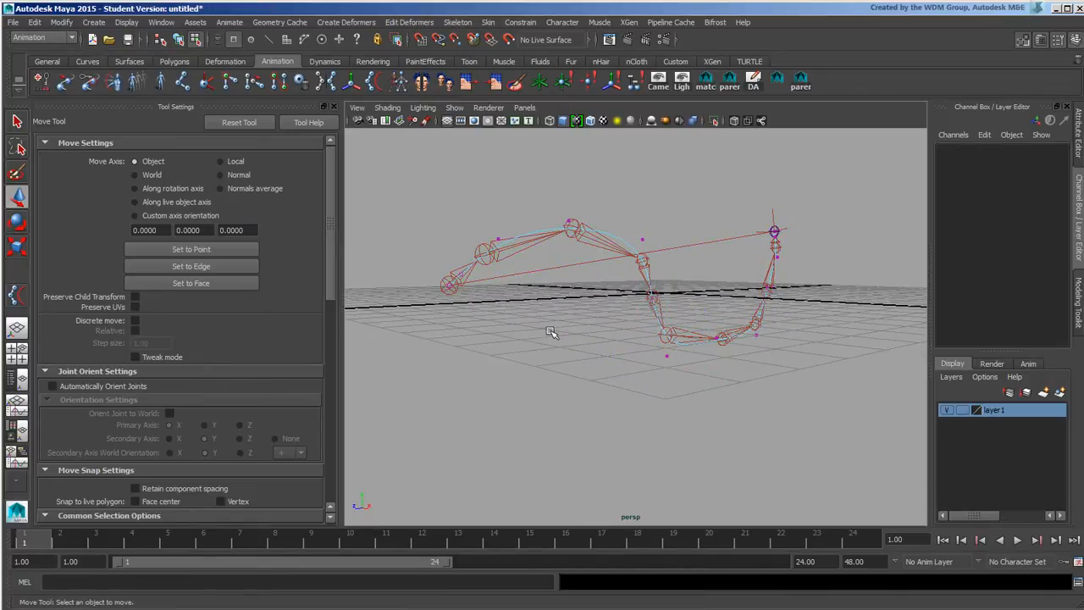
mouse_move(487, 326)
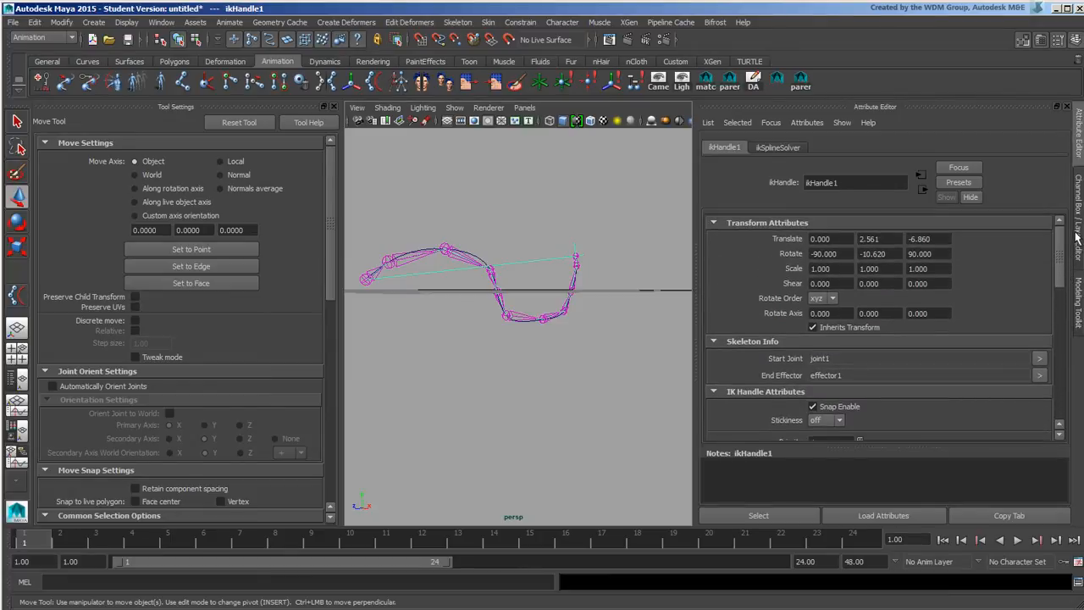
Step: Scroll ikHandle1's attributes down to IK Solver offset, roll, twist and twist type
scroll(down, 3)
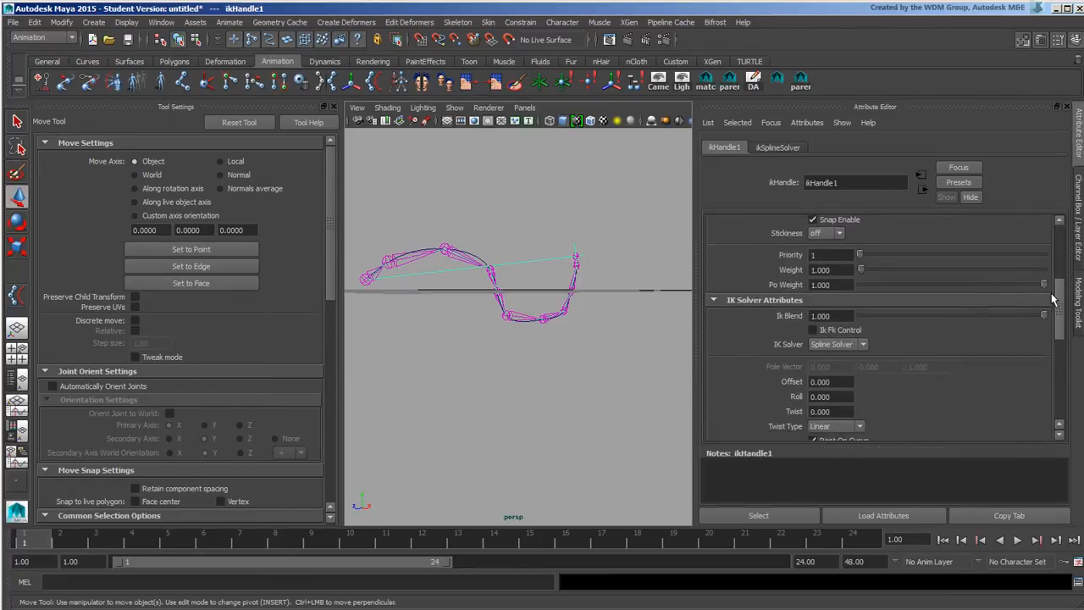
scroll(down, 3)
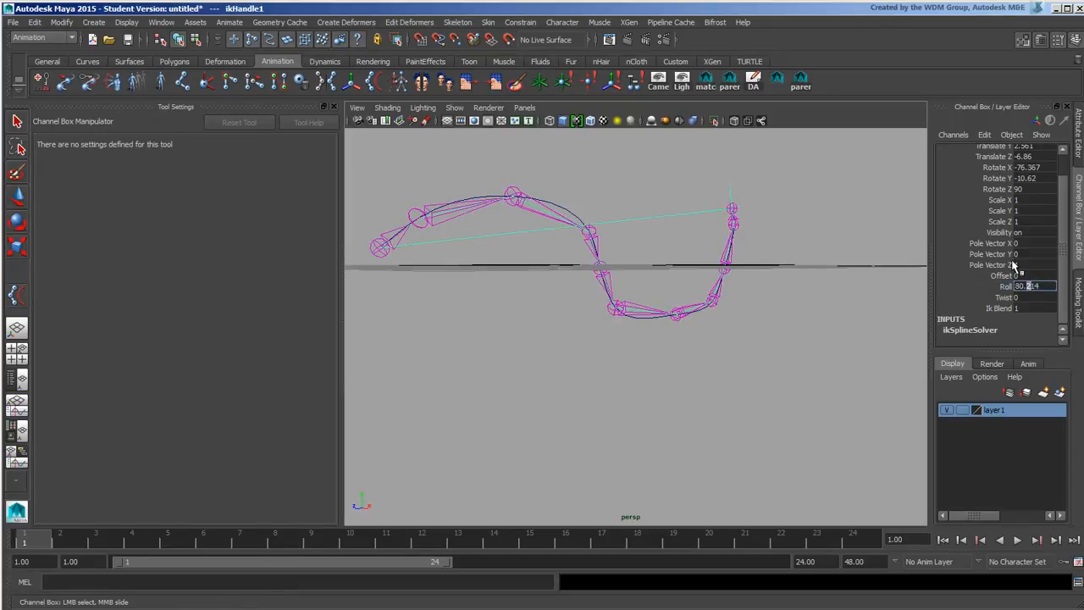
mouse_move(1012, 264)
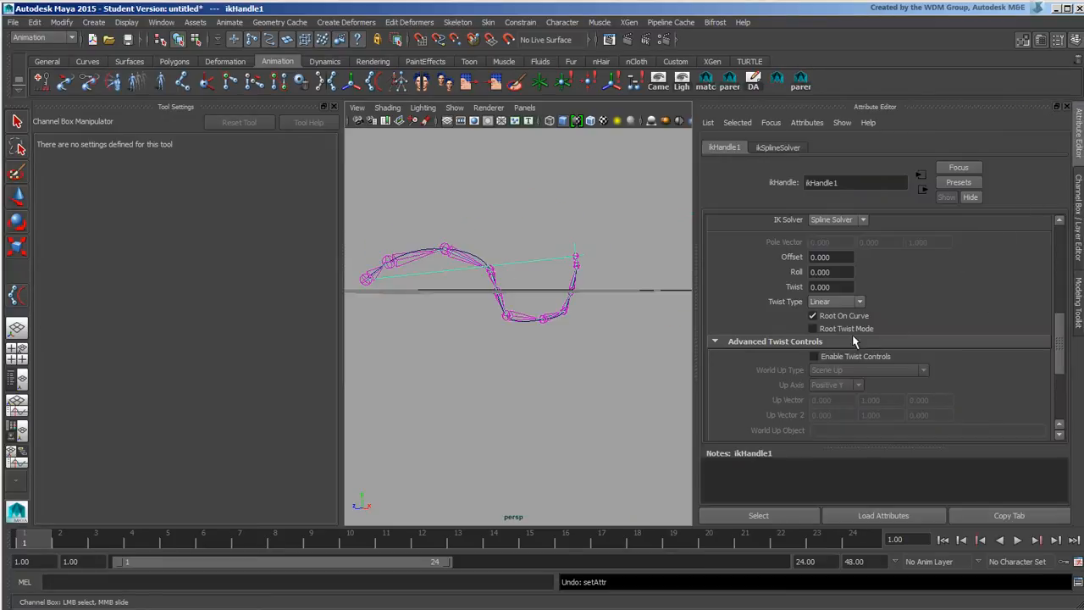
click(812, 329)
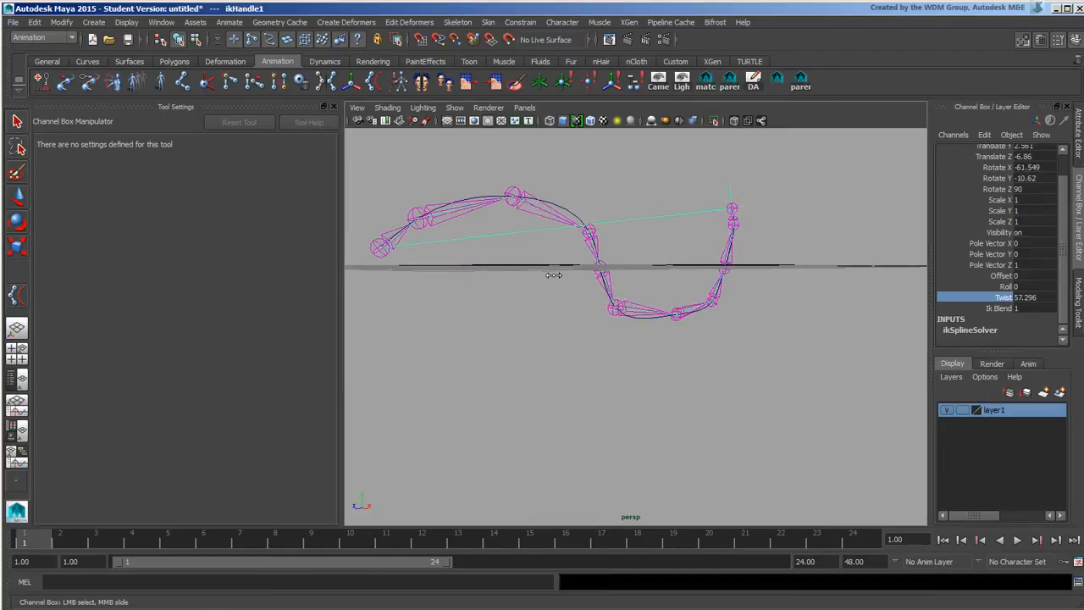
drag(555, 274, 771, 258)
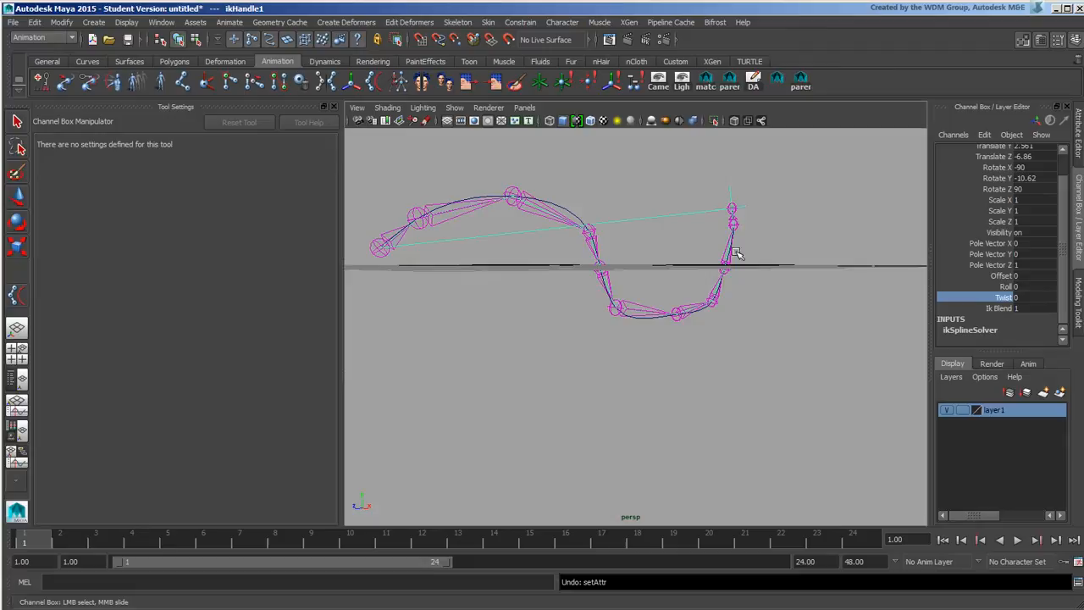
mouse_move(1079, 178)
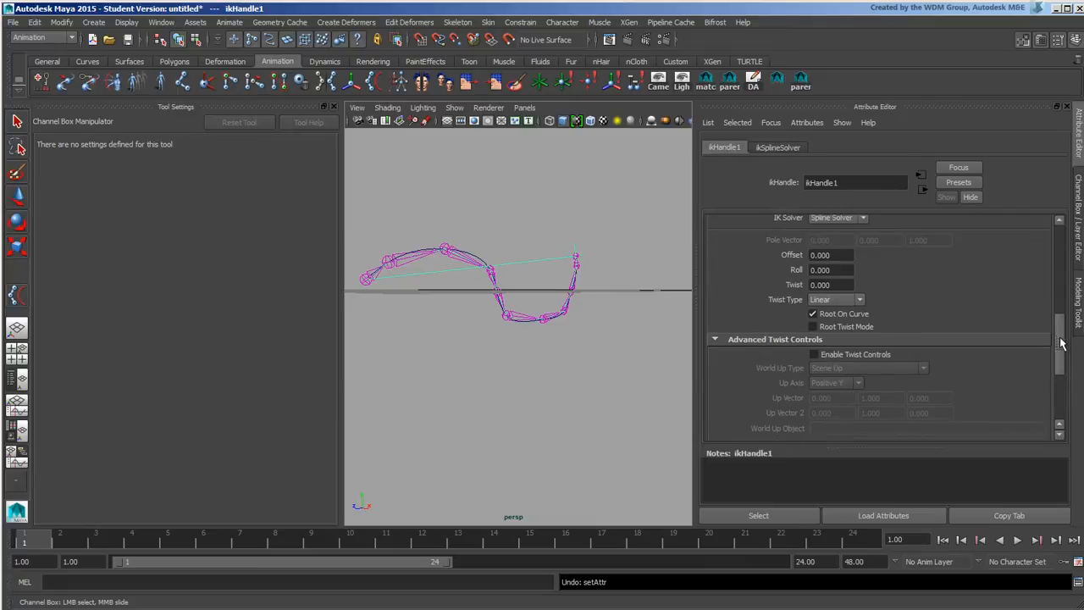
Step: Tick Enable Twist Controls under ikHandle1's Advanced Twist Controls
scroll(down, 3)
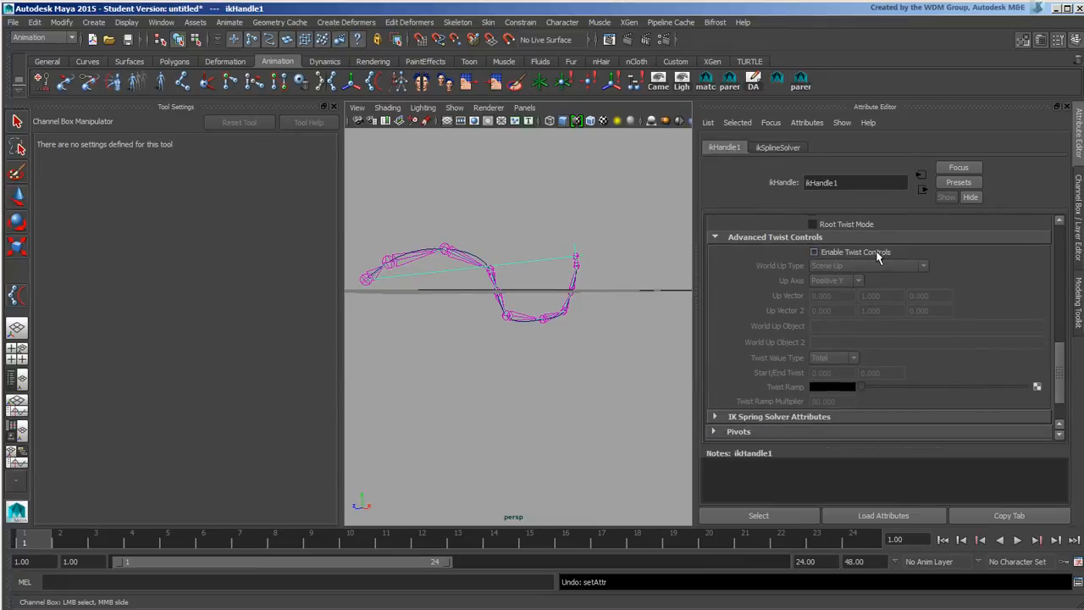
click(814, 252)
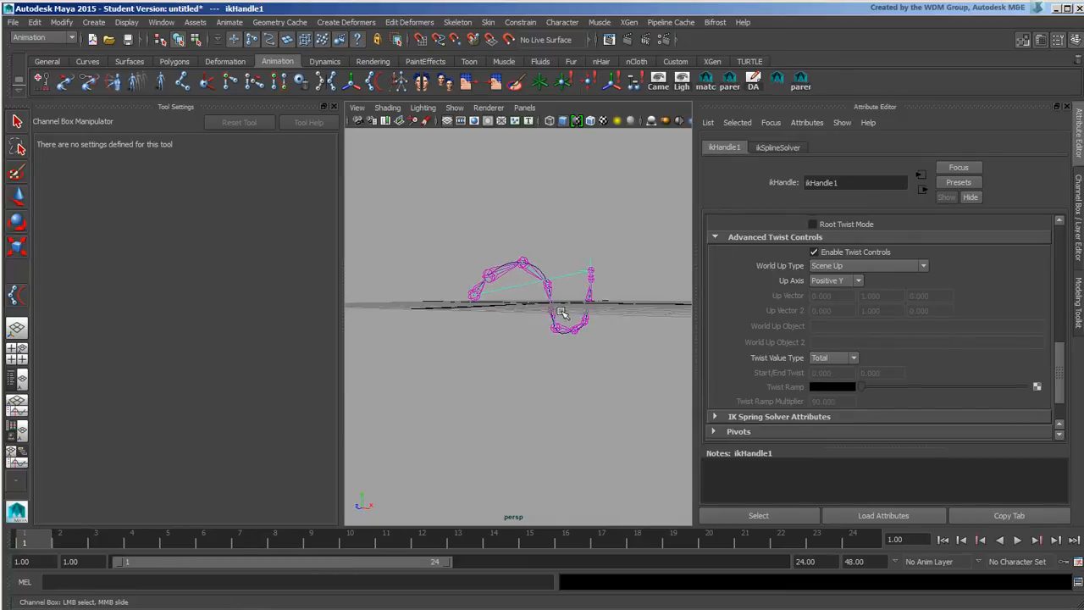
click(93, 22)
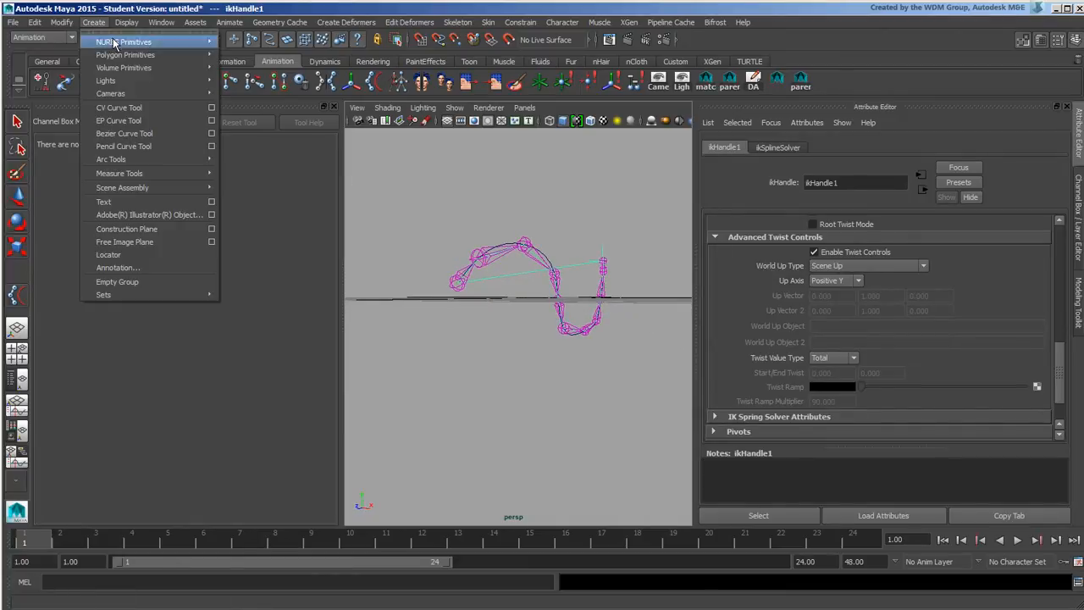
mouse_move(124, 241)
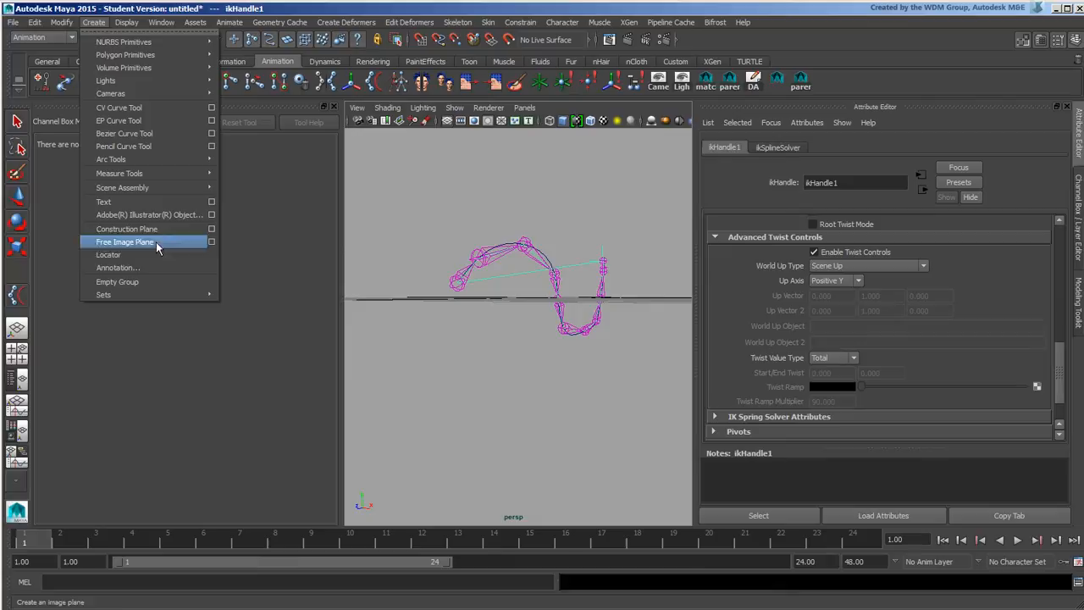
Step: Create a locator, then select the locator above the tail's start and its name field
click(108, 254)
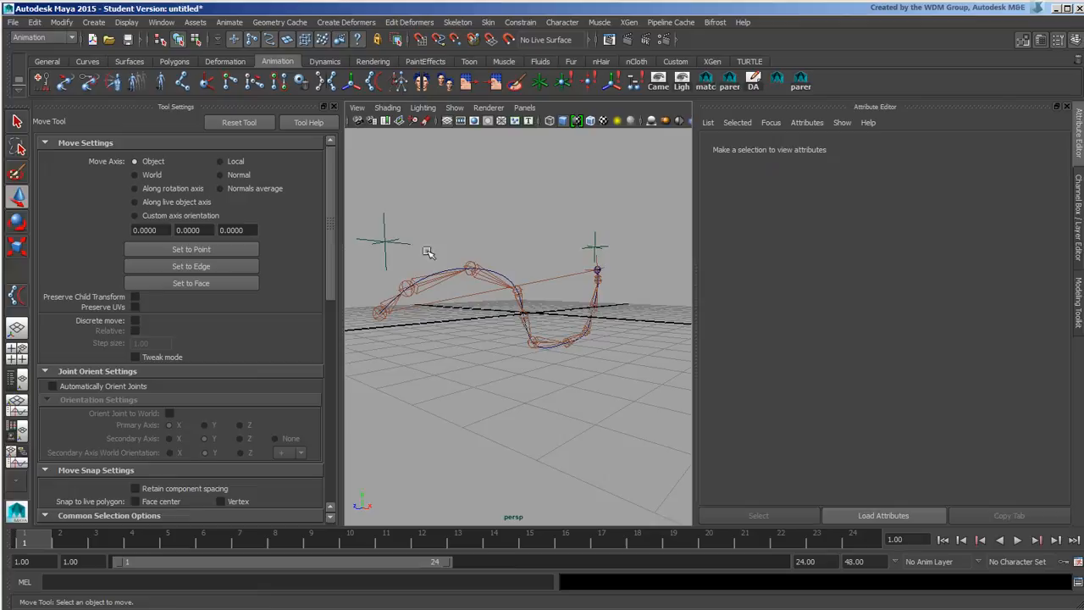
click(390, 242)
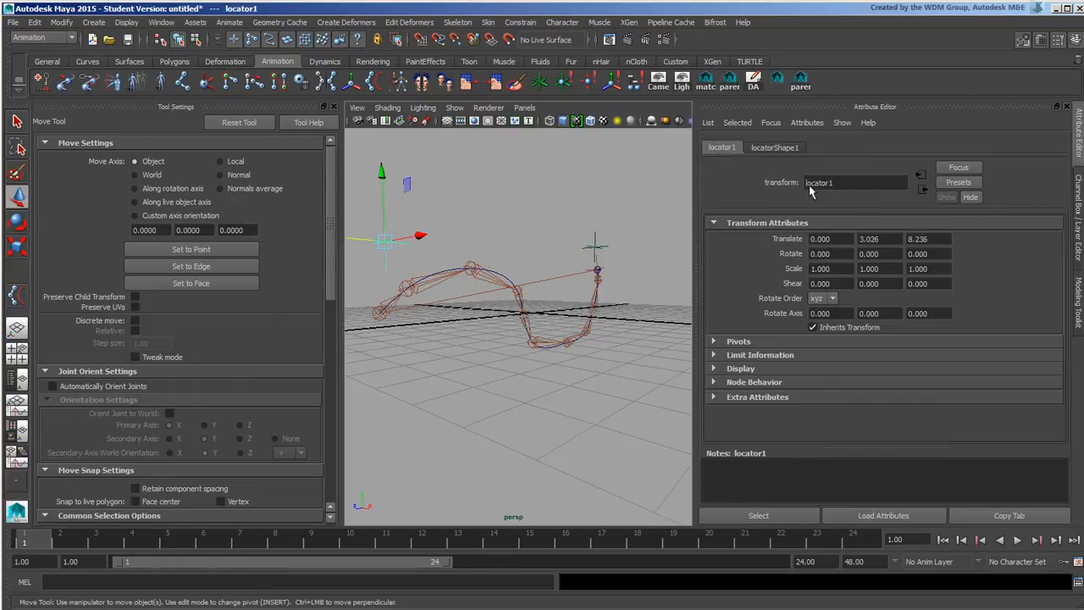
click(855, 182)
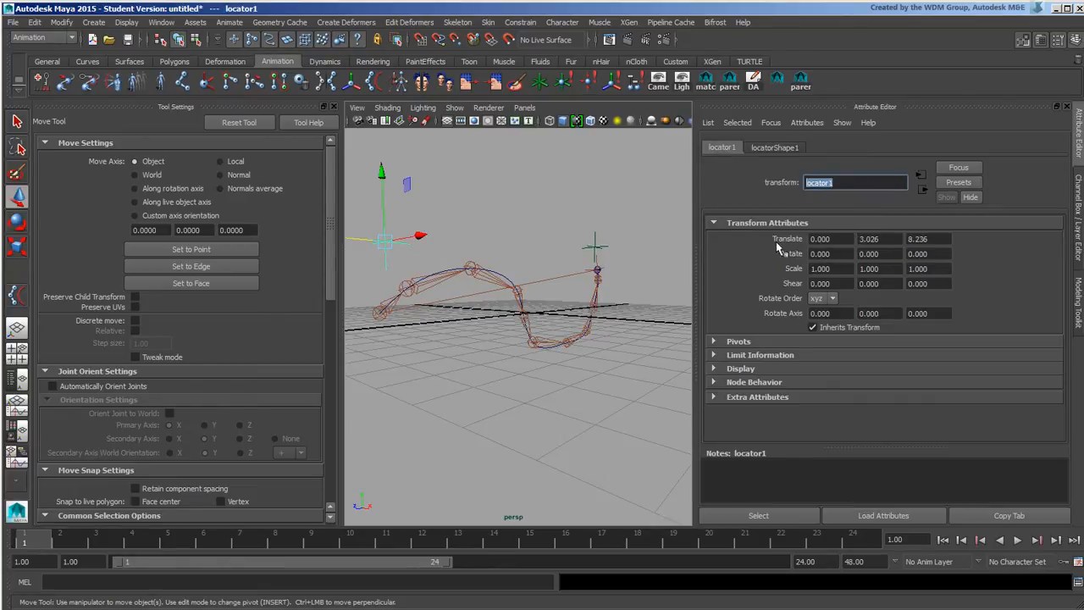
Step: Select ikHandle1, set World Up Type to Object Up (Start/End), entering locator1 and locator
click(623, 267)
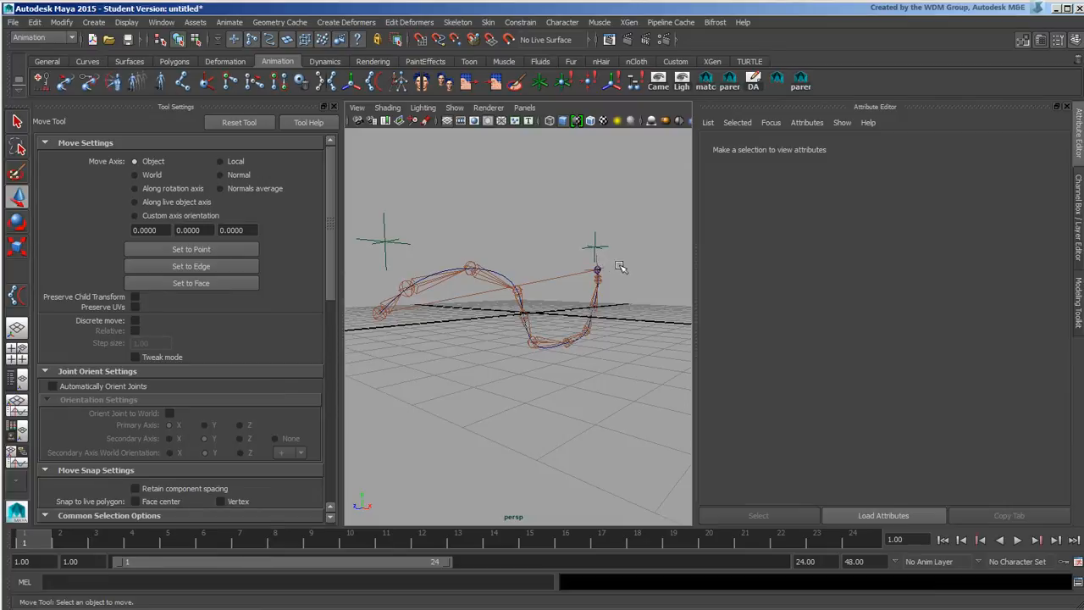
click(597, 269)
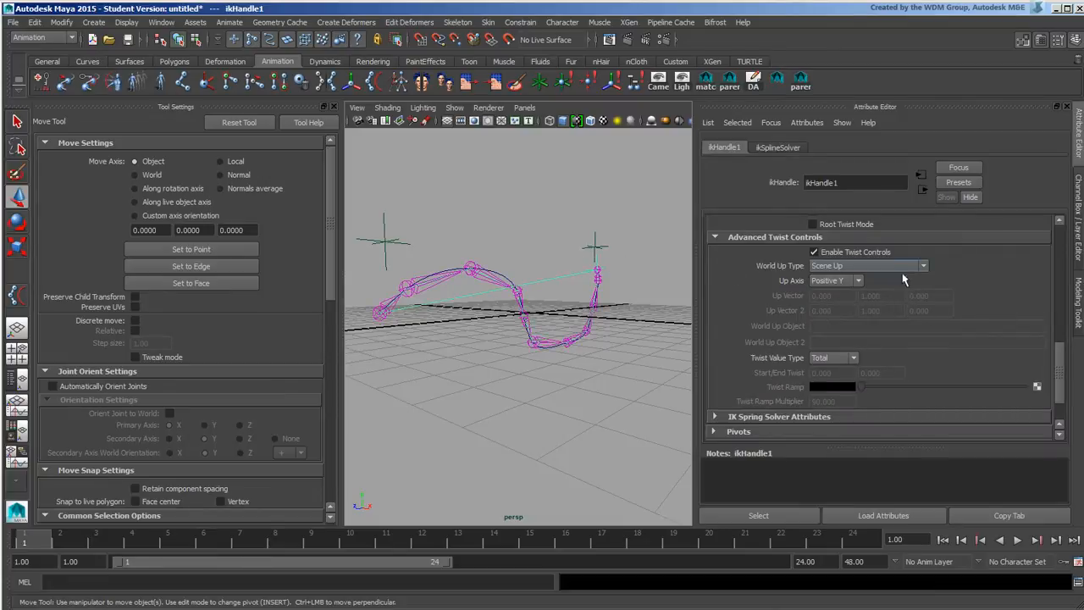
click(858, 280)
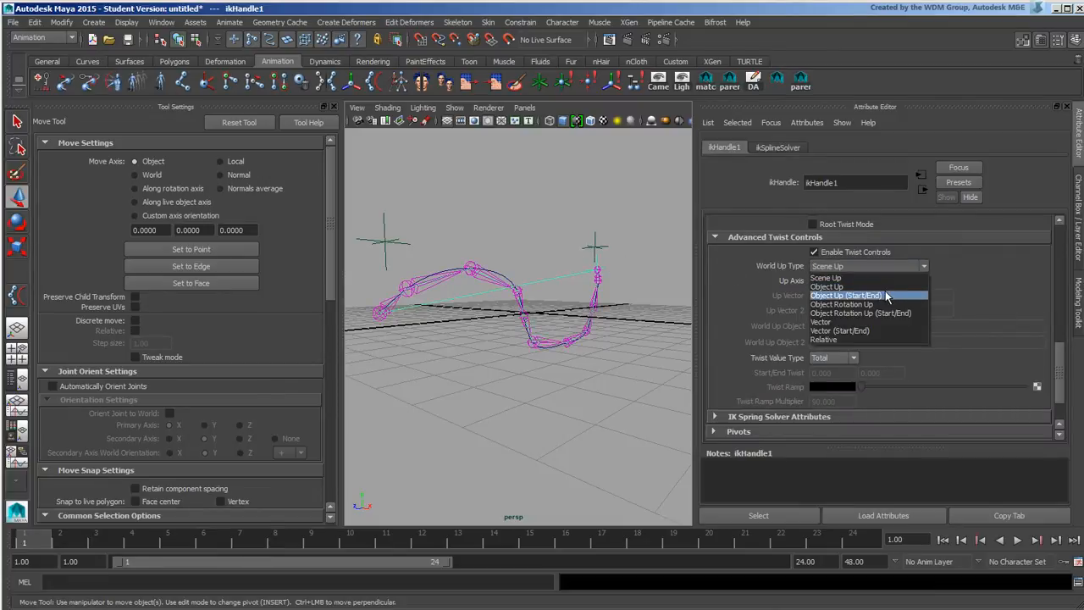
mouse_move(825, 286)
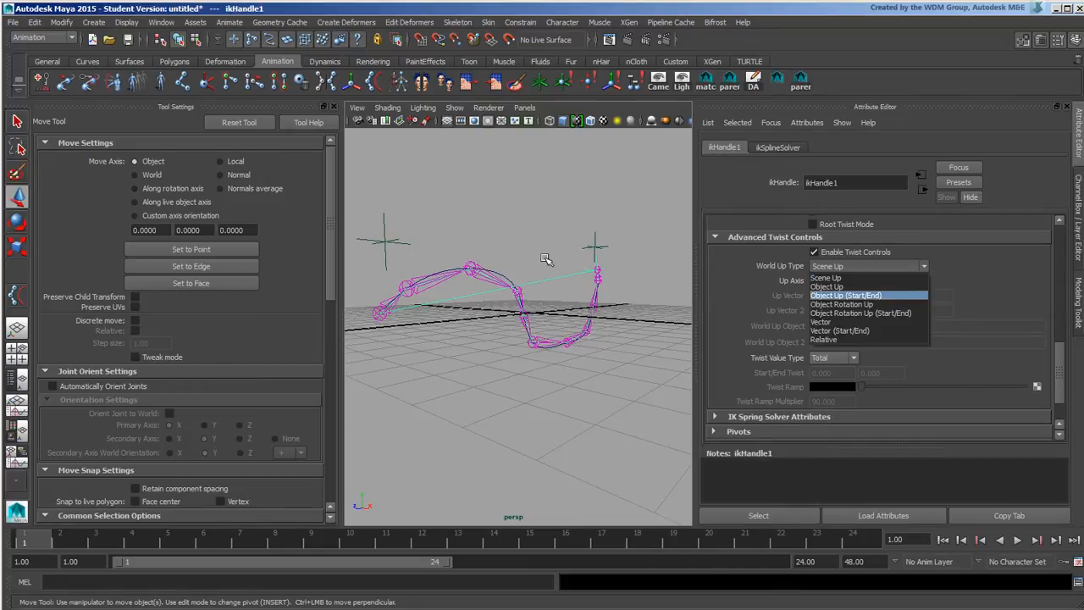
mouse_move(905, 301)
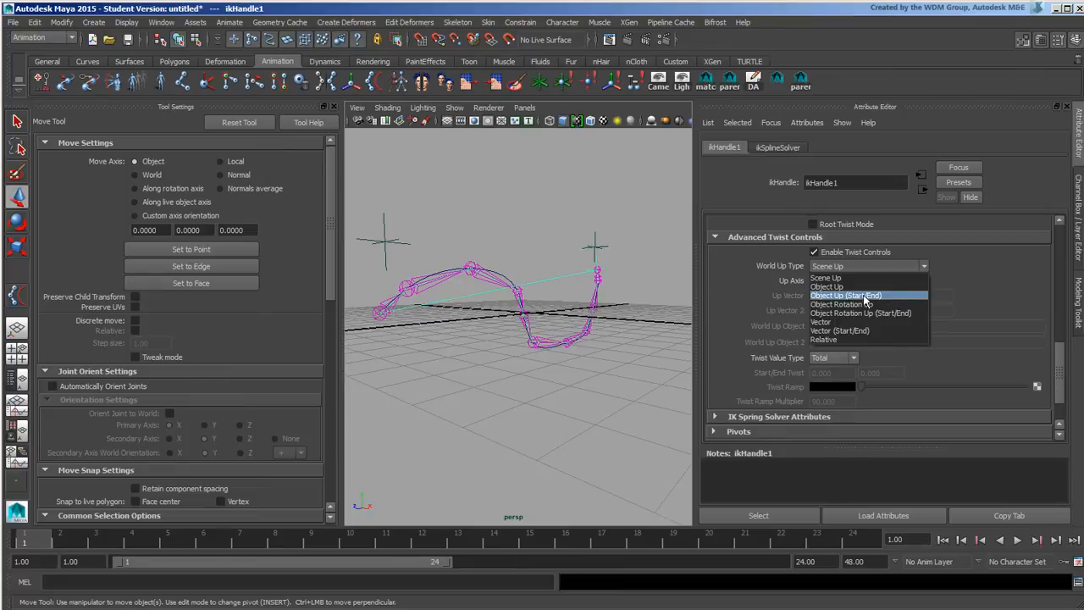
mouse_move(565, 227)
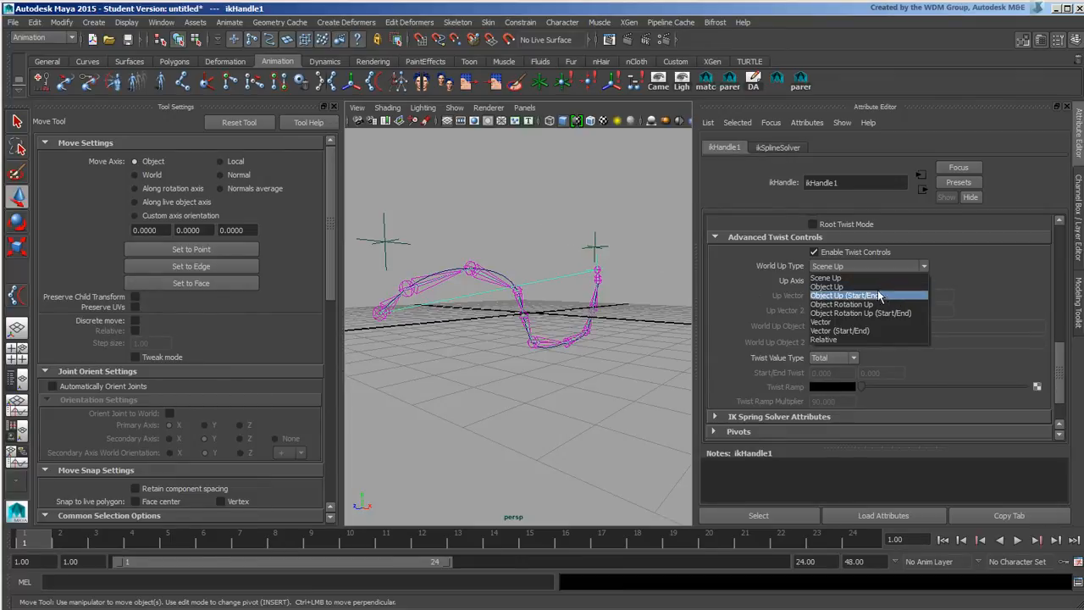
click(844, 295)
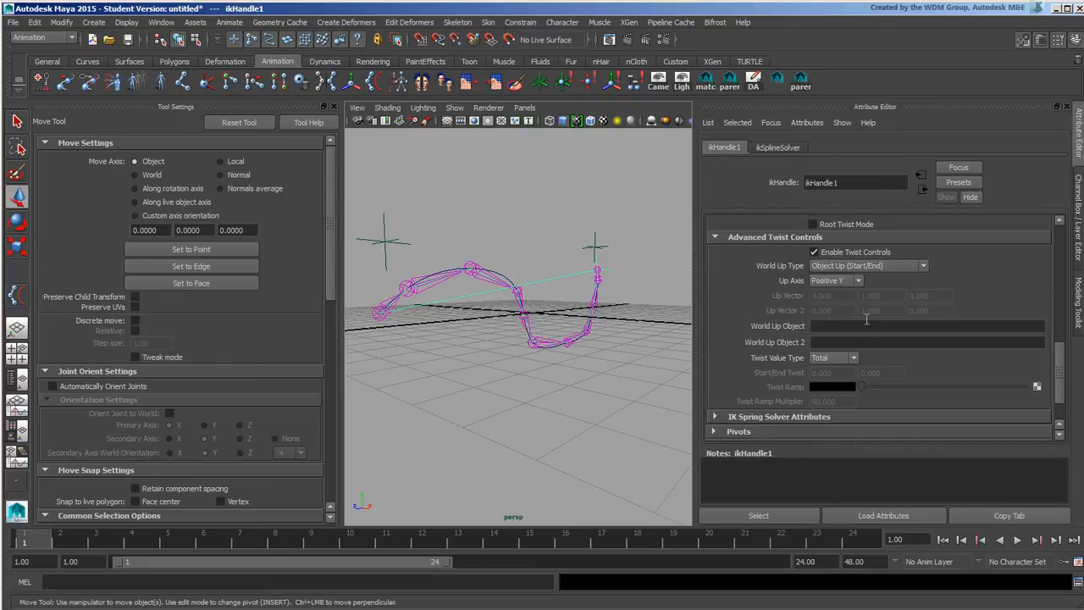
text(locator 1)
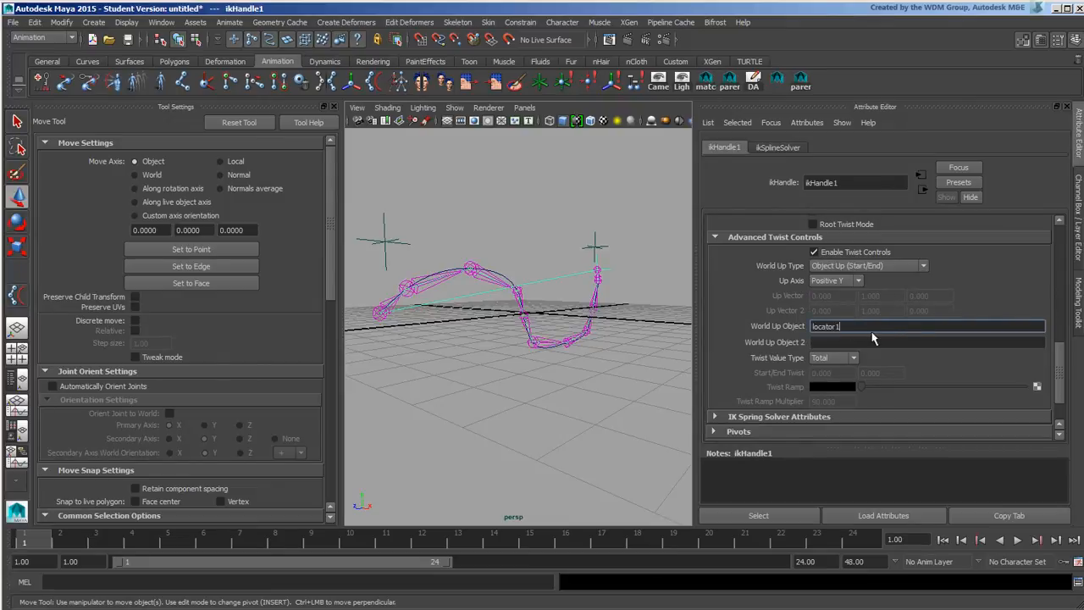
click(927, 341)
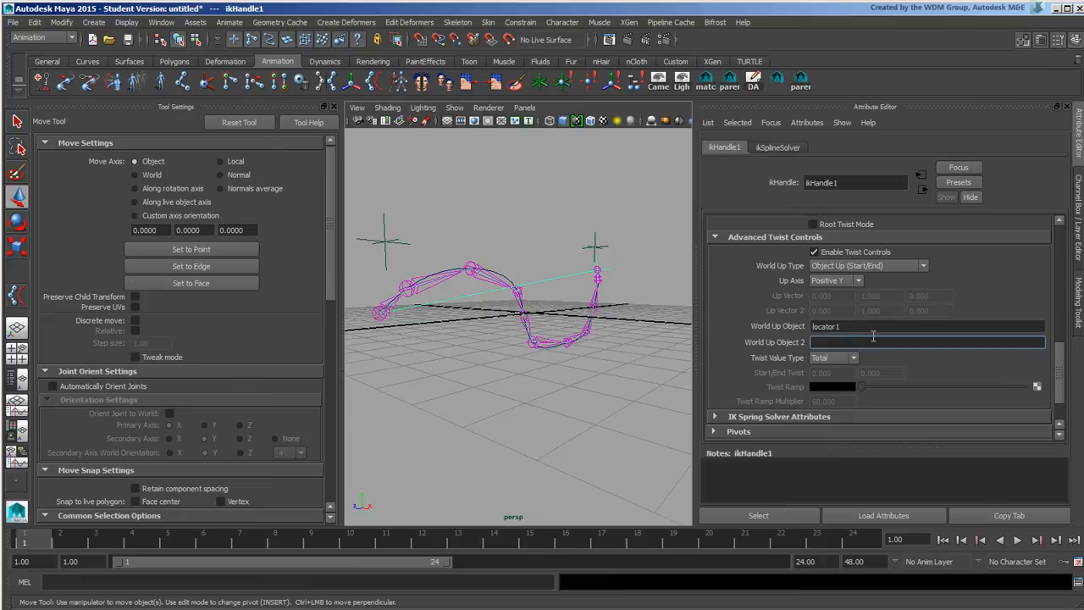
text(locator)
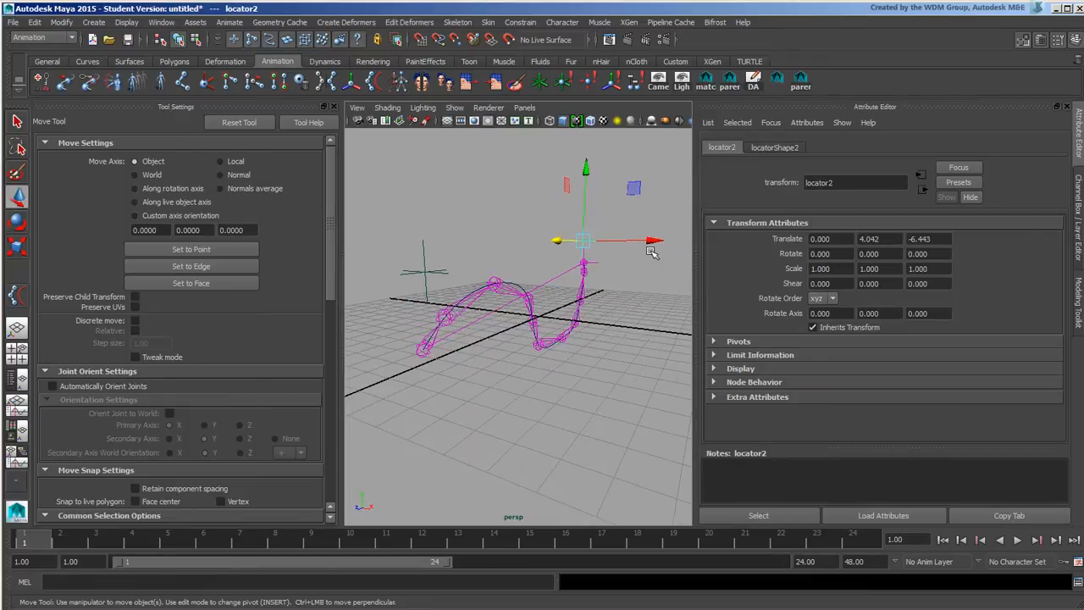
drag(652, 241, 626, 240)
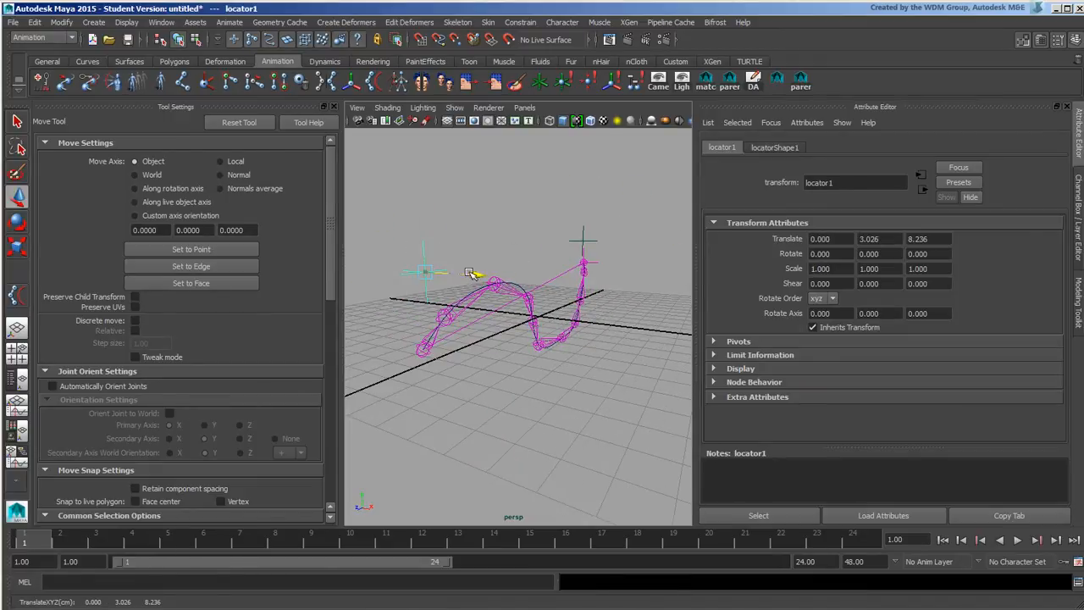
drag(470, 272, 589, 267)
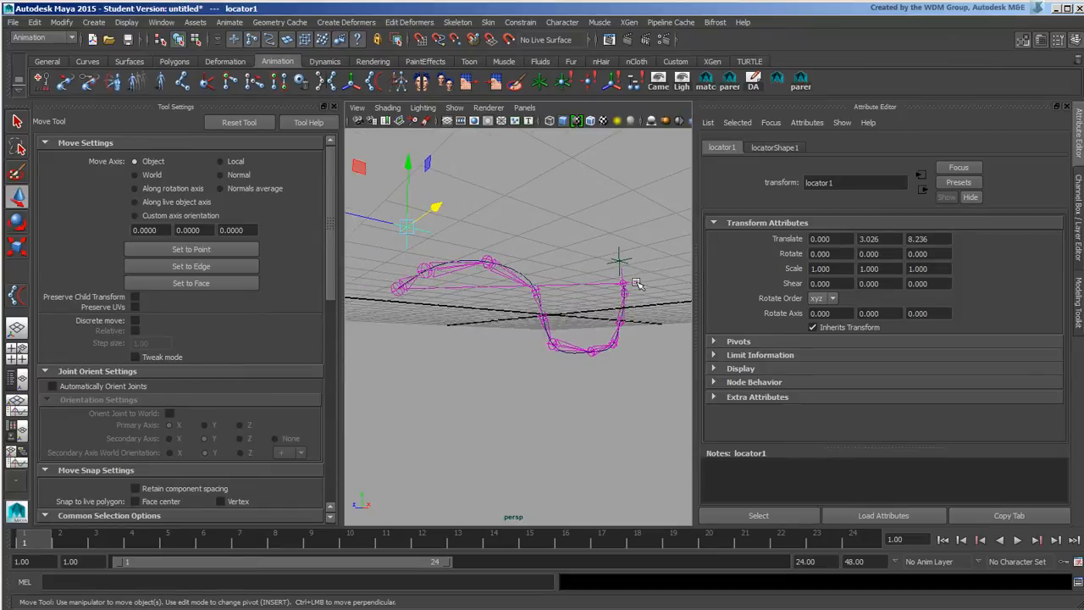
Step: Switch twisting to Object Rotation Up (Start/End) and rotate locator1 and locator2 to twist the tail
click(868, 280)
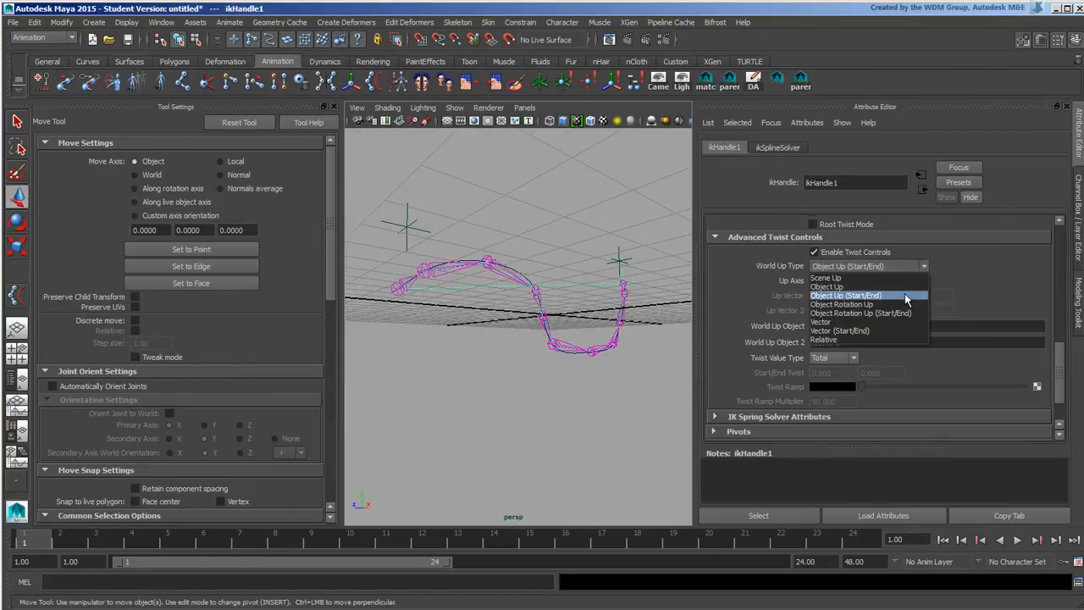
click(860, 312)
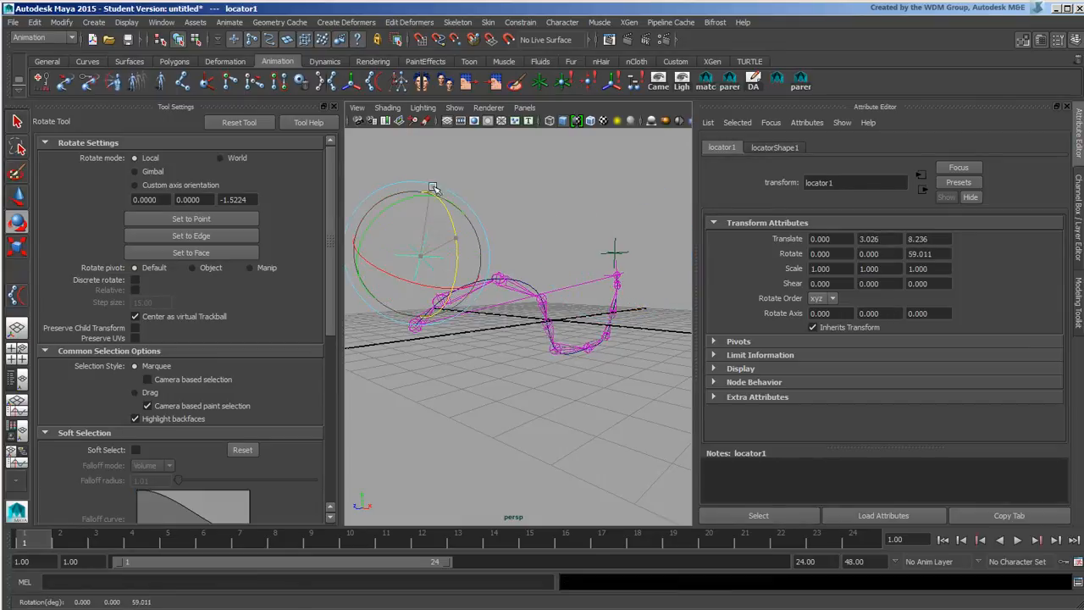
drag(432, 186, 458, 267)
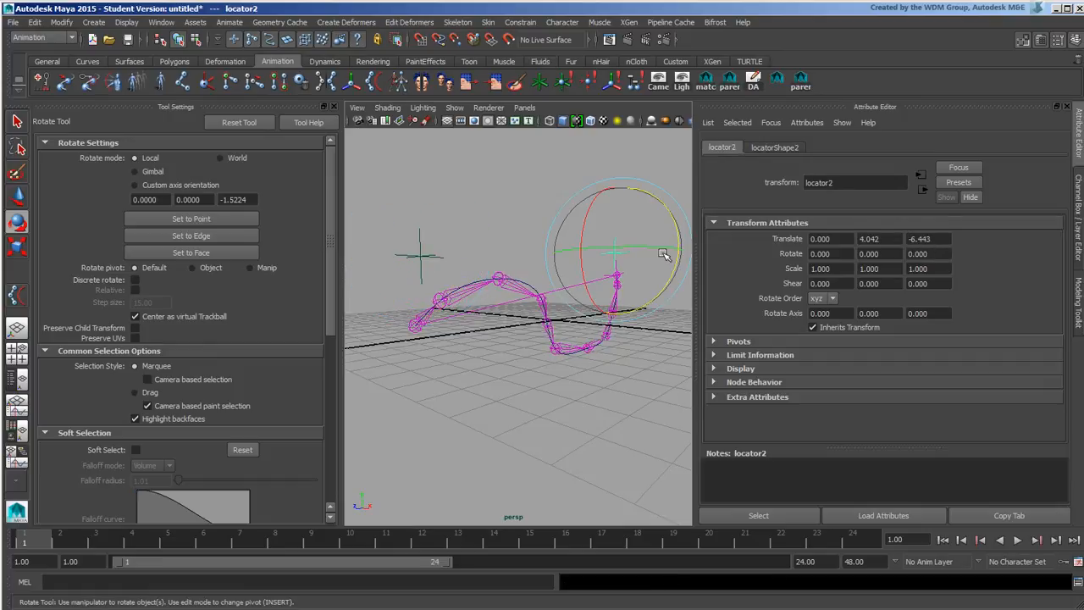
drag(665, 254, 657, 269)
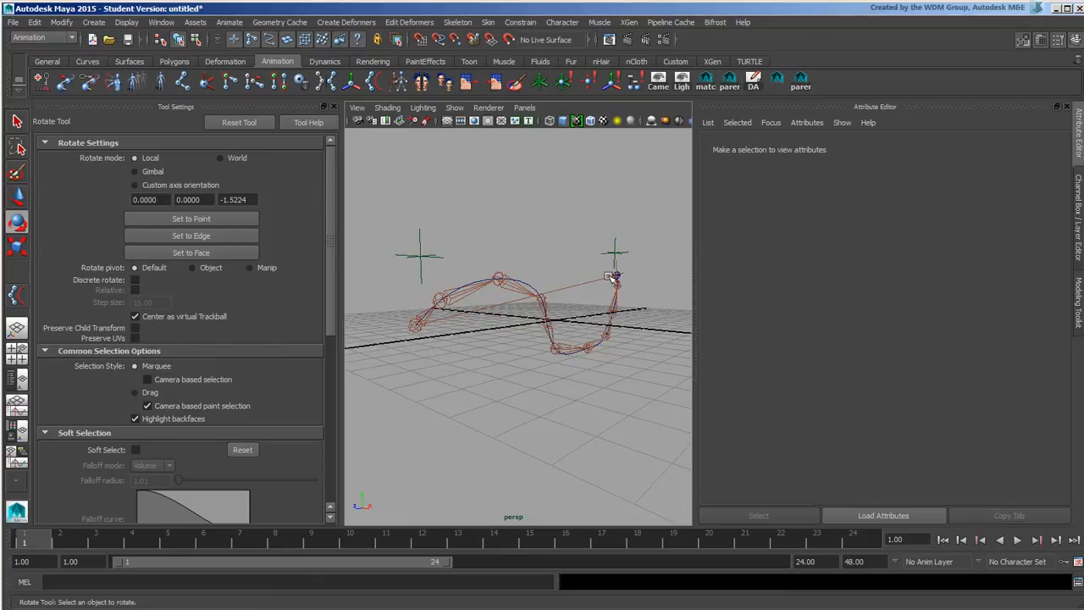
click(614, 275)
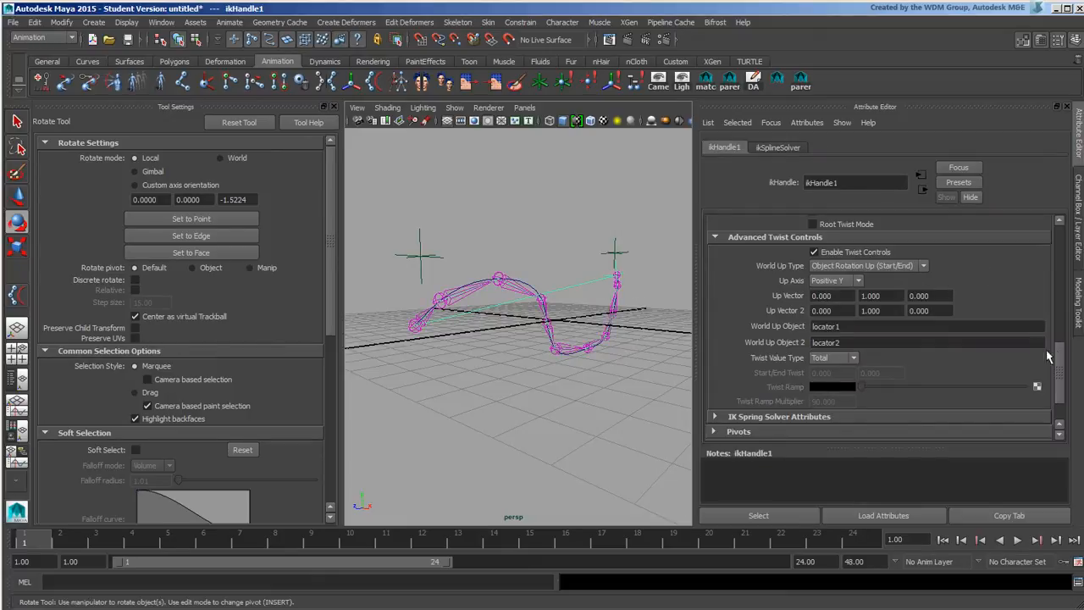
scroll(down, 3)
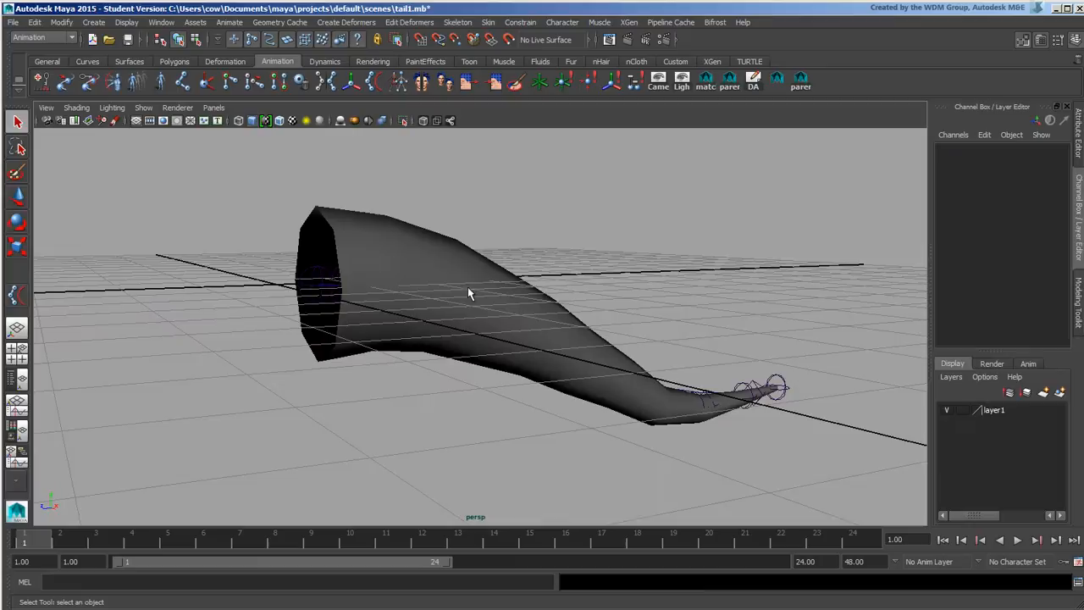
Step: Orbit around the tail, select a tail joint, and view the chain against its curve
drag(470, 293, 460, 308)
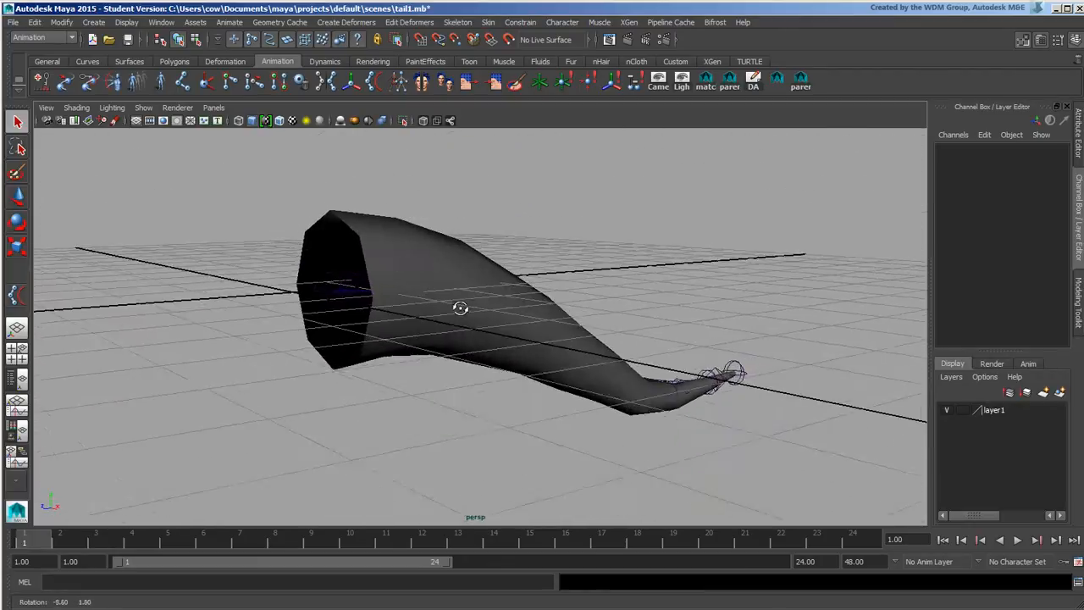
click(364, 284)
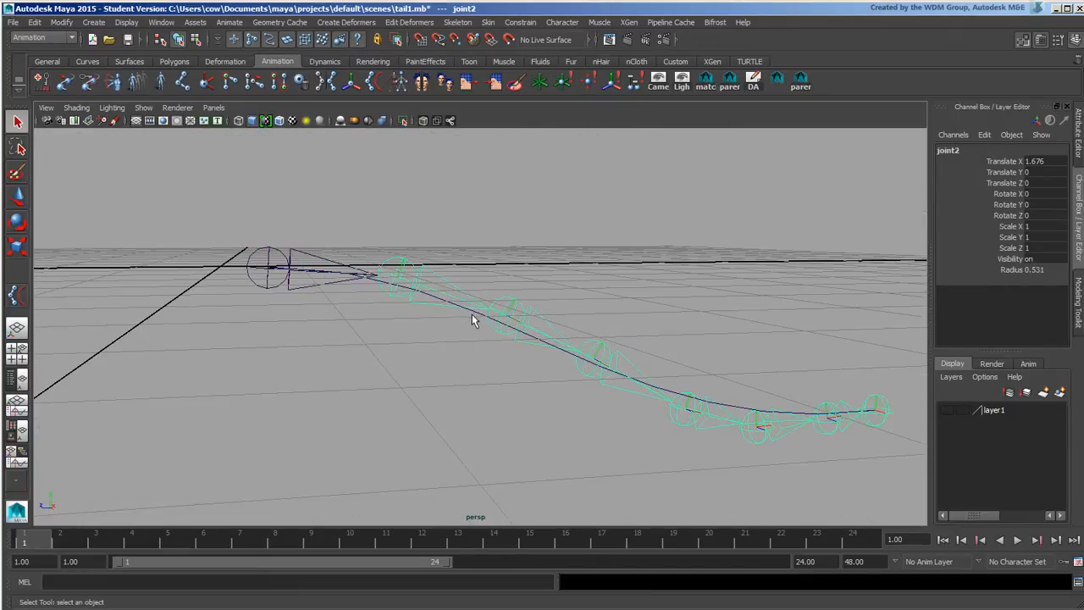
click(17, 196)
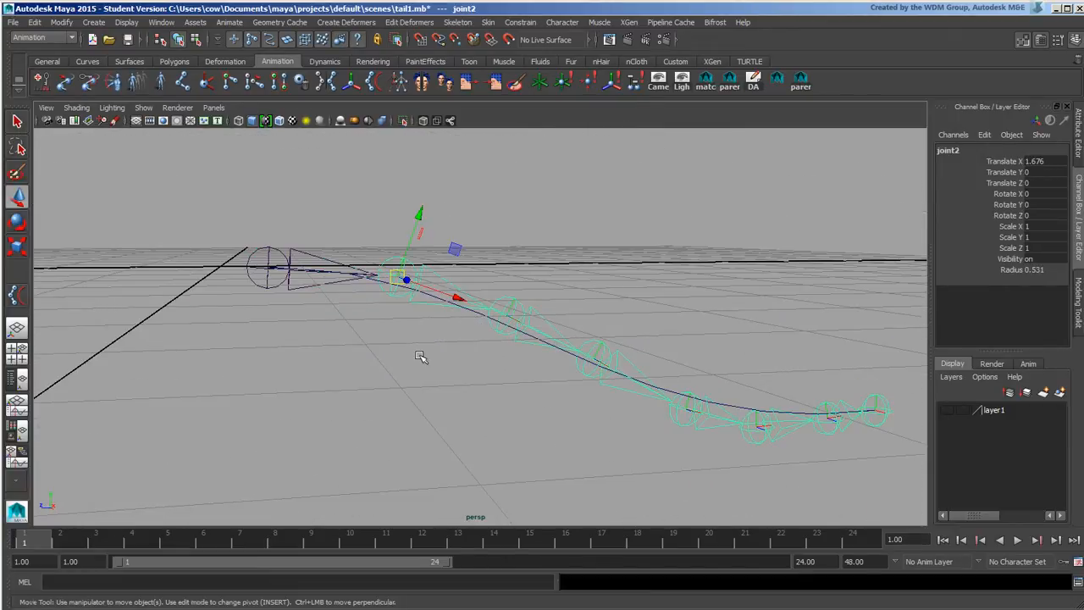
drag(421, 356, 415, 326)
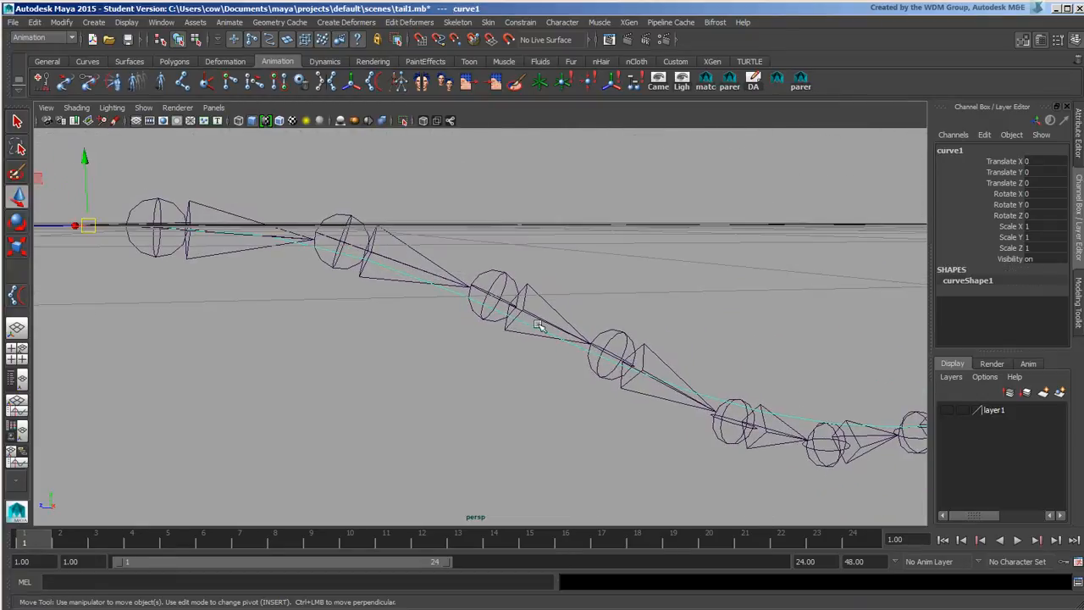
drag(542, 339, 451, 317)
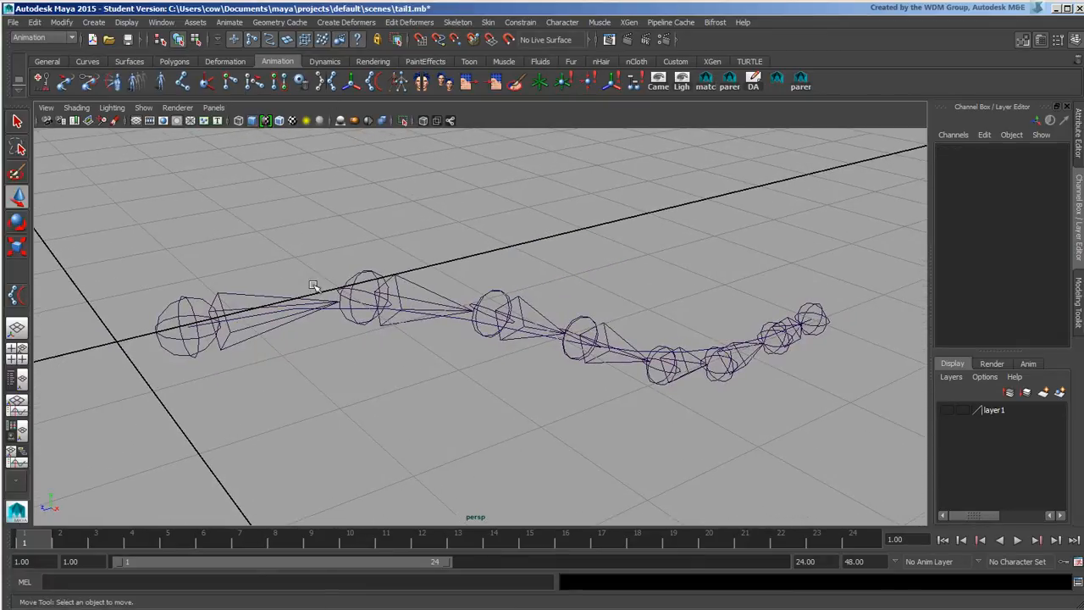
mouse_move(684, 309)
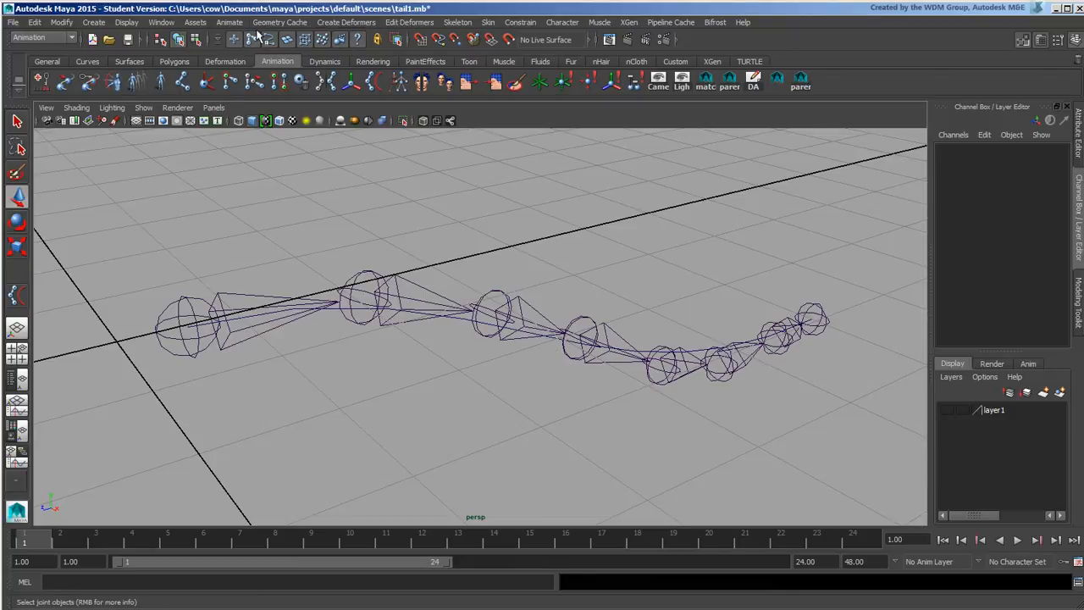
Step: Open IK Spline Handle settings, pick the tail's first joint, and orbit to inspect ikHandle1
click(161, 22)
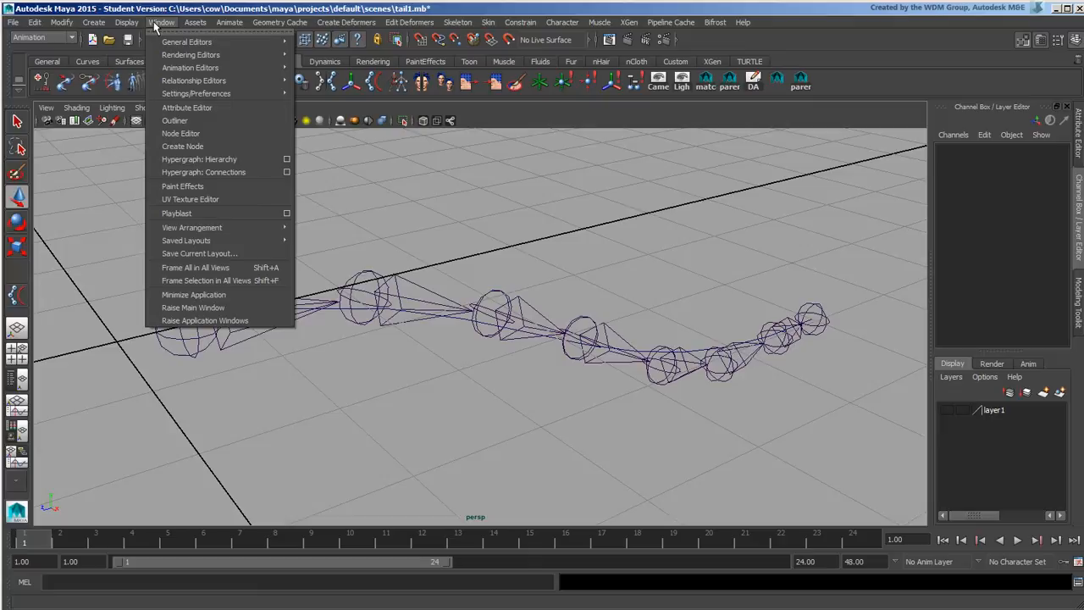
click(458, 22)
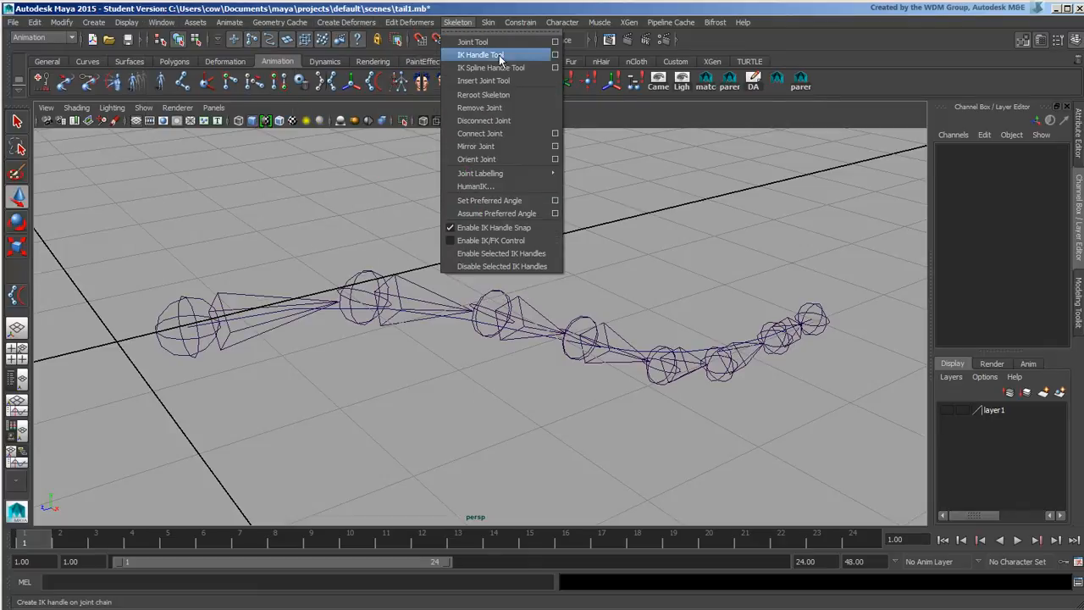
click(491, 68)
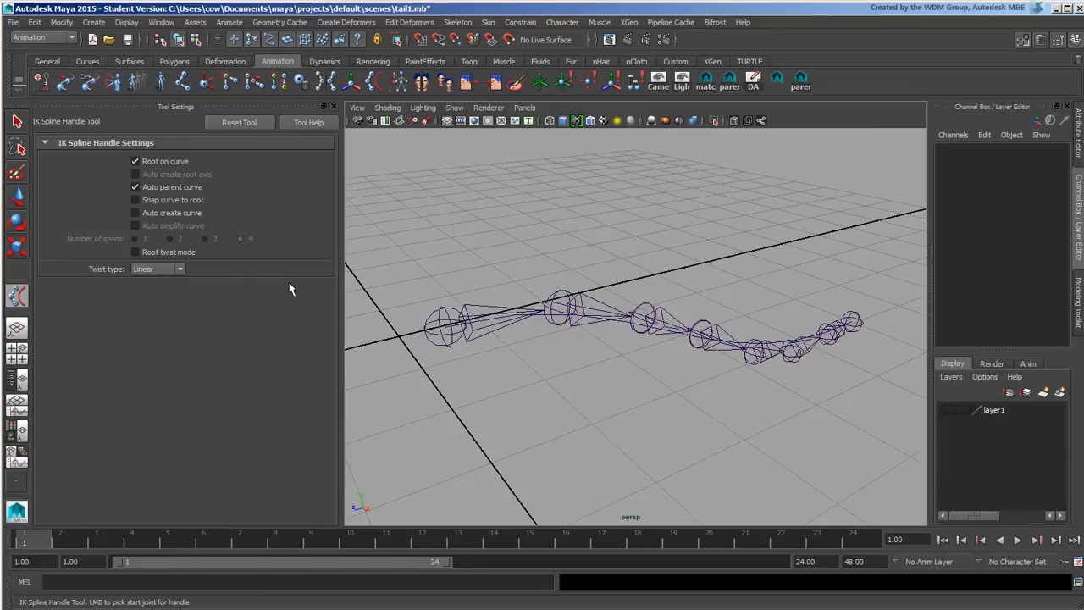
click(440, 329)
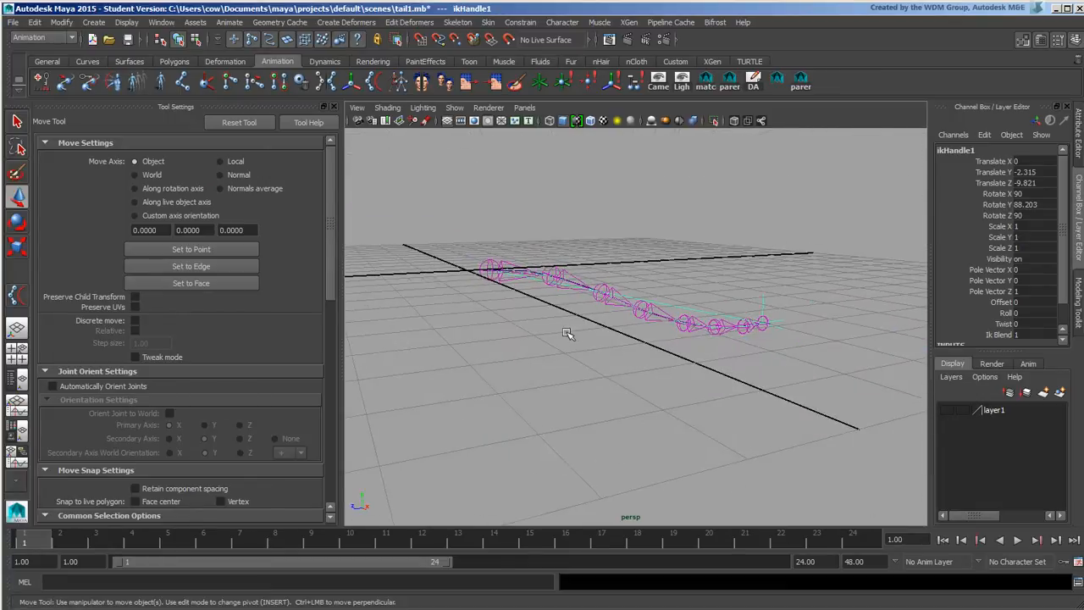
mouse_move(514, 339)
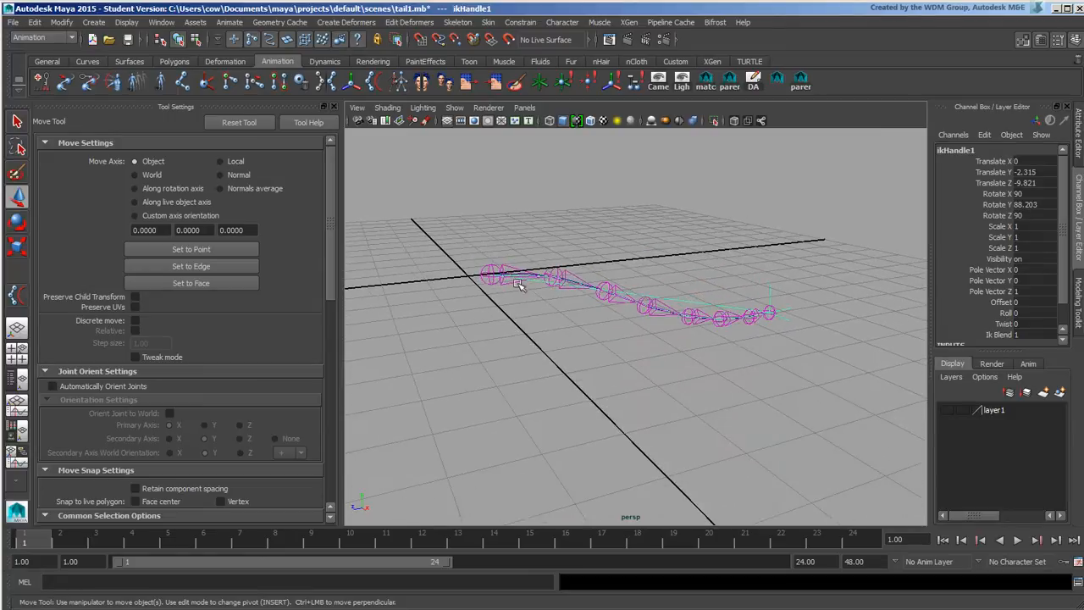
drag(518, 284, 670, 356)
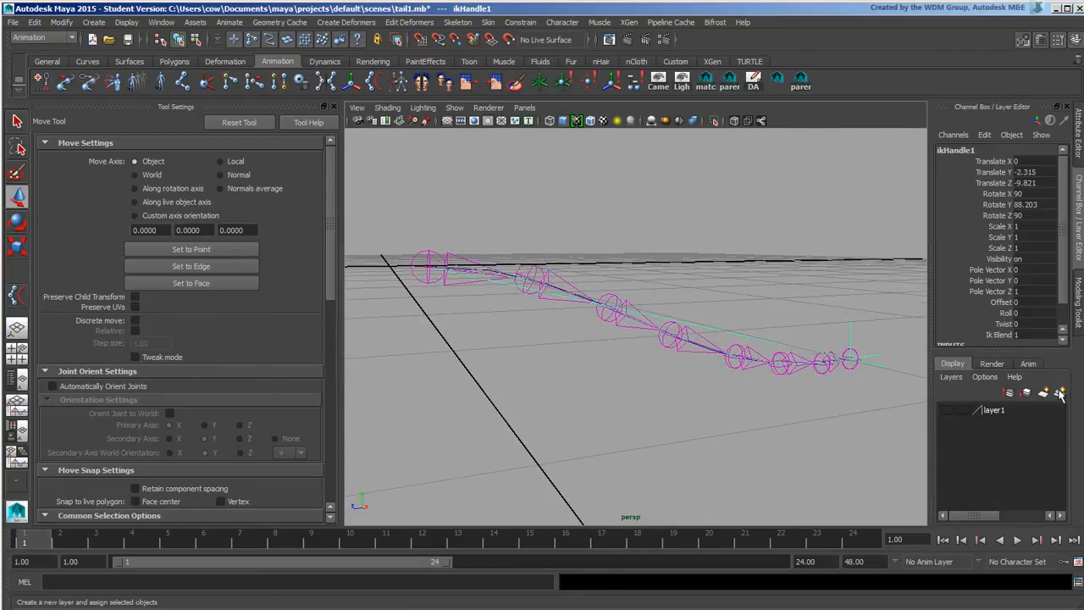
Step: Put the joints and IK handle on a new hidden layer2, then edit the curve's control vertices
click(1059, 391)
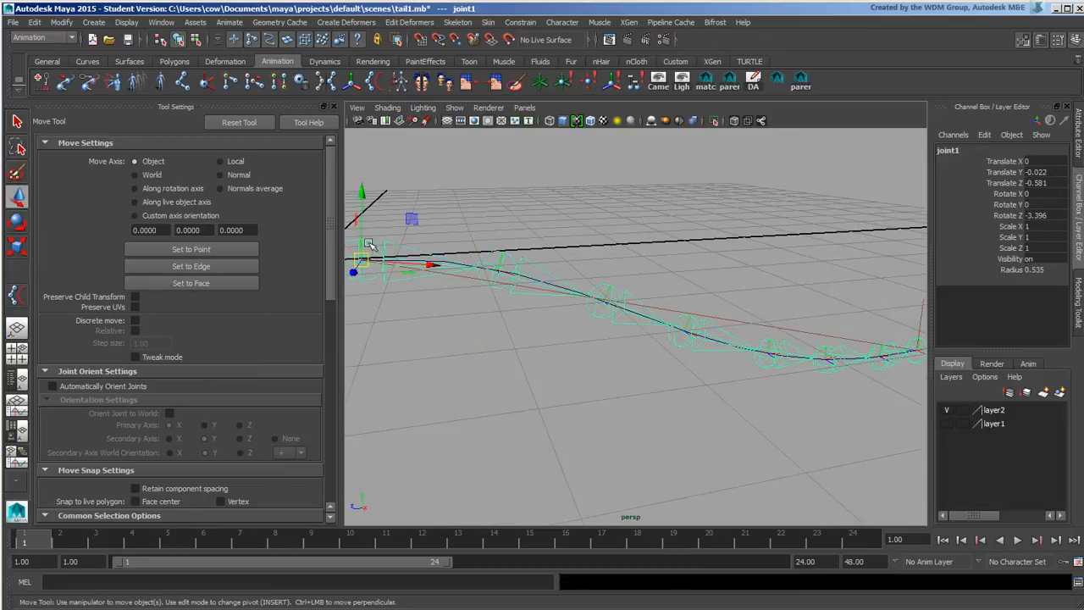
right_click(993, 410)
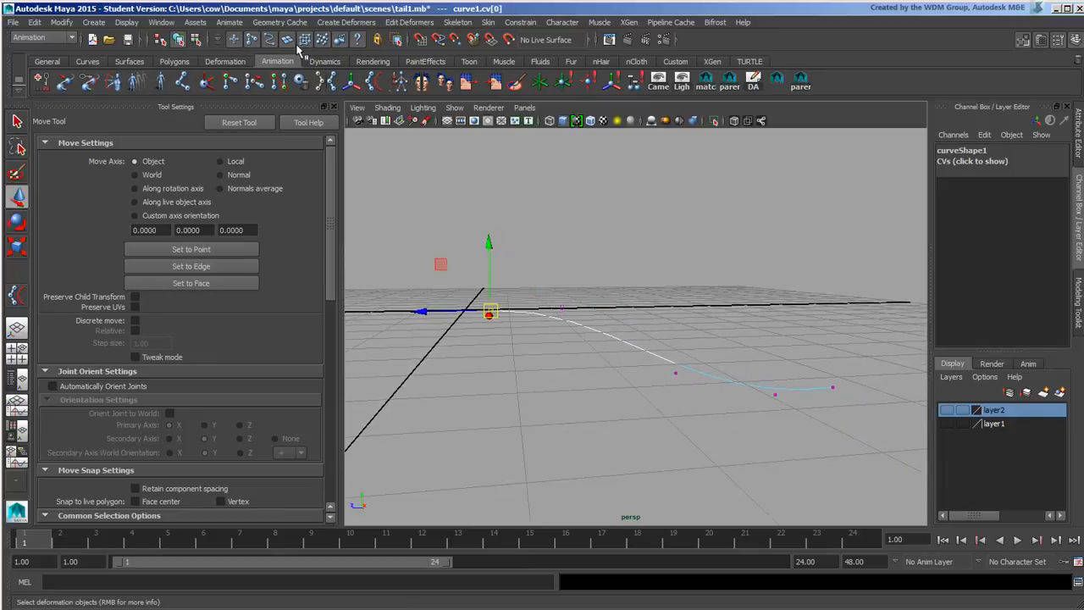
Step: Add a cluster to each tail curve control vertex, one CV at a time
click(347, 22)
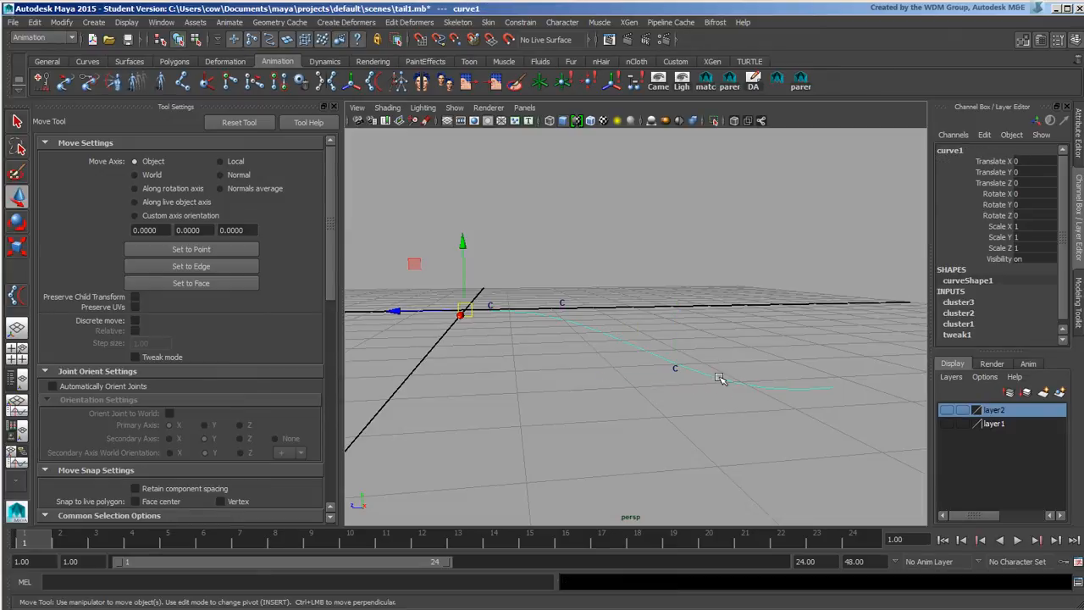
click(745, 371)
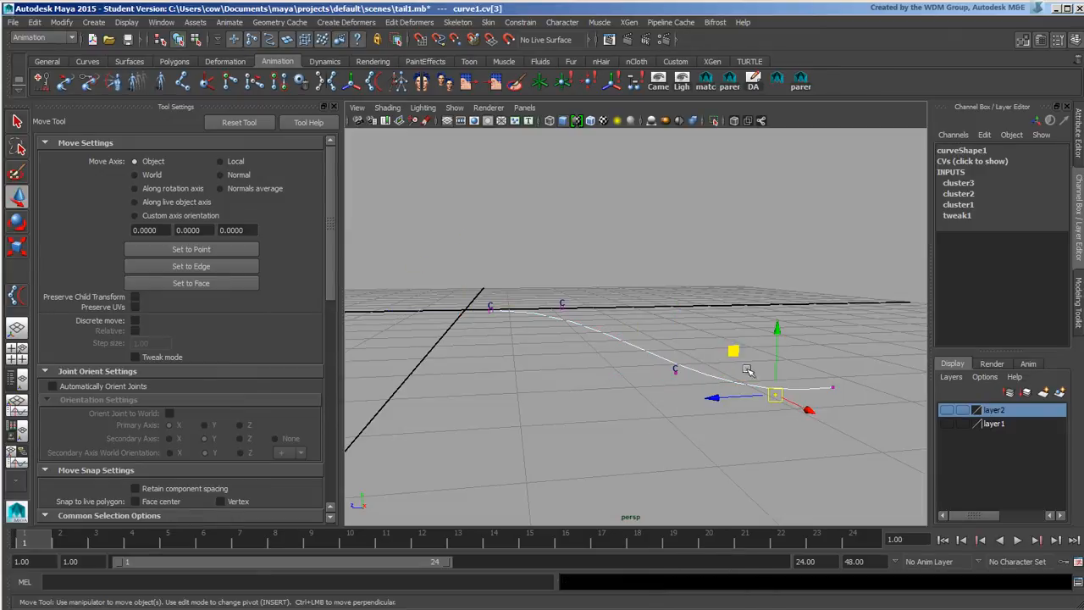
click(345, 22)
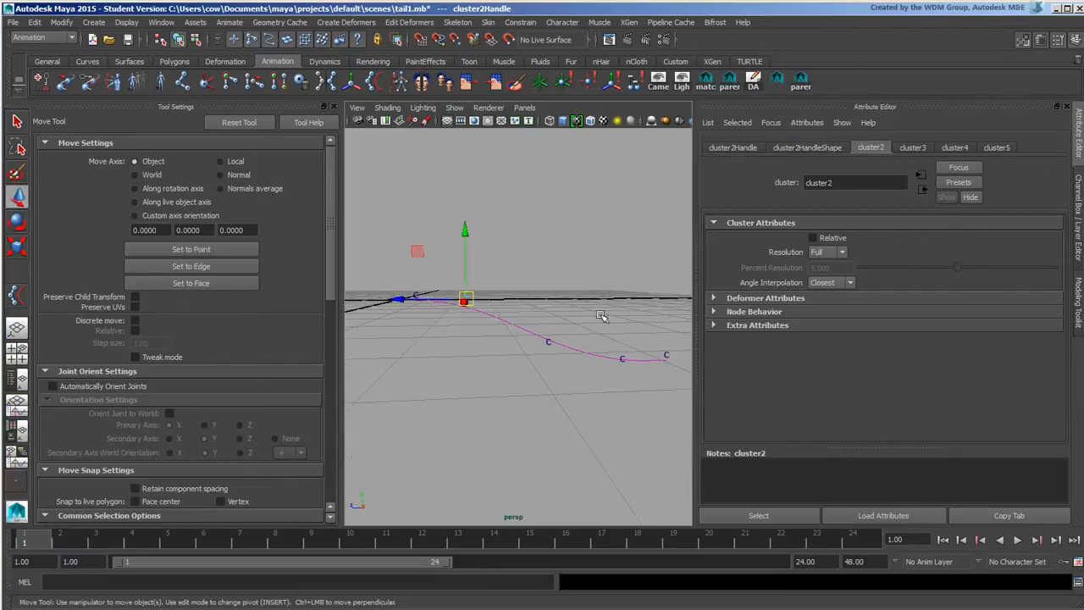
Step: Set Origin Y to 1 on the clusterHandleShape attributes and select a raised handle
click(806, 146)
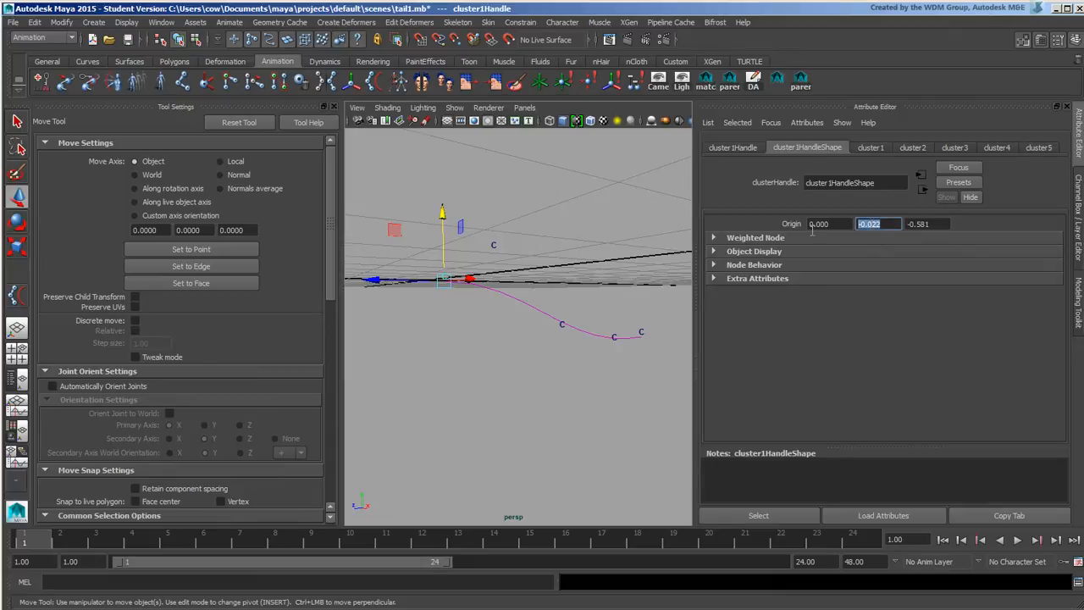
text(1.000)
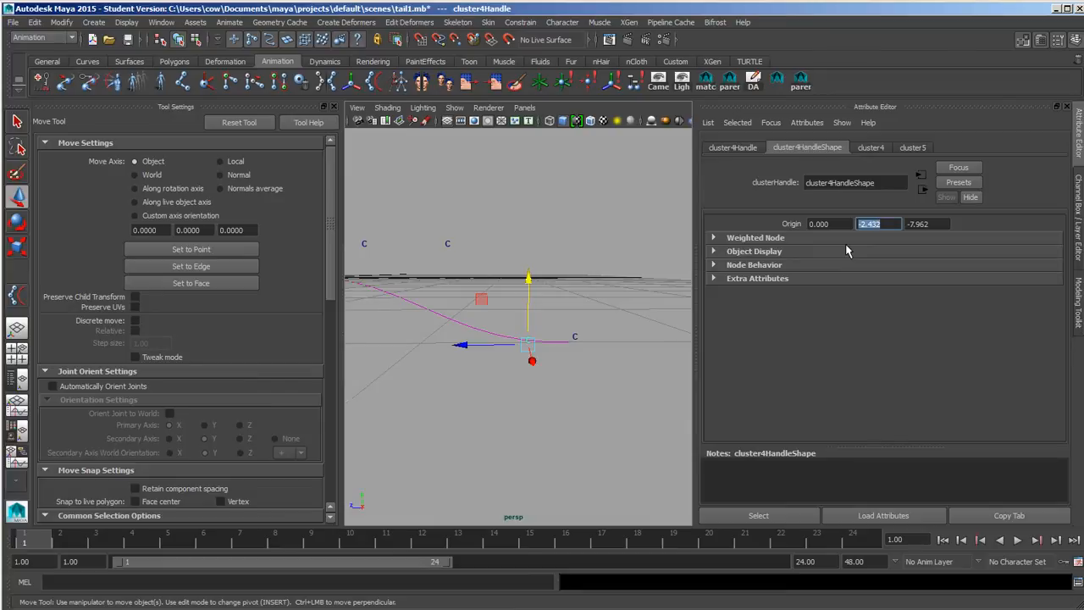
text(1)
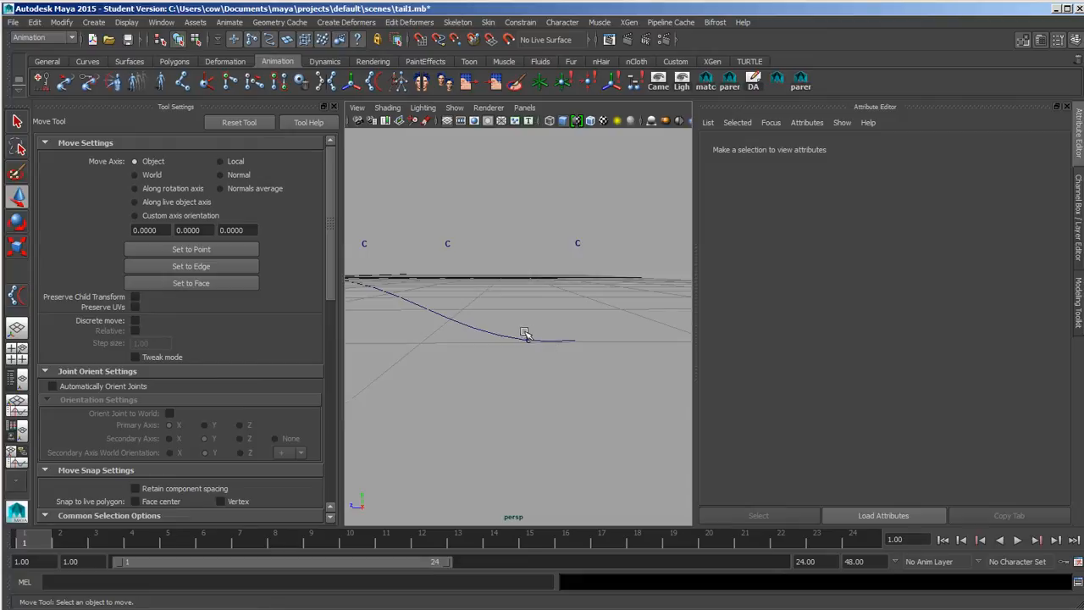
click(525, 333)
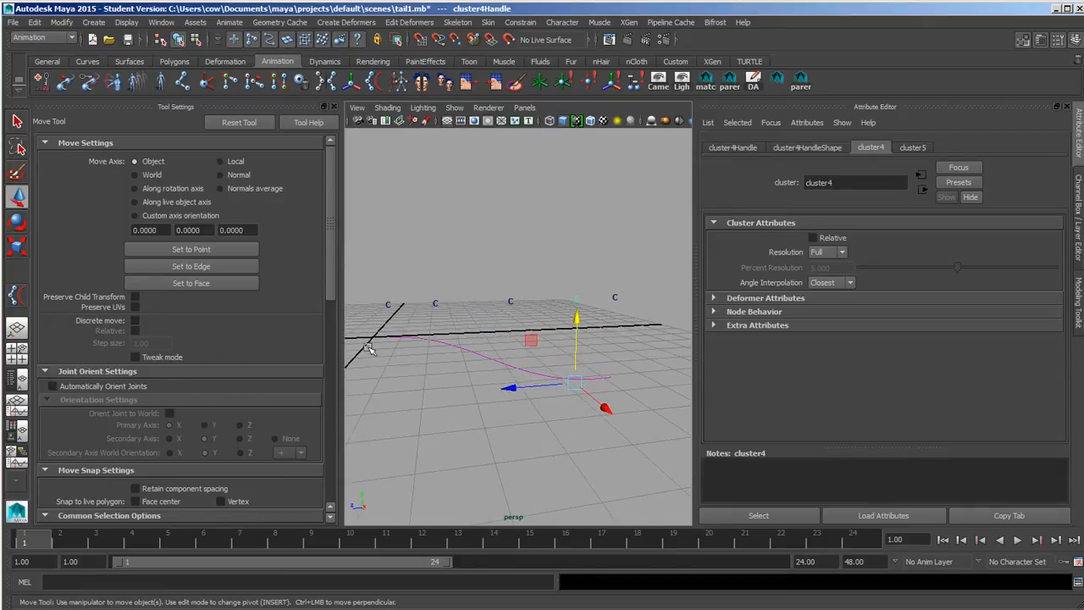
mouse_move(493, 281)
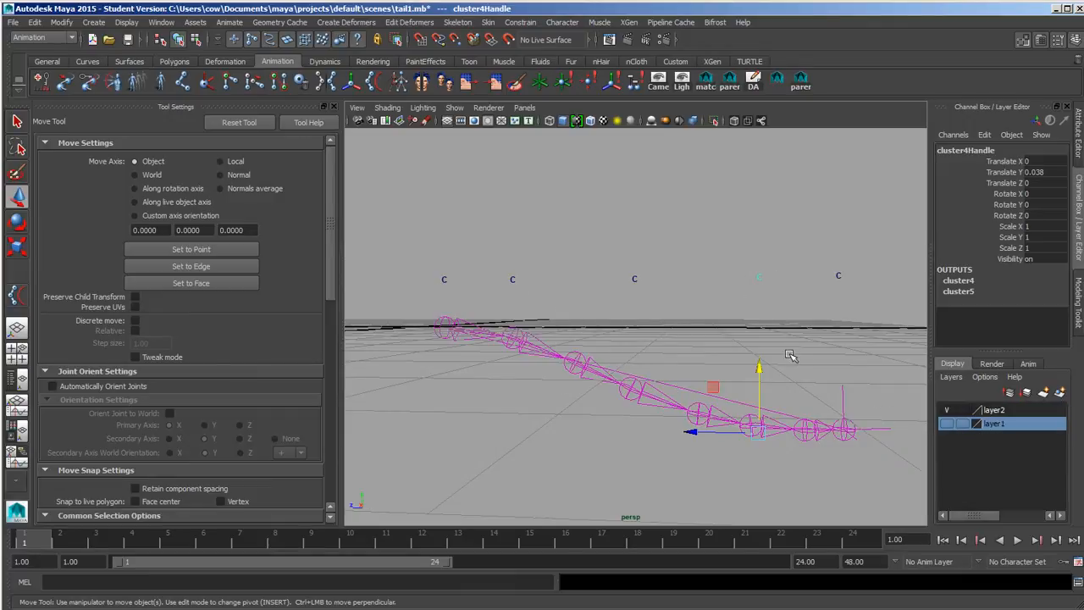
Step: Test-bend the tail by dragging cluster4Handle and cluster3Handle in Y
drag(758, 366, 759, 381)
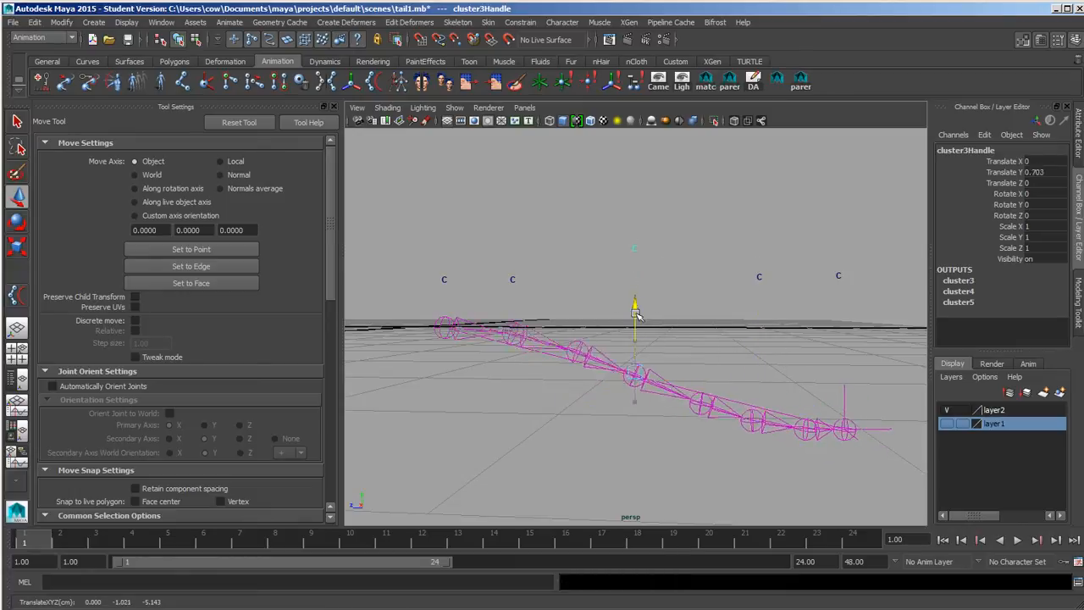
drag(635, 304, 636, 415)
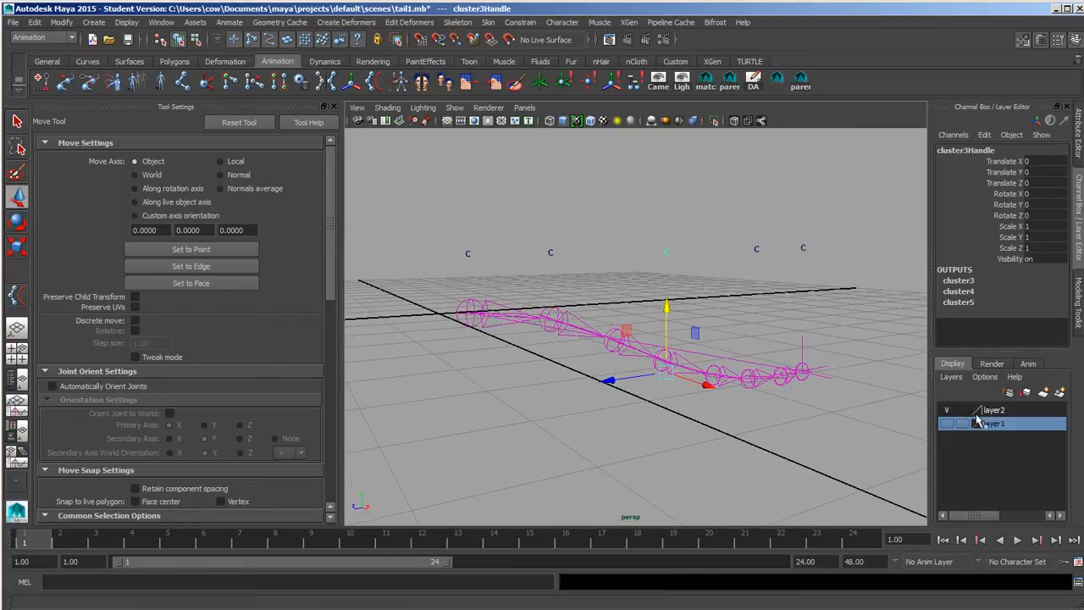
drag(597, 339, 597, 296)
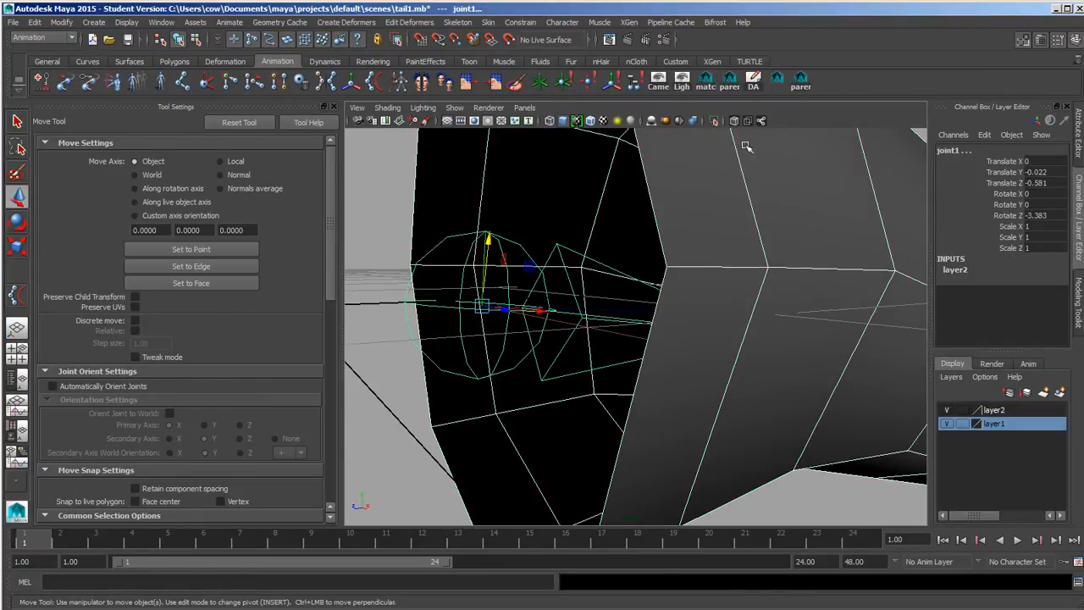
Step: Smooth Bind the tail mesh to the joint chain
click(488, 22)
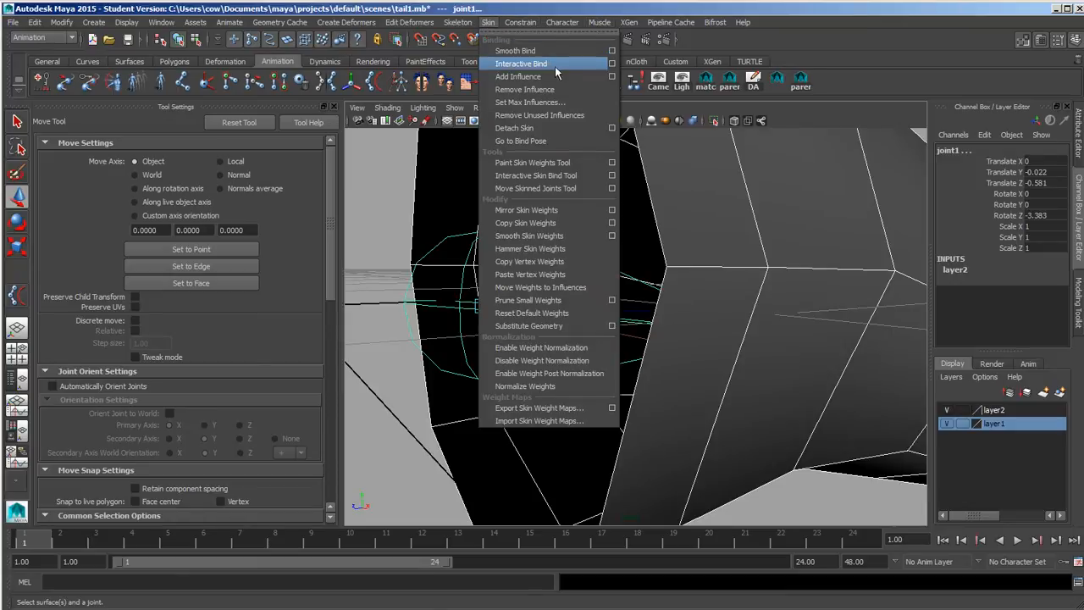
click(514, 50)
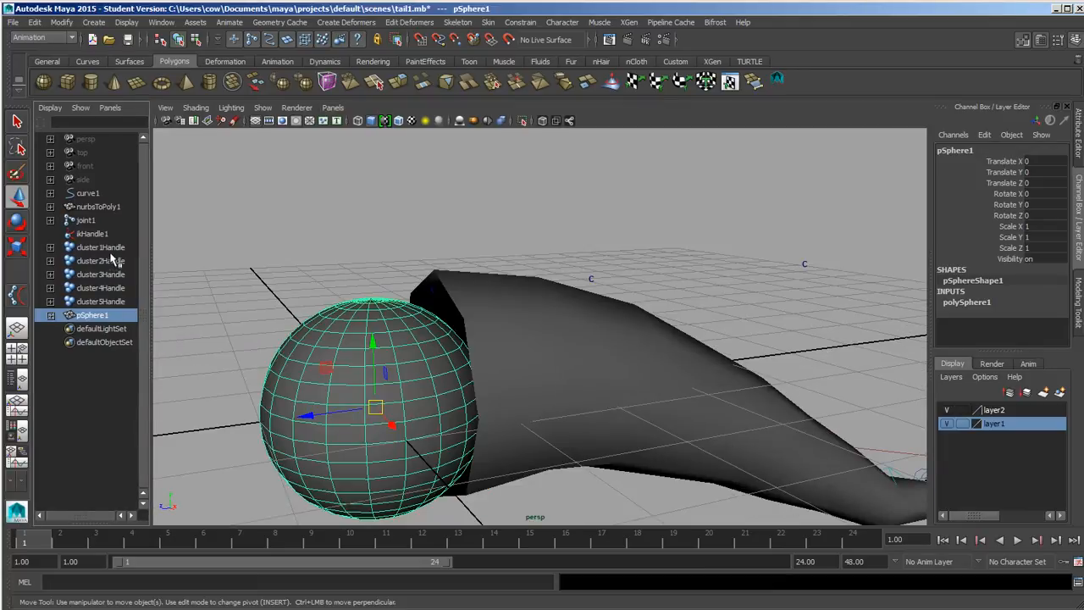
Step: Select cluster1Handle through cluster5Handle in the Outliner, then grab a middle cluster handle
click(100, 246)
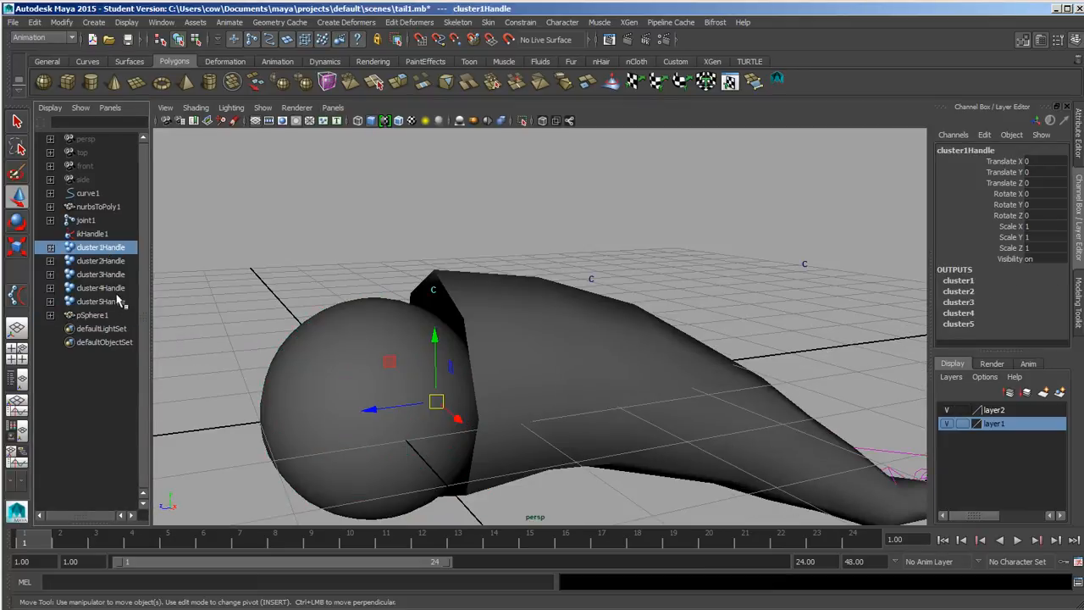
click(92, 314)
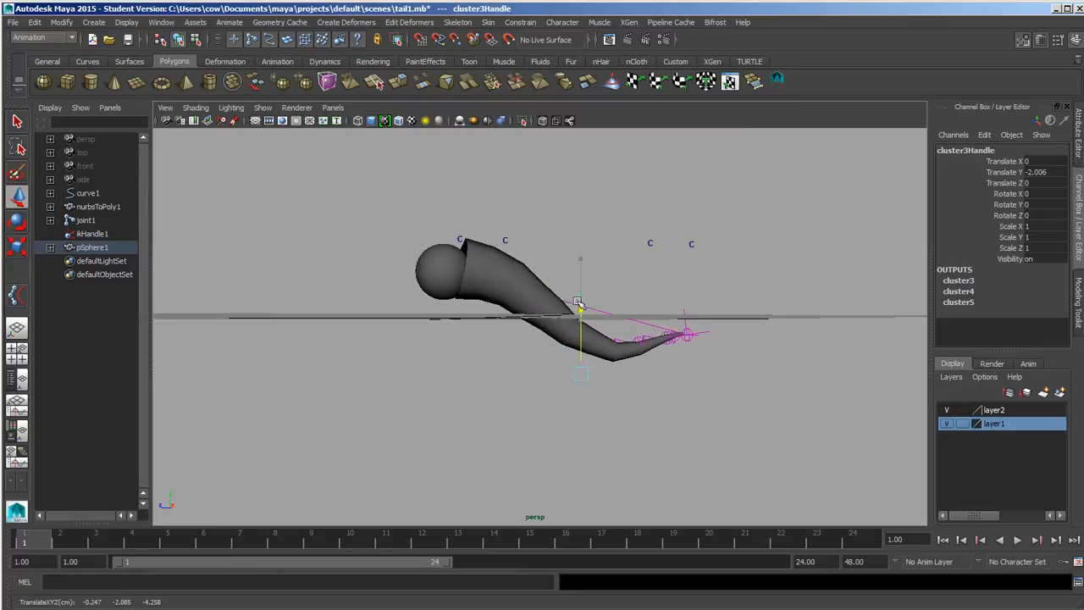
click(92, 247)
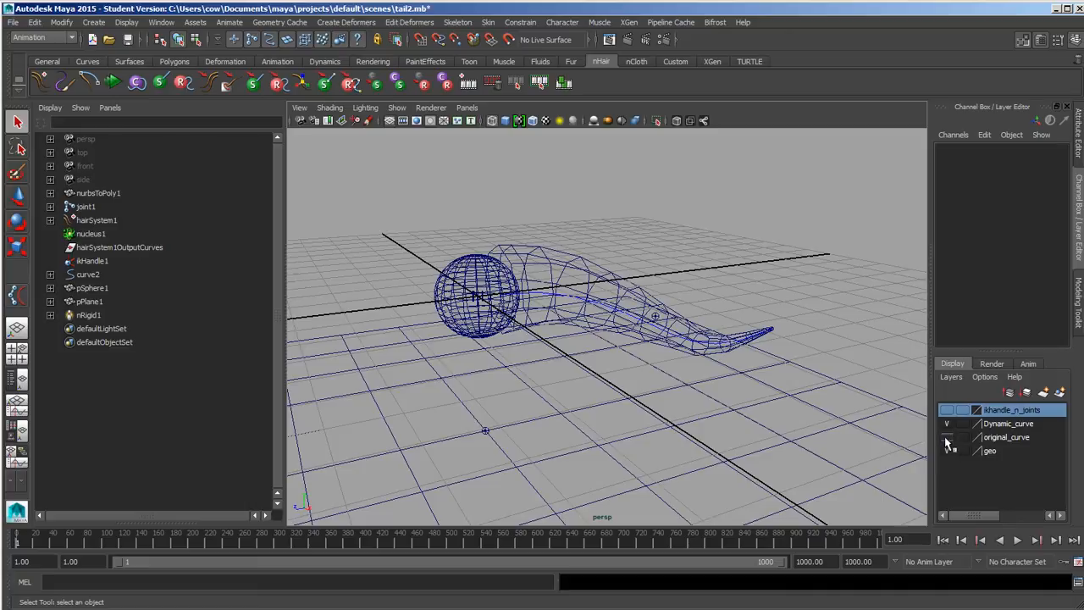
Step: Toggle the original_curve layer, switch to the nDynamics menu set, and enable smooth shading
click(947, 437)
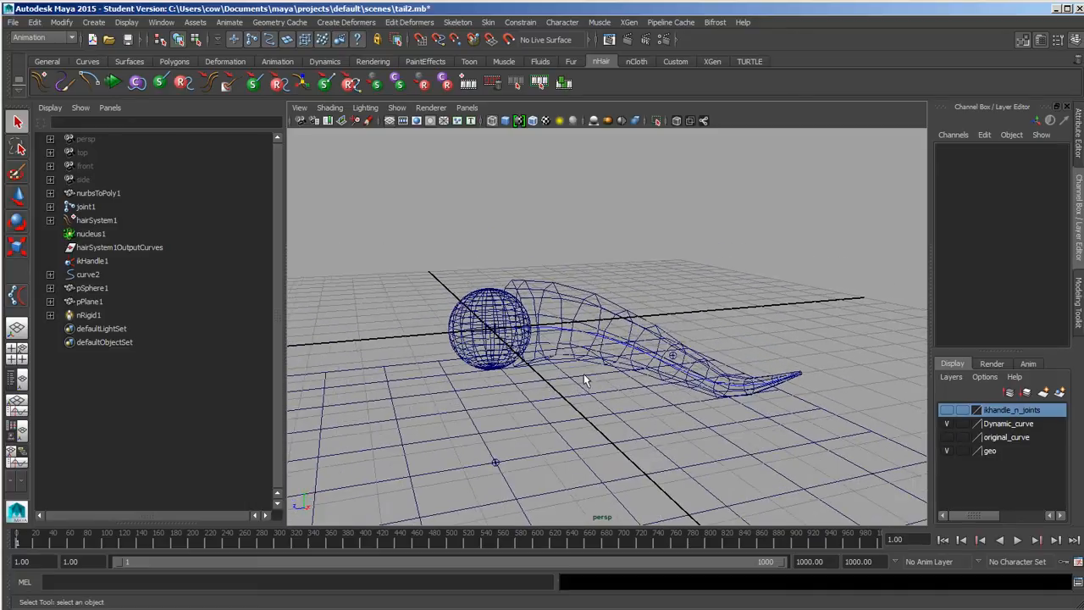
click(42, 37)
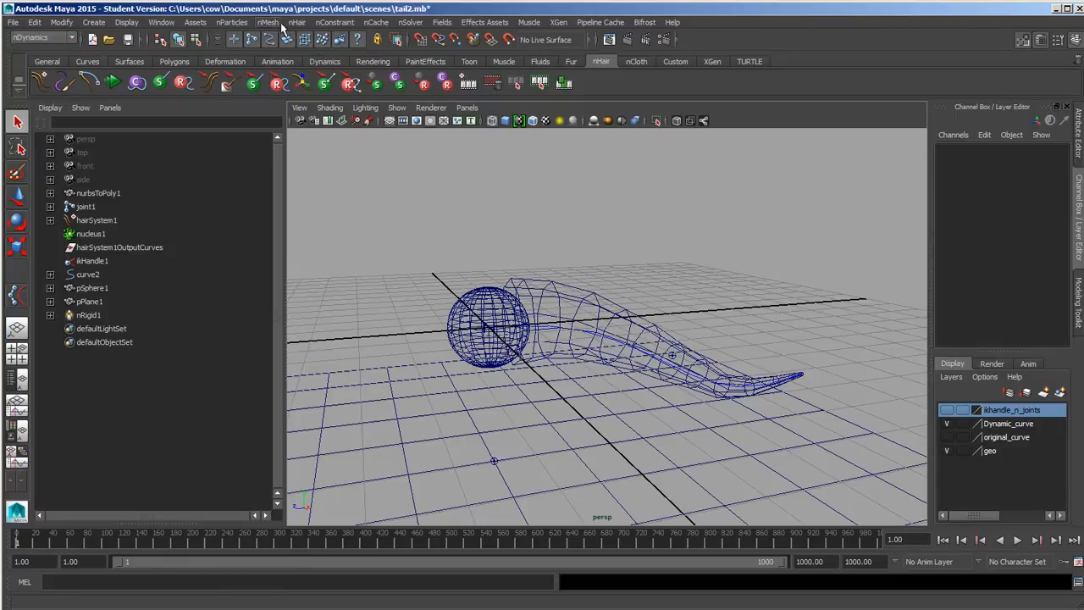
click(298, 22)
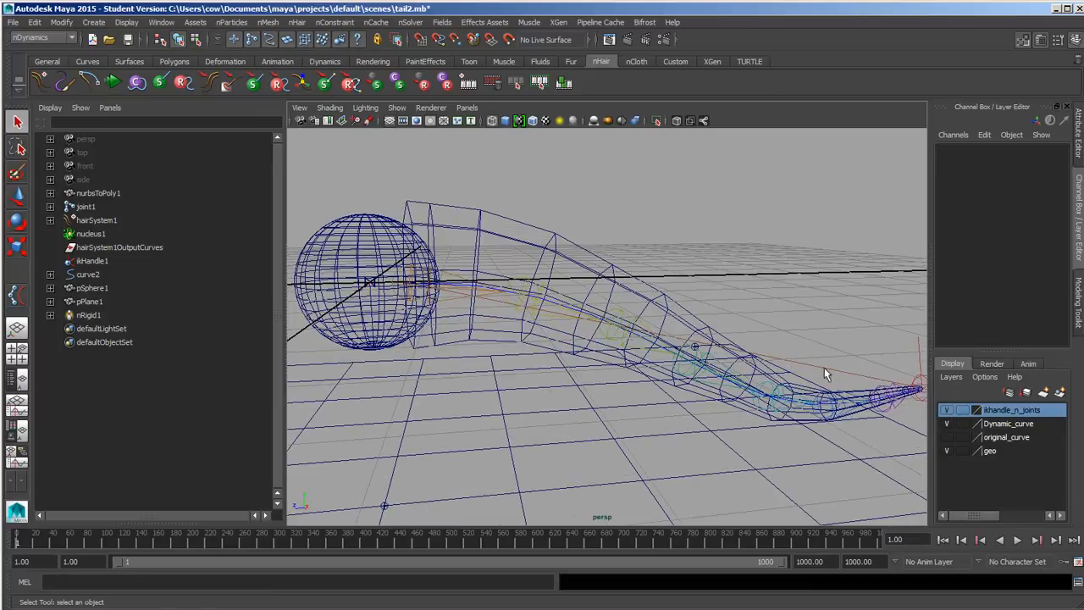
mouse_move(571, 324)
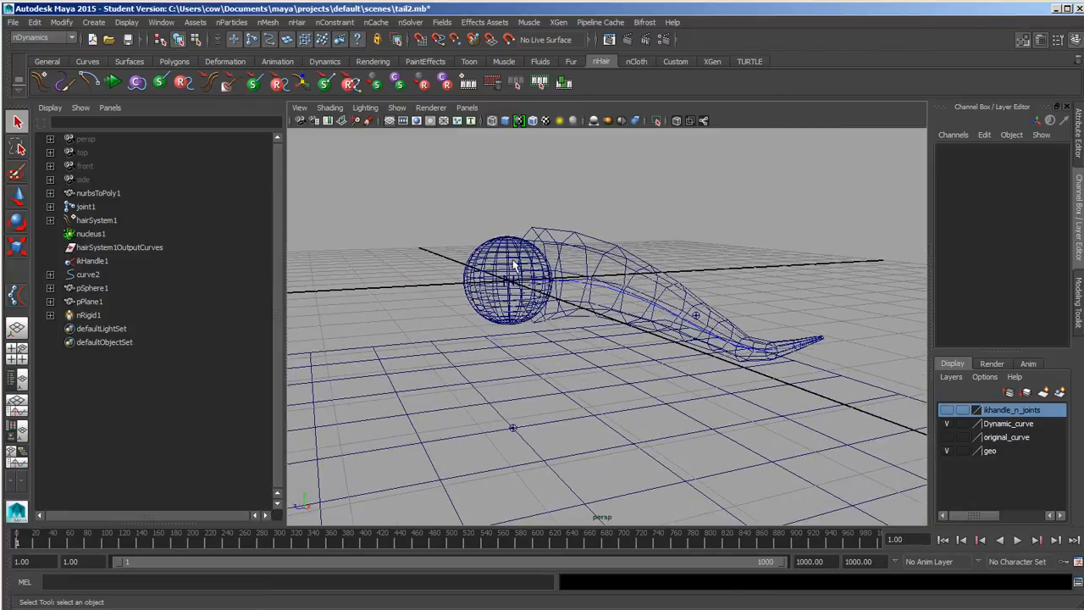
key(5)
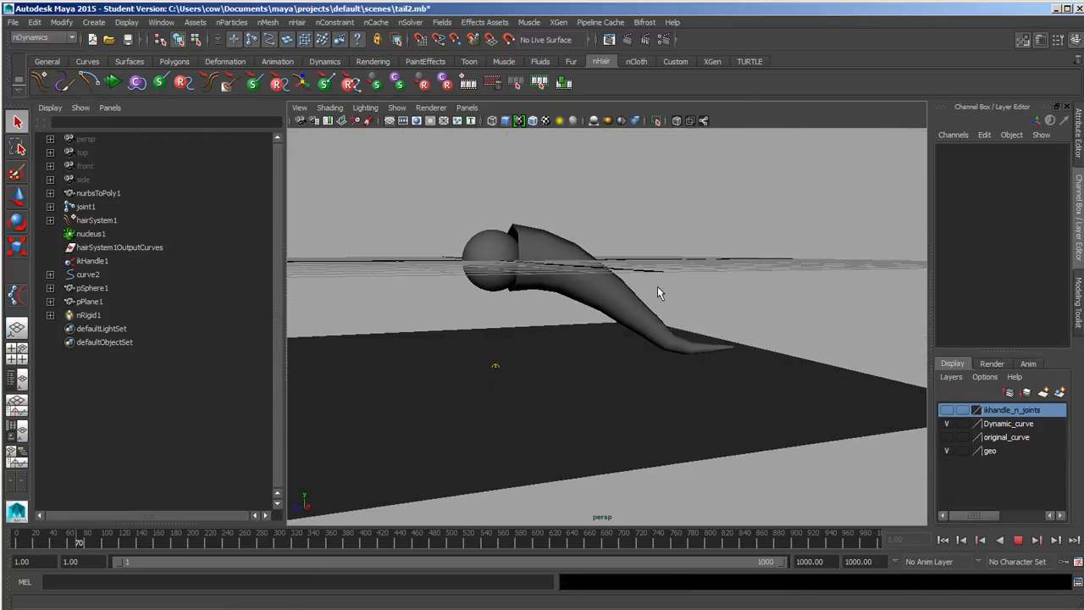
Step: Run the simulation until the tail rests on pPlane1, then select the hair system
click(89, 300)
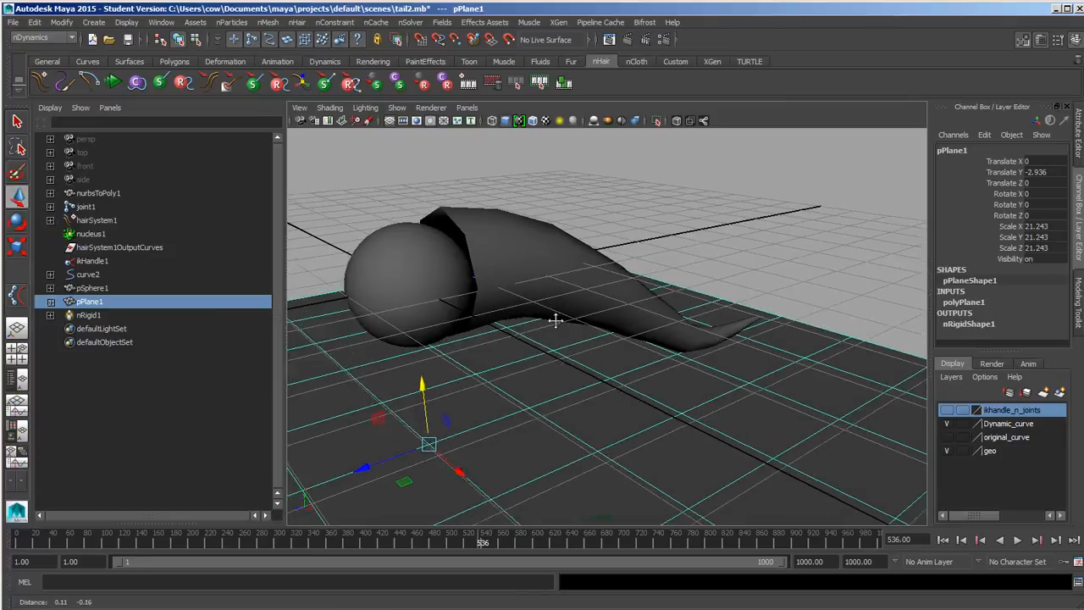
click(96, 220)
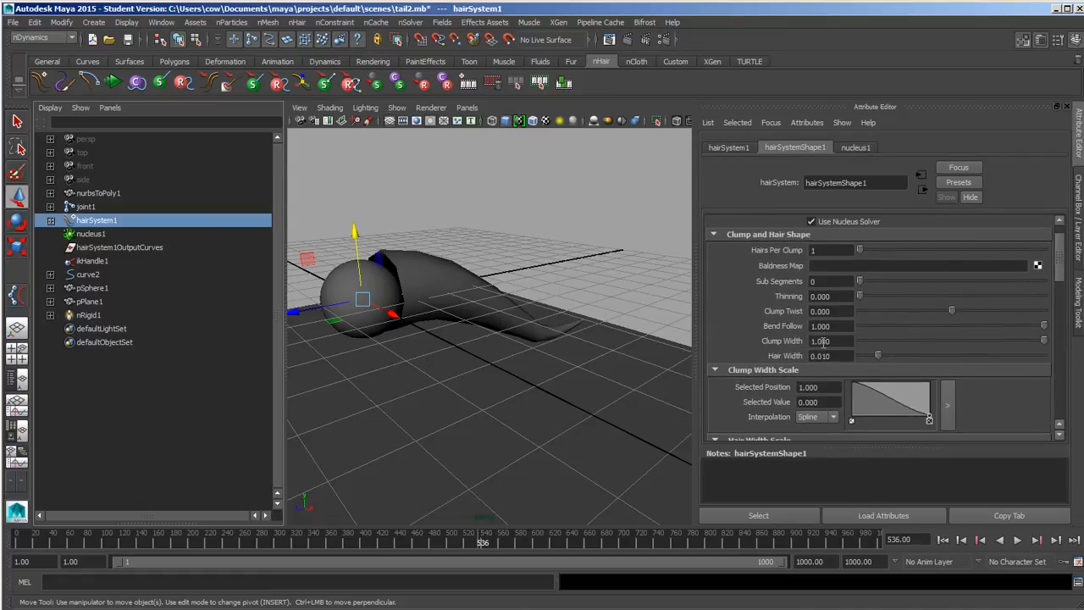
Step: Set hairSystem1's Collisions Solver Display to Collision Thickness
scroll(down, 3)
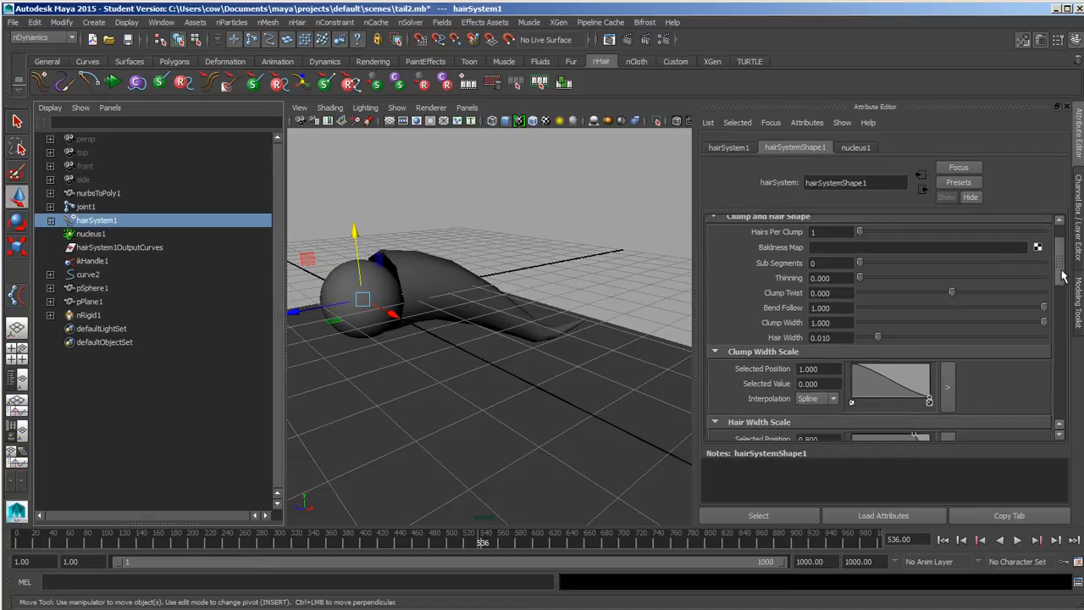
scroll(down, 3)
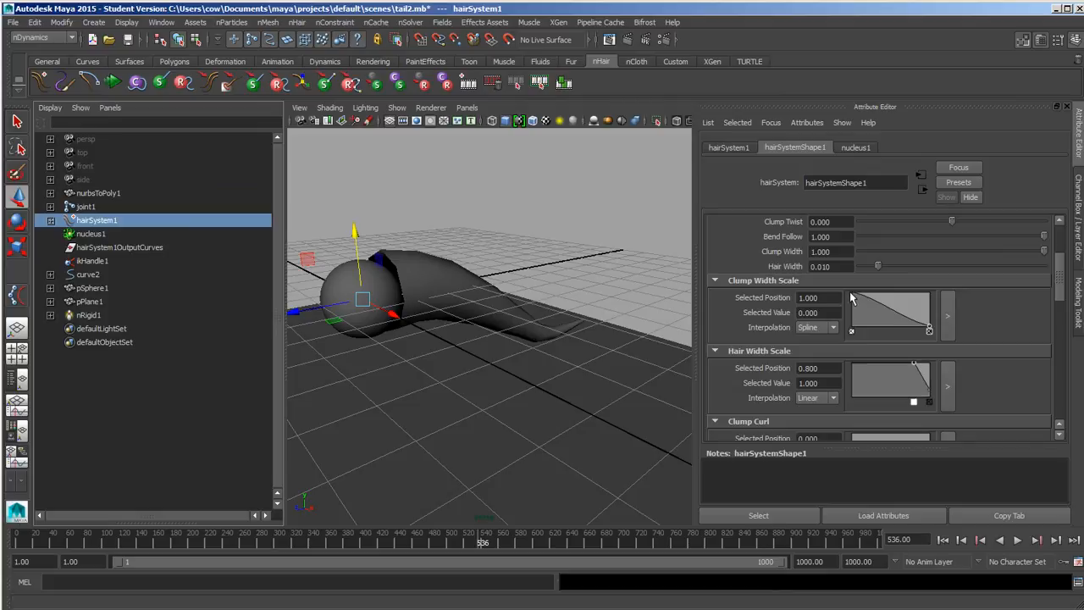
mouse_move(861, 292)
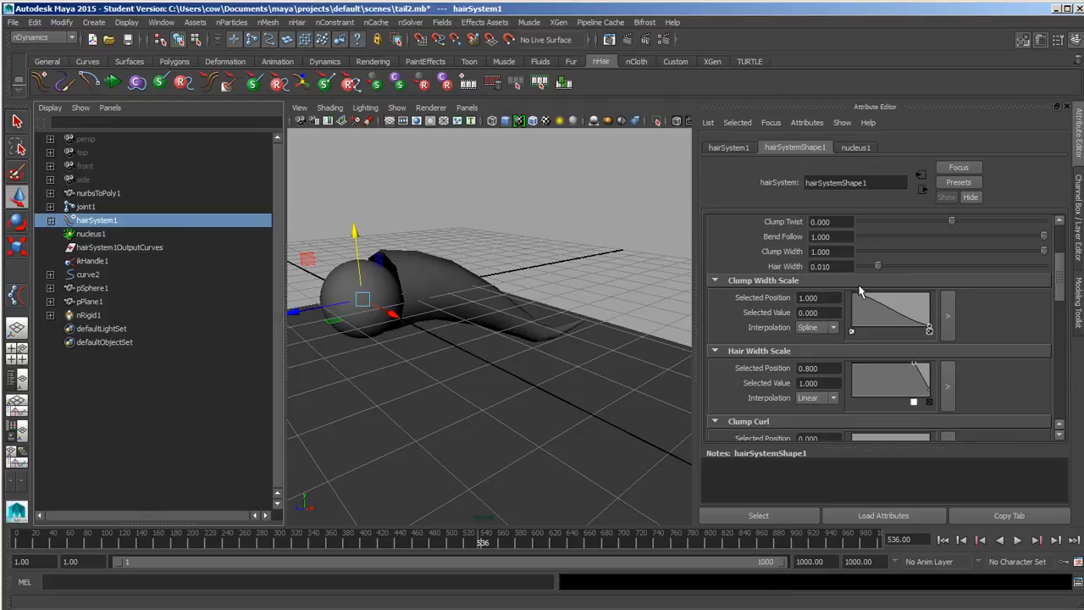
mouse_move(931, 333)
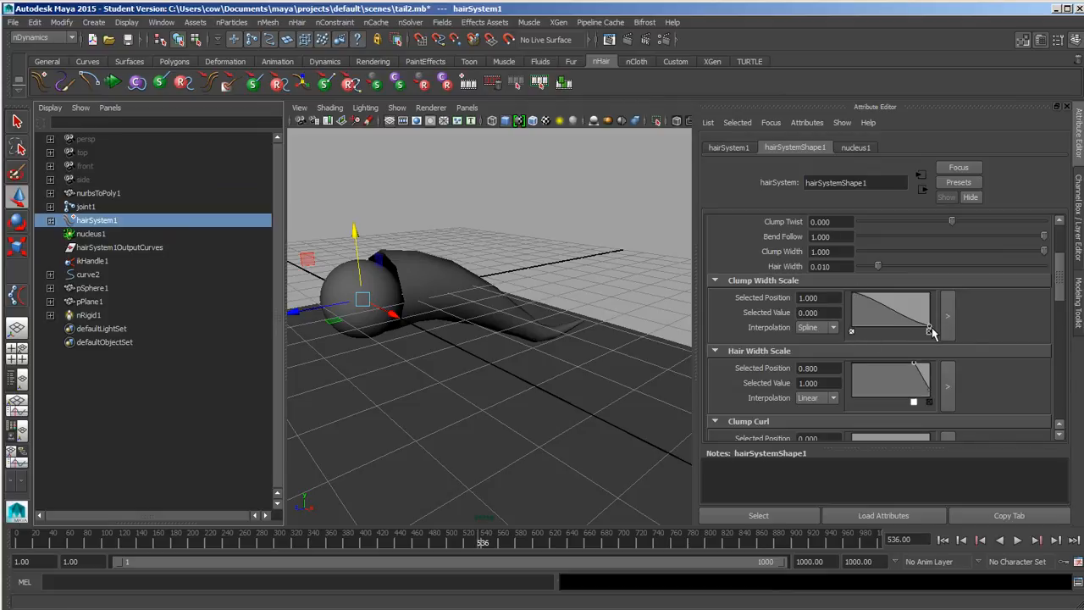
mouse_move(1028, 300)
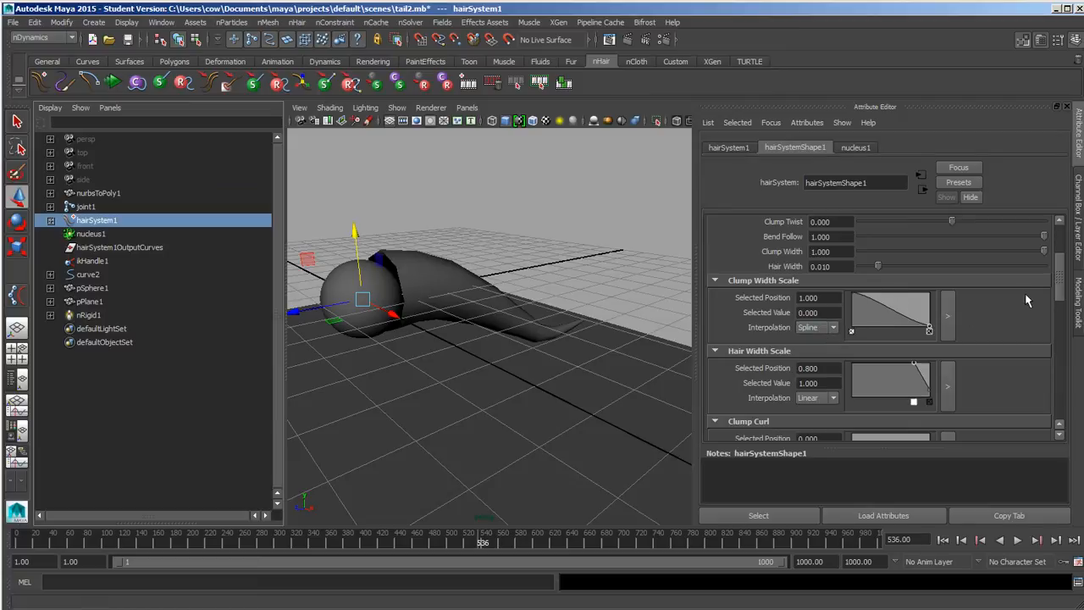
scroll(down, 3)
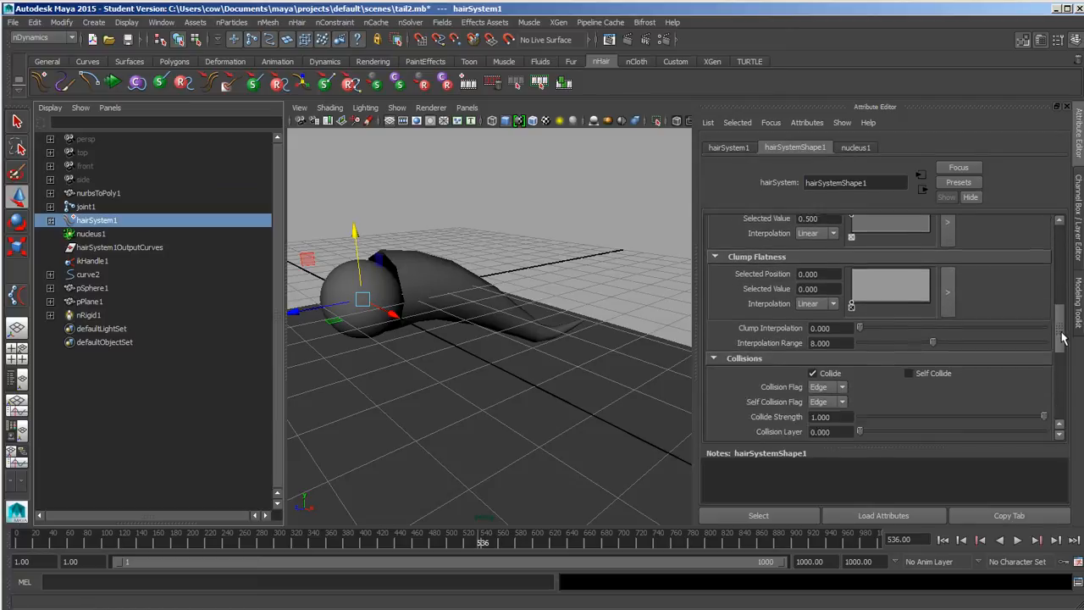
scroll(down, 3)
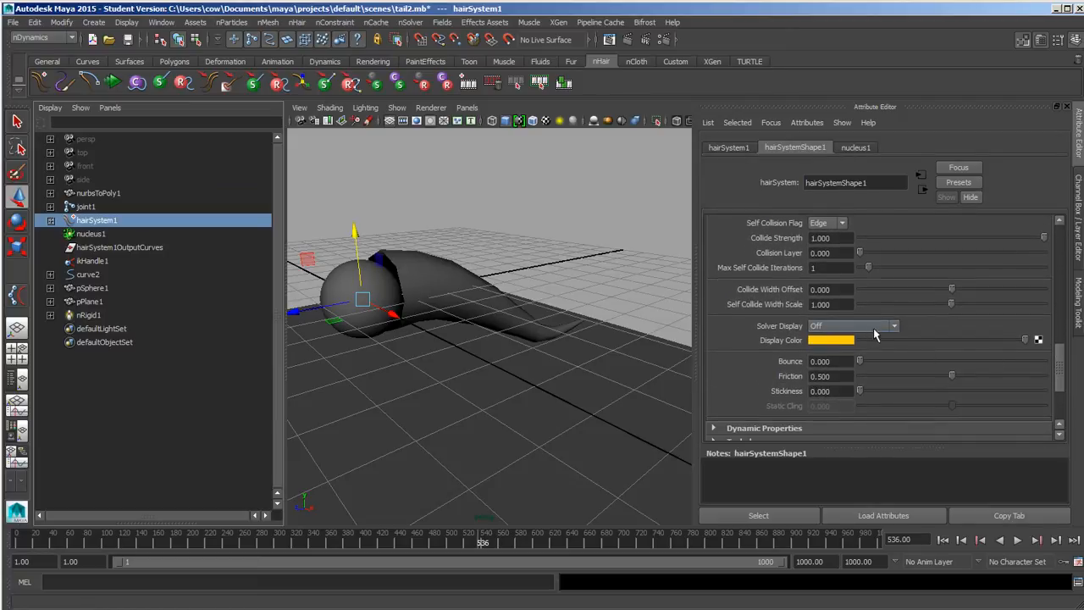
click(851, 325)
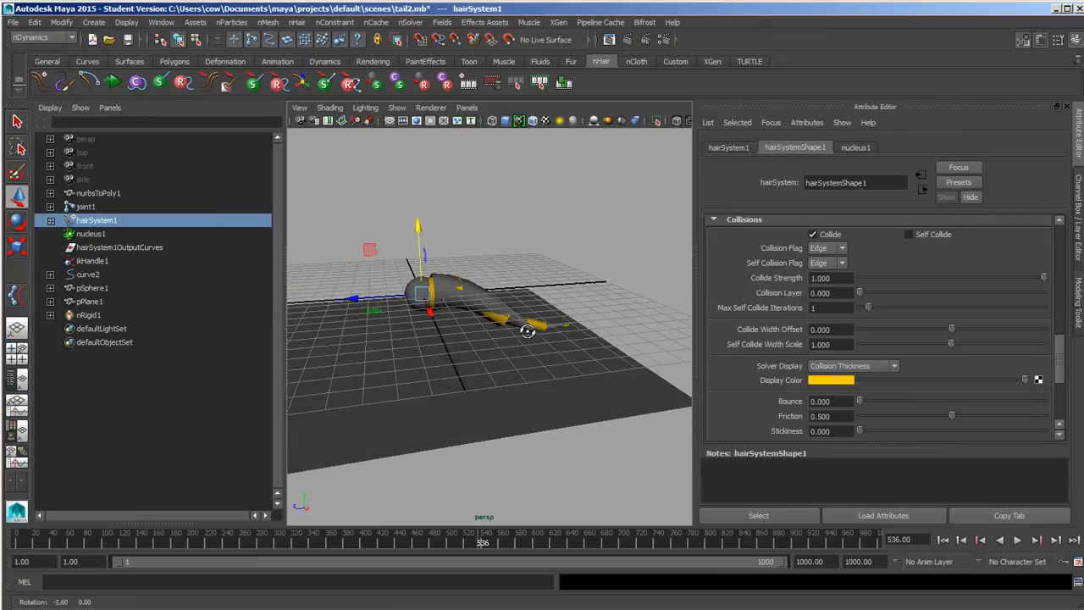
click(1016, 538)
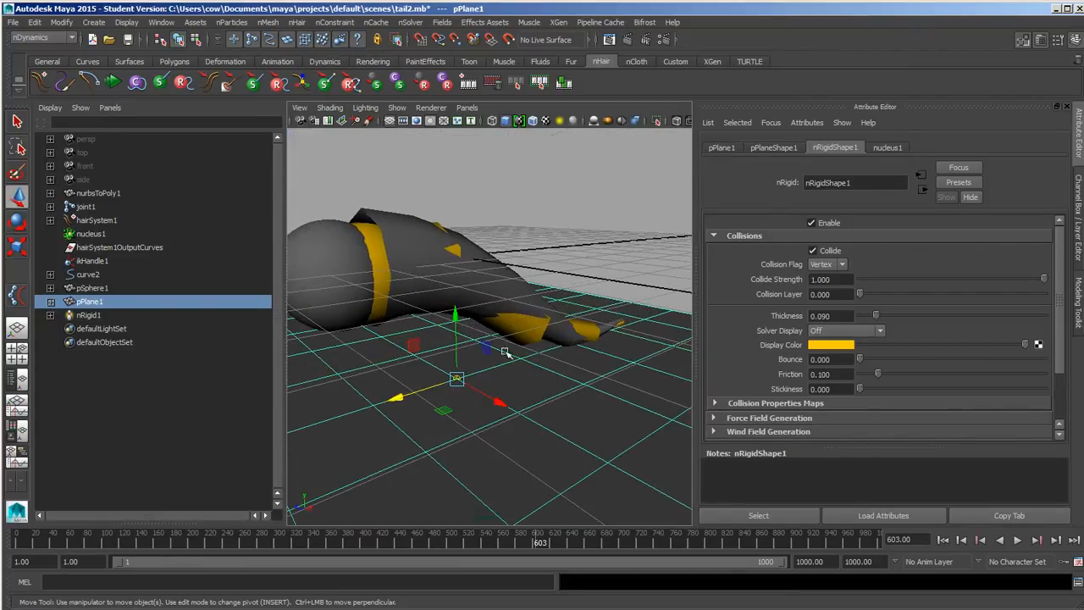
drag(508, 339, 453, 343)
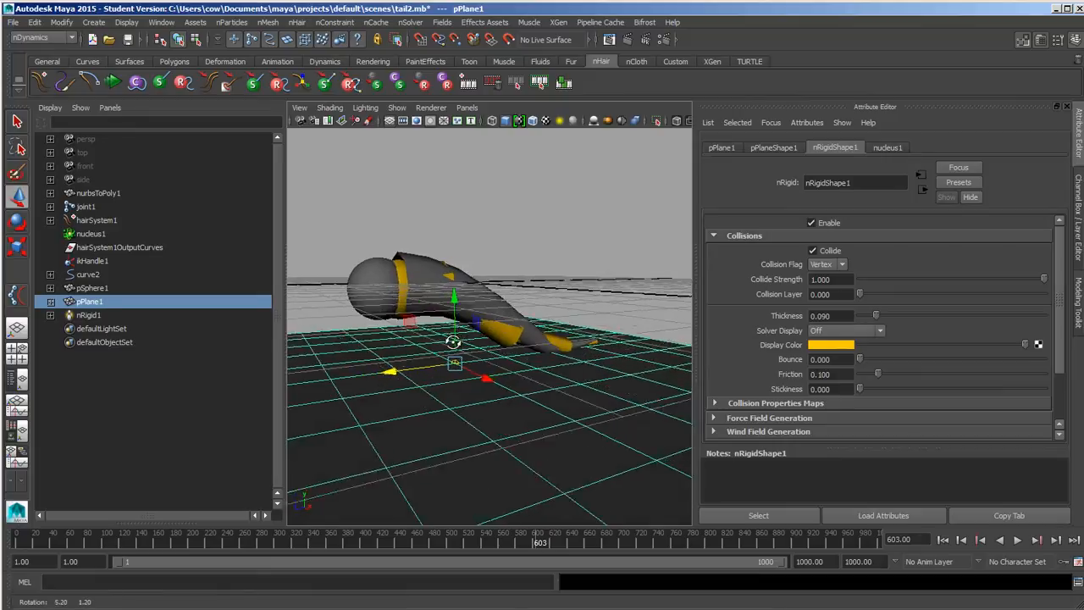
drag(454, 341, 482, 392)
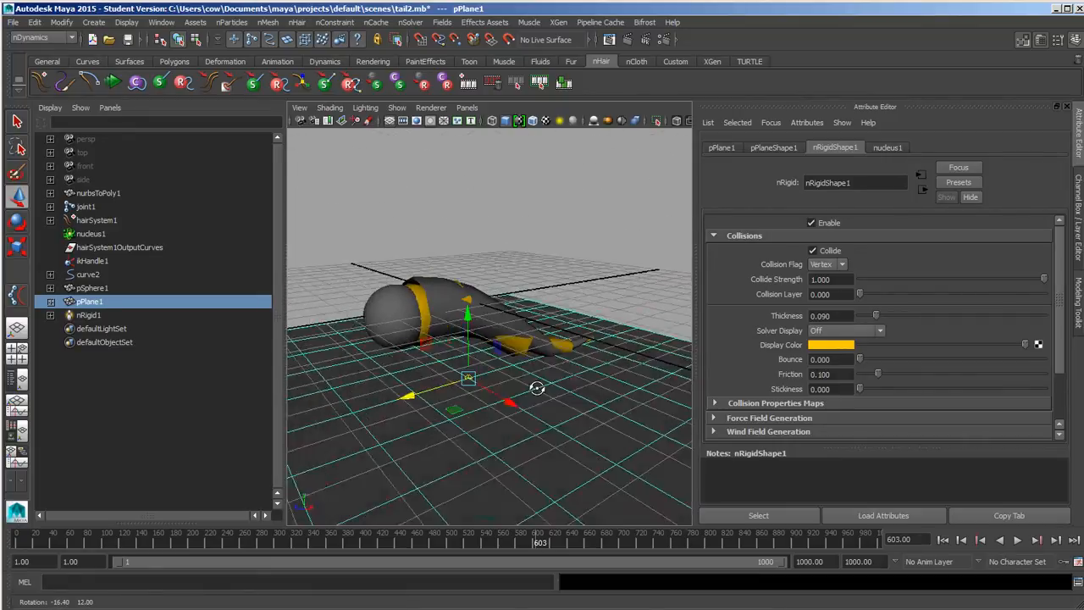
drag(538, 388, 563, 334)
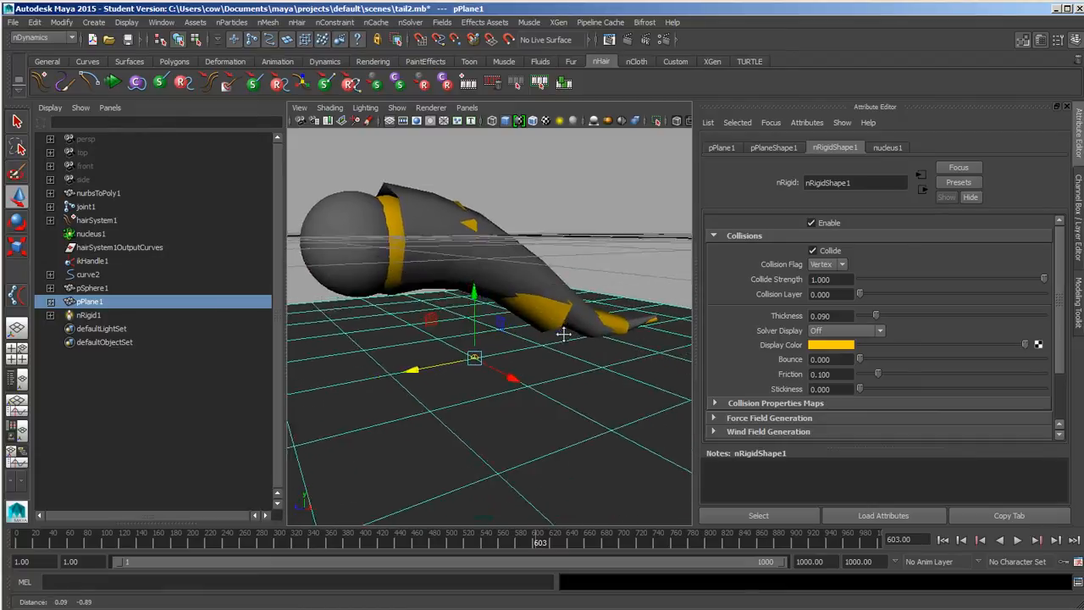
drag(563, 334, 542, 353)
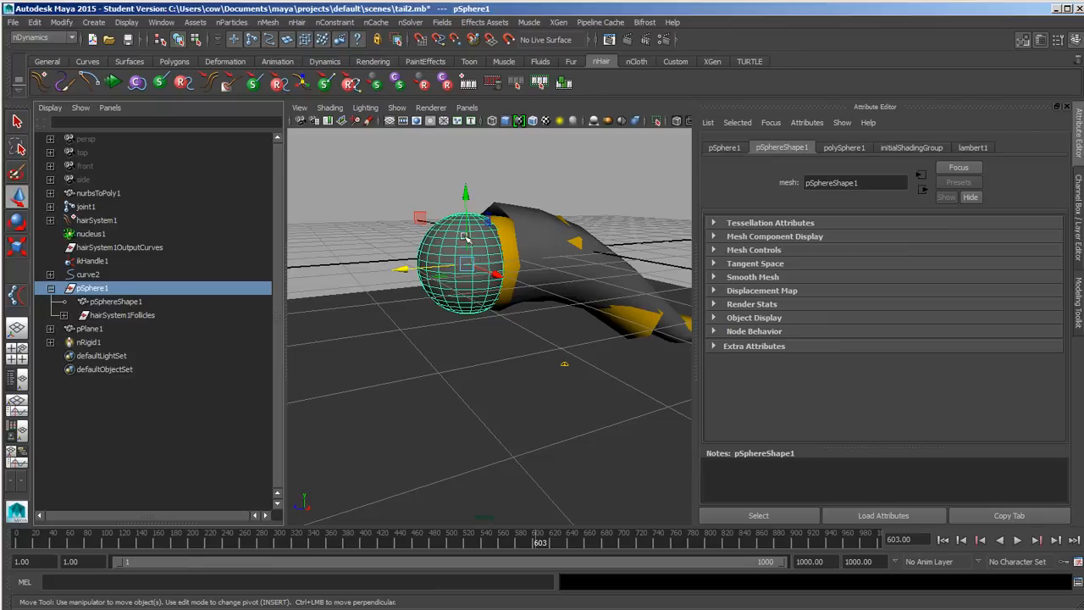
mouse_move(461, 288)
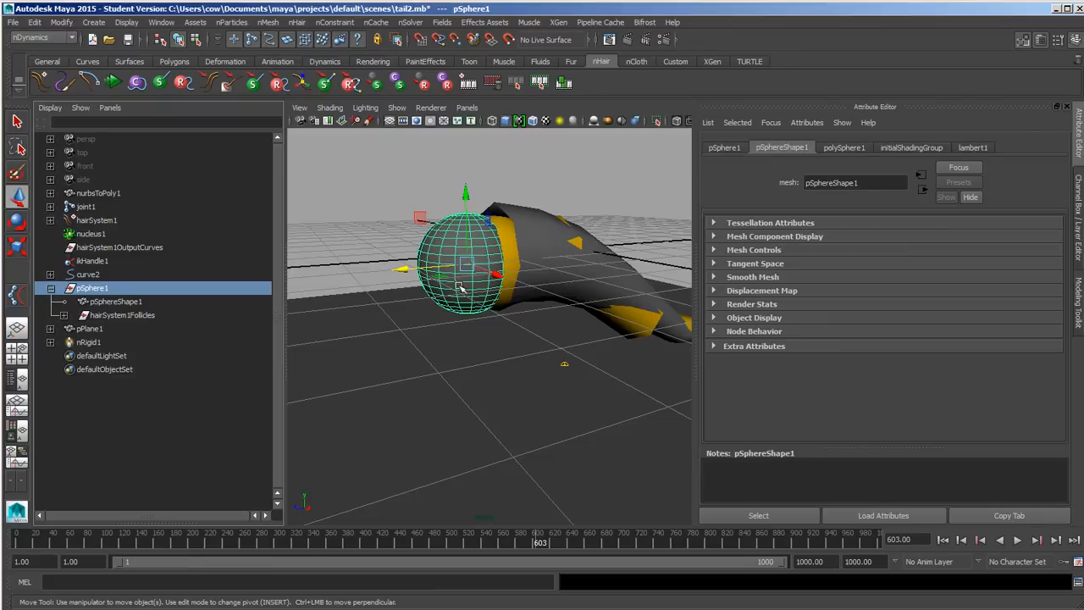
Step: Parent hairSystem1Follicles under pSphere1 and switch to the Animation menu set
drag(466, 267, 433, 254)
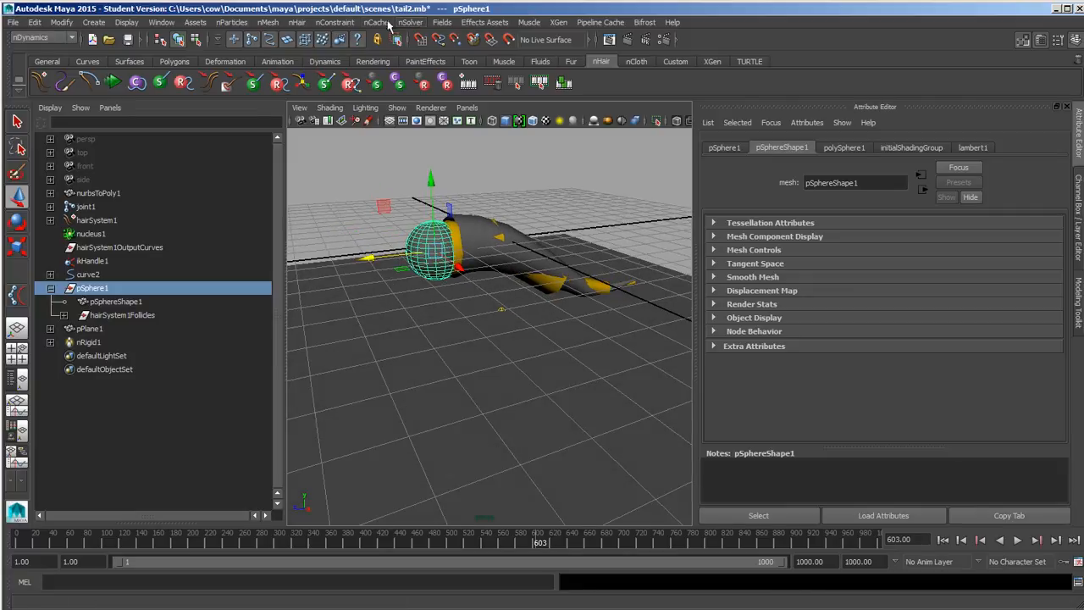
click(40, 37)
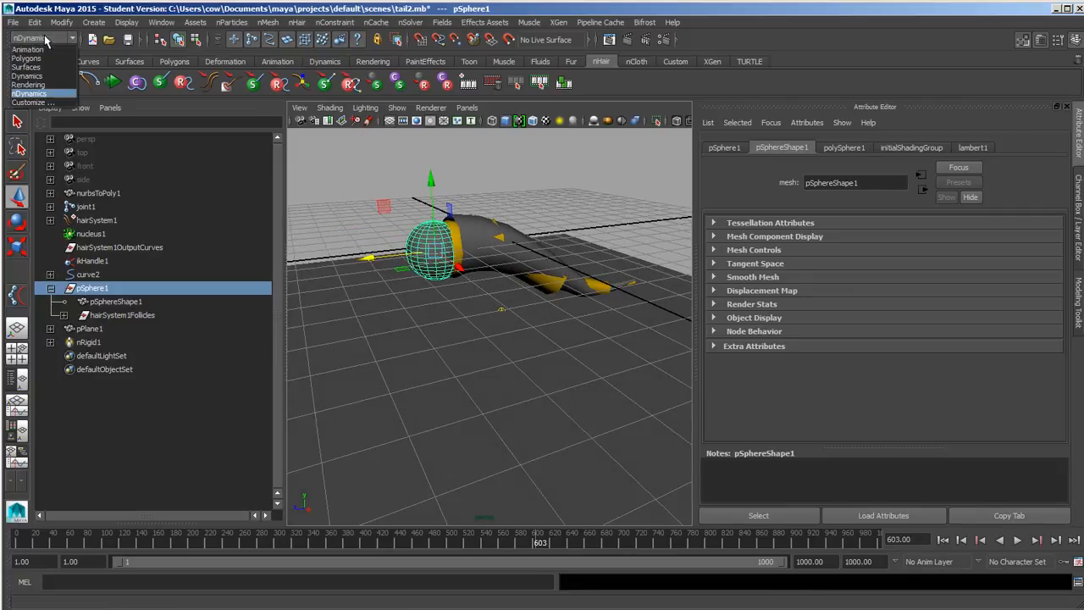
click(458, 22)
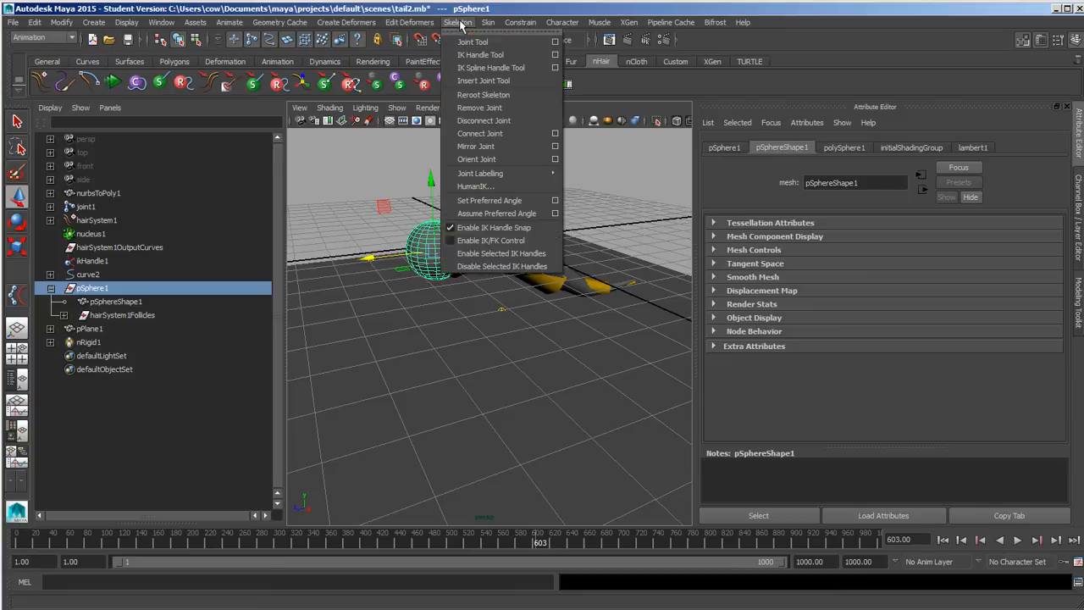
mouse_move(491, 67)
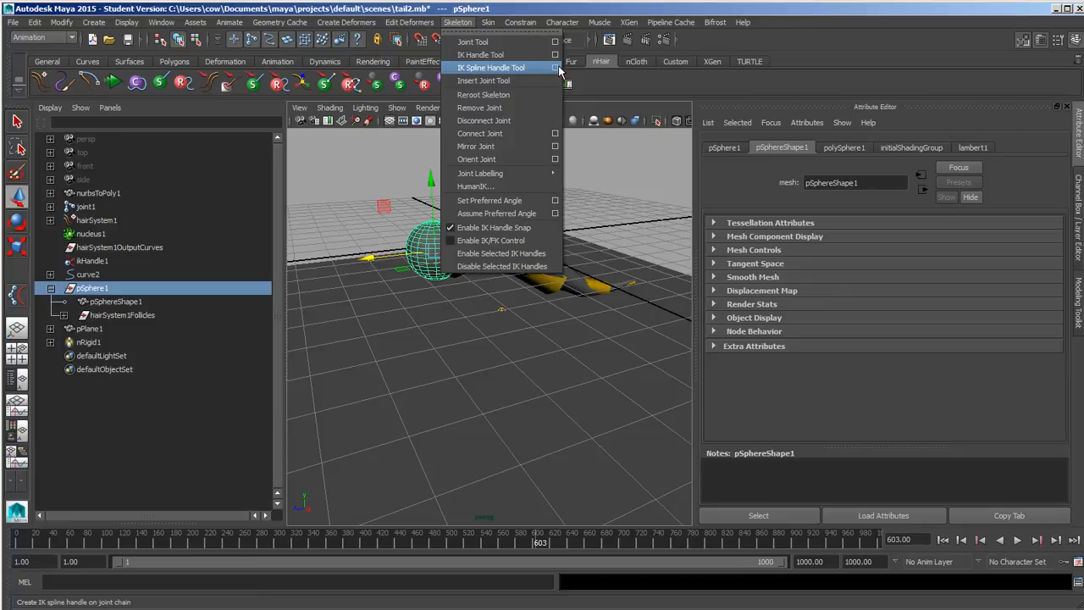
click(491, 67)
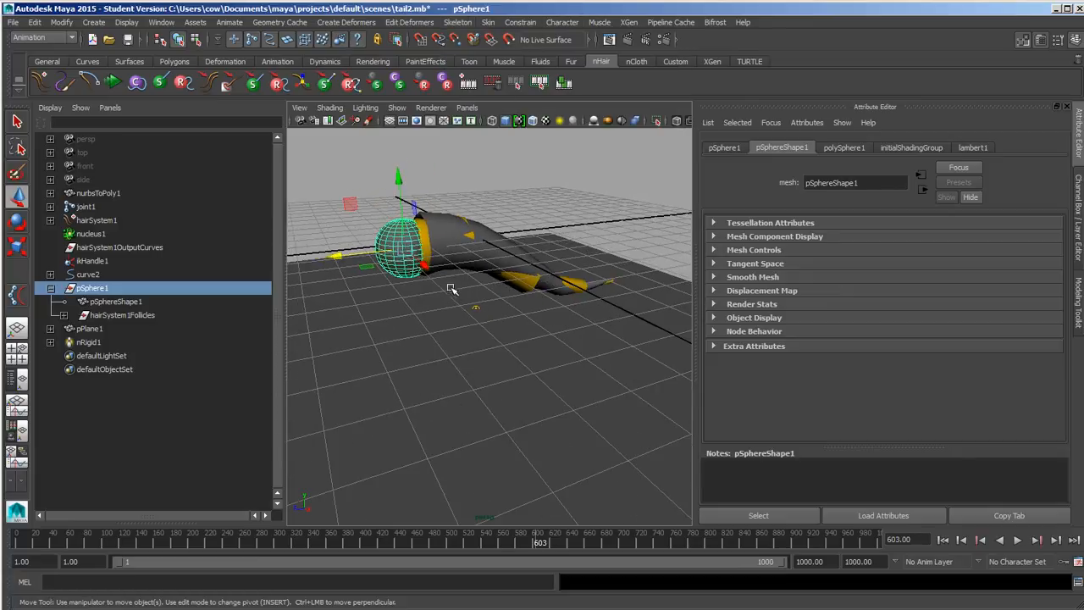